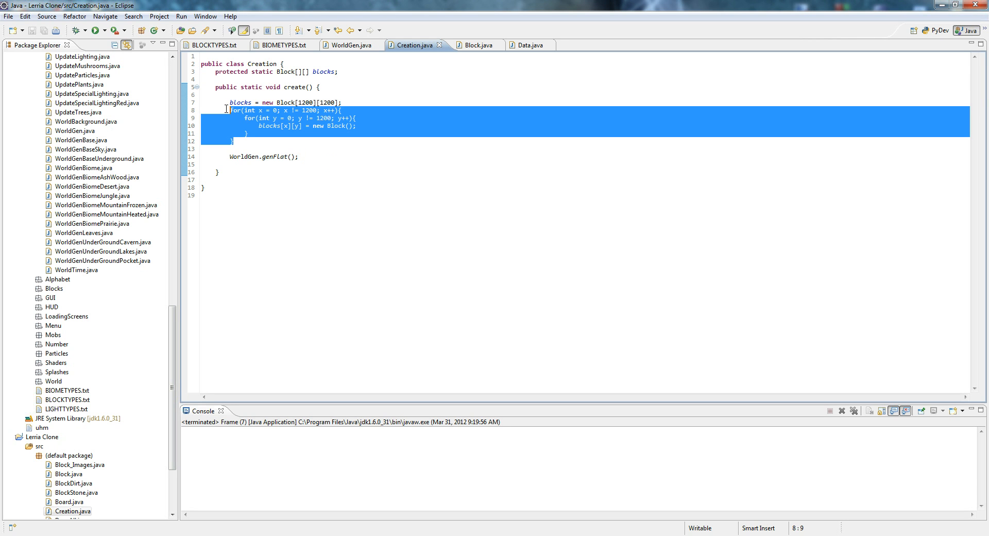
Delete the blocks-filling nested loop in Creation.create, run it, and start retyping 'for'.
key("Delete")
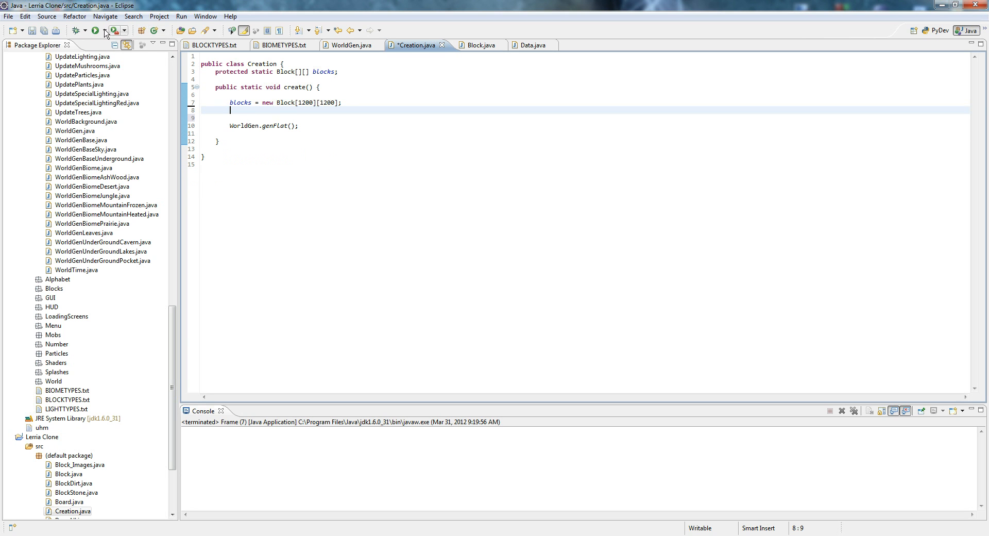
left_click(94, 31)
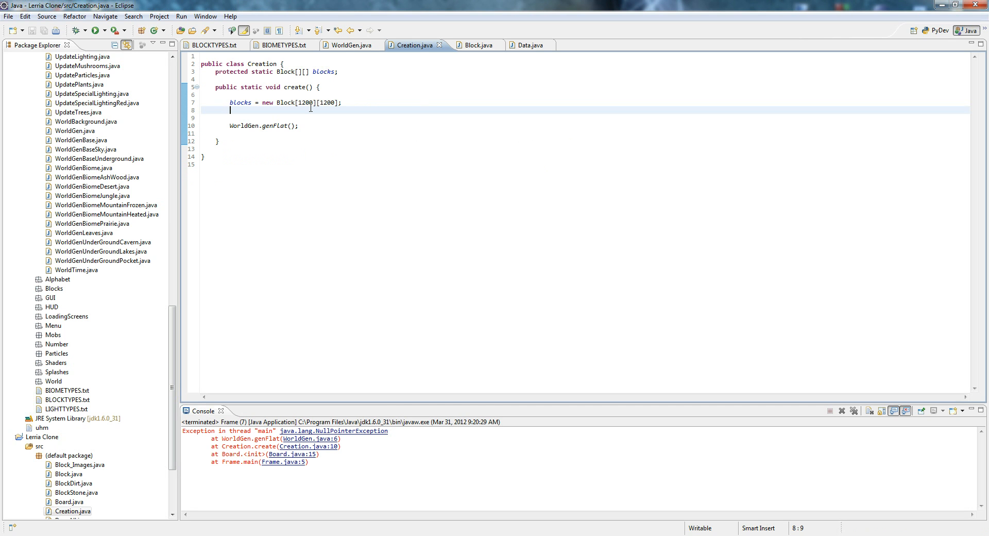
type("for")
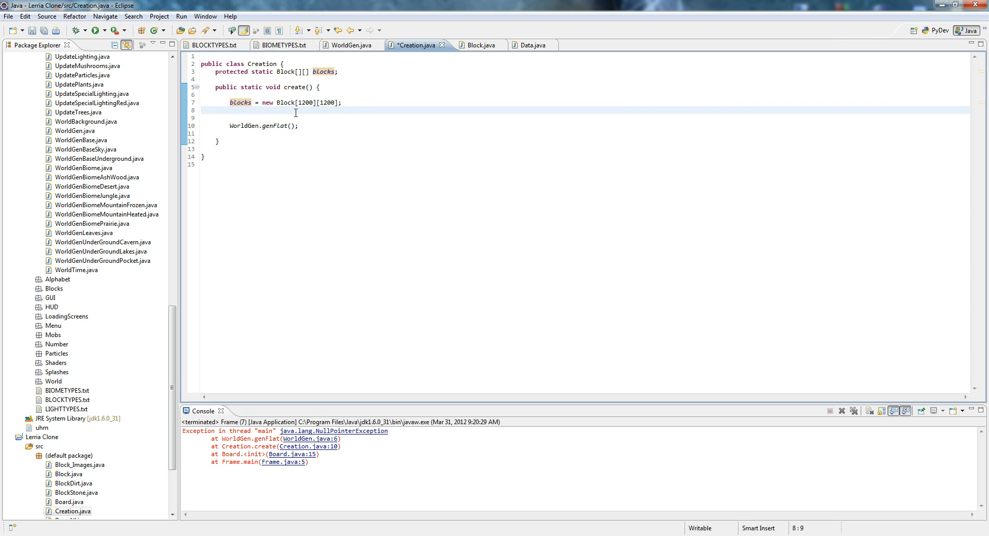
Retype the nested x and y loops (y up to 120) assigning blocks[x][y] = new Block().
type("for(int x")
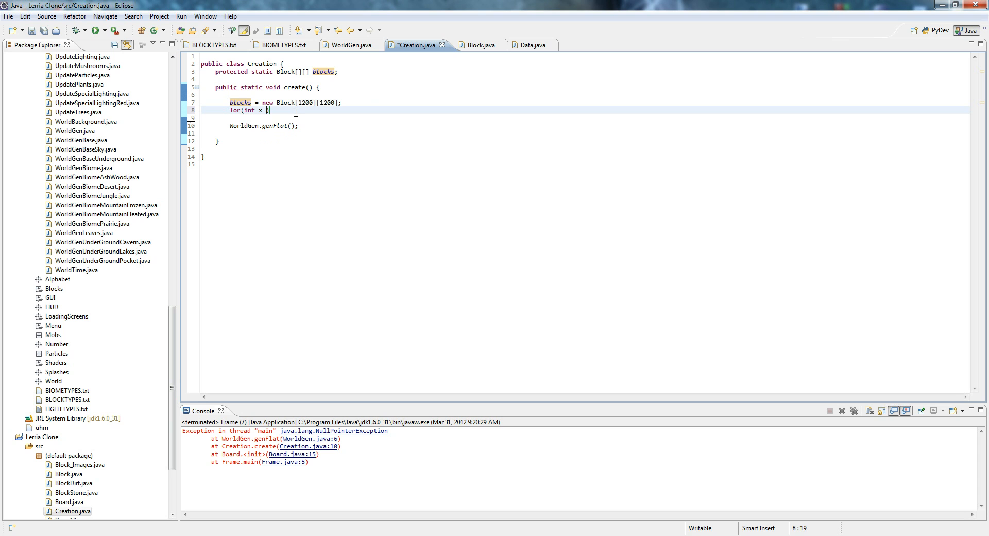
type("= 0; x)")
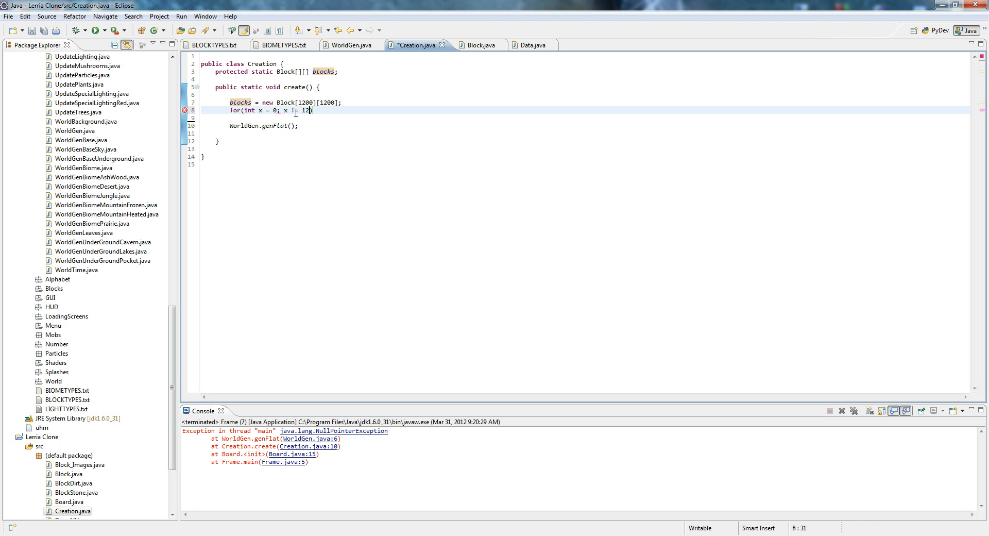
type("00; x++)")
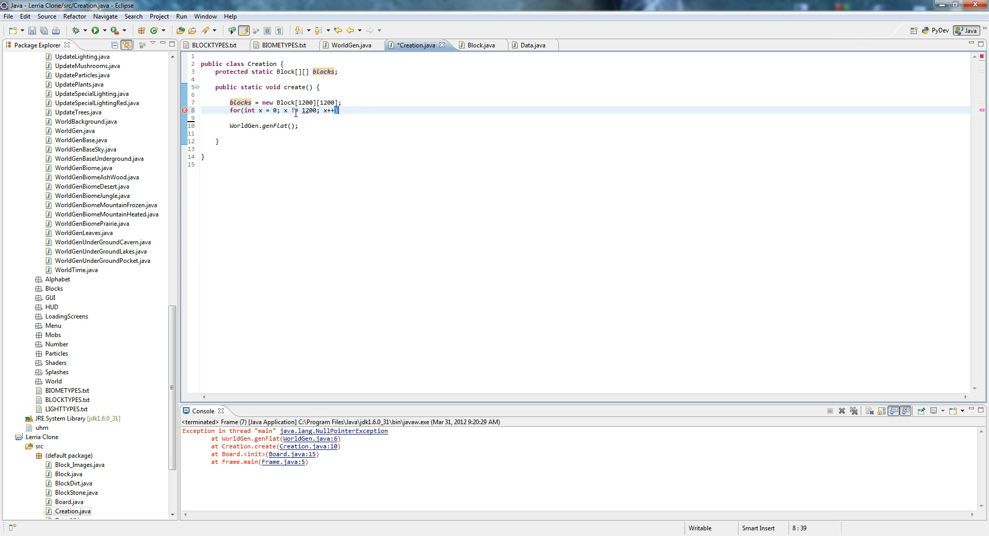
type("{")
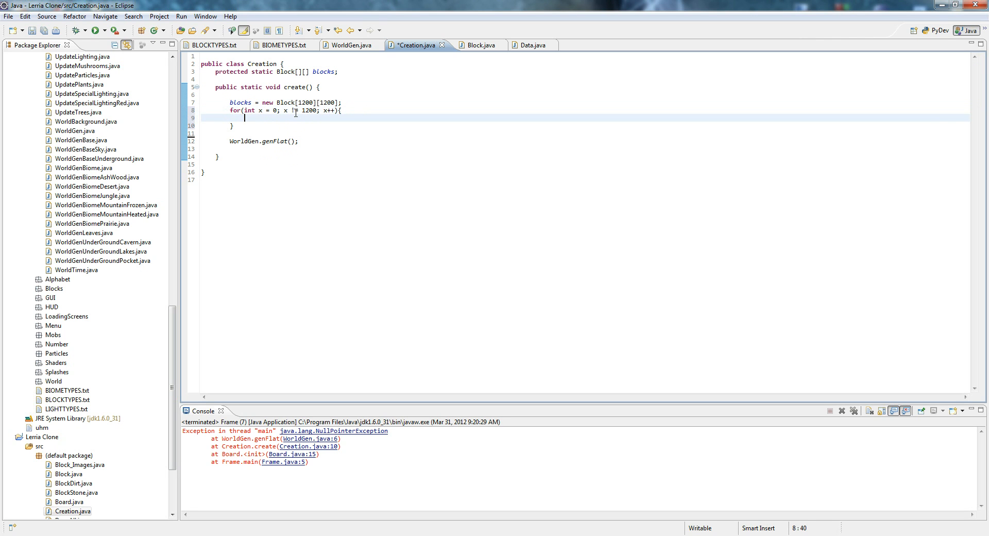
type("for(int y = 0; y != )")
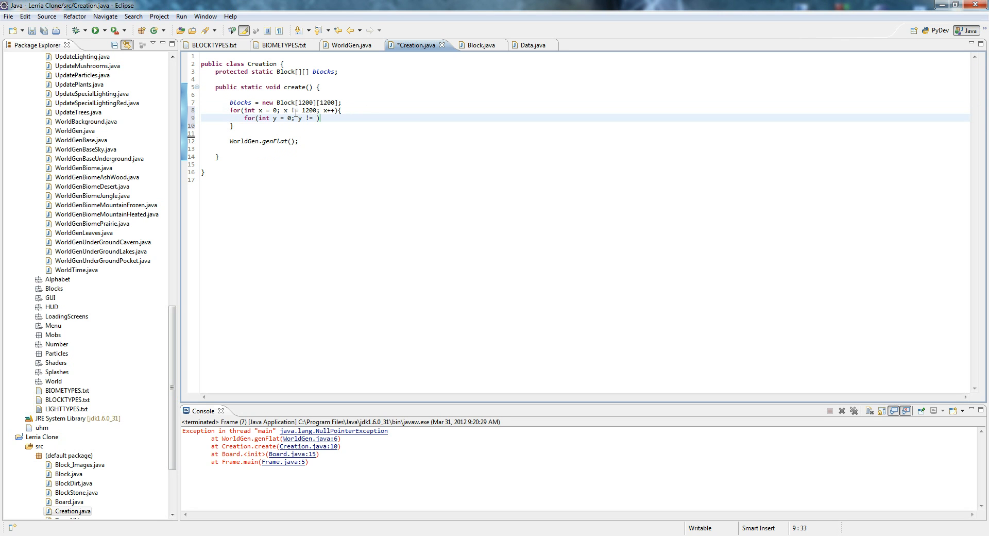
type("1200; y++")
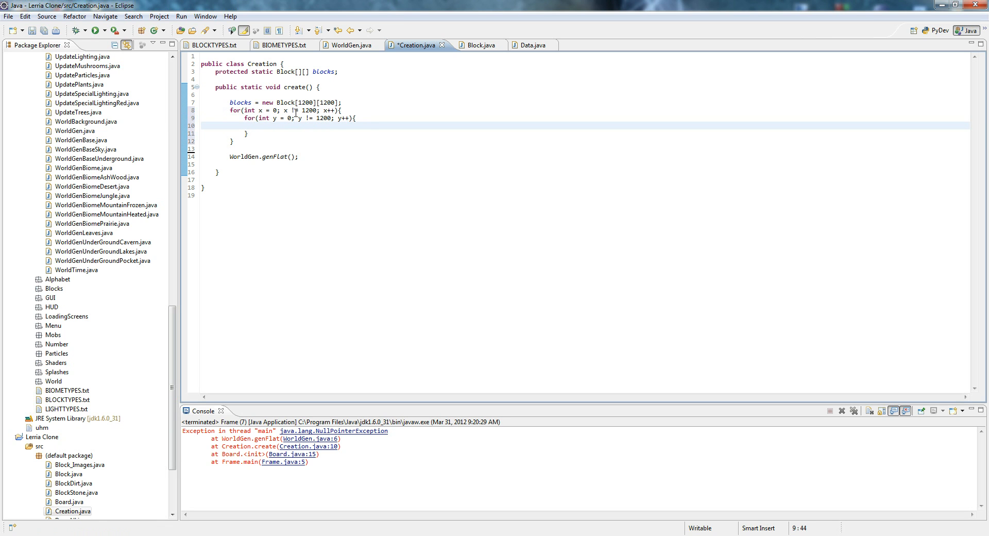
type("blocks[]")
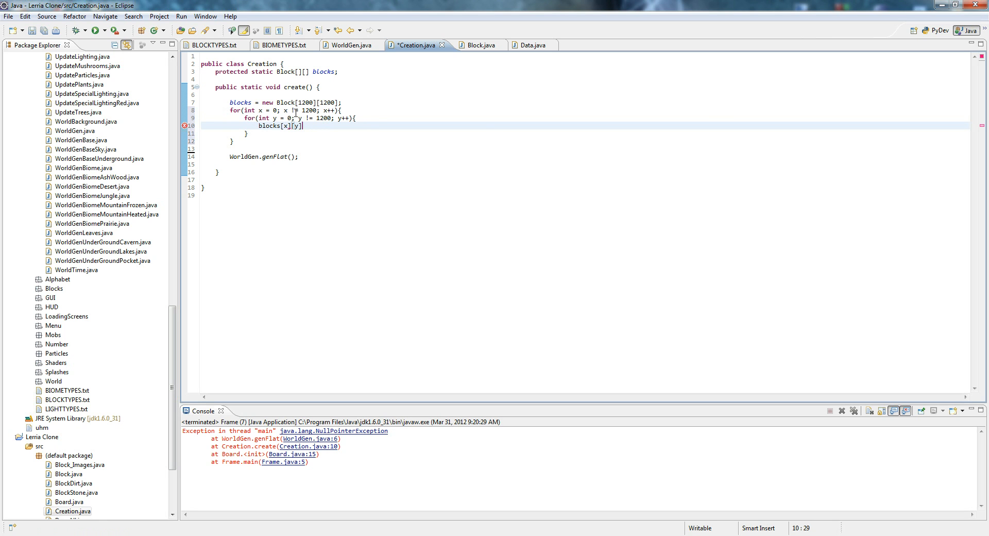
type("x =")
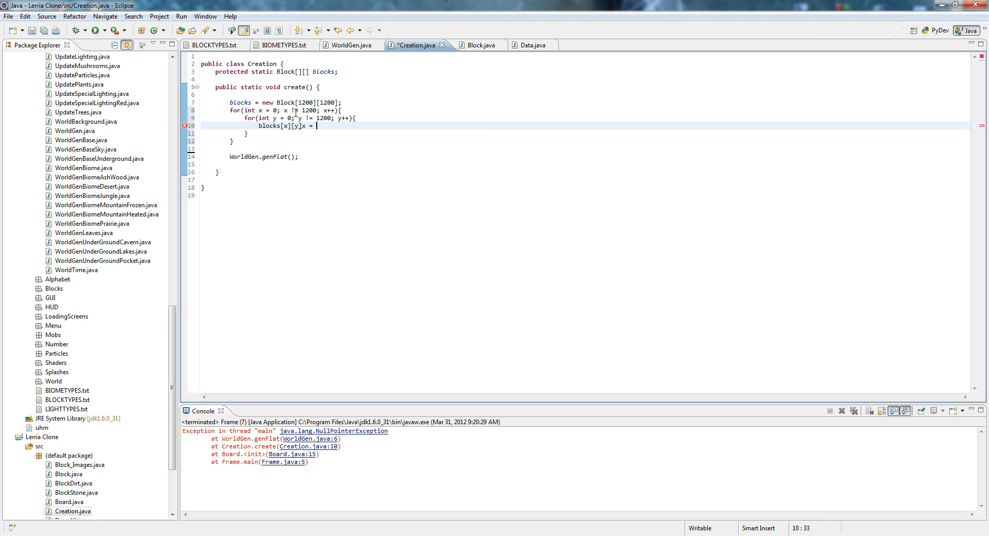
type("new Block()")
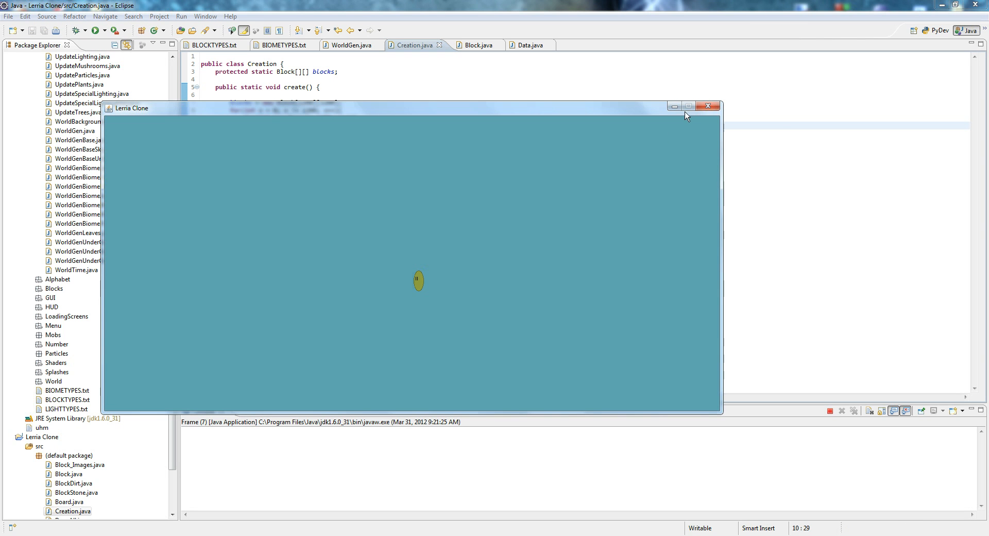
Close the running Lerria Clone game and click into Creation's create method to adjust spacing.
left_click(709, 105)
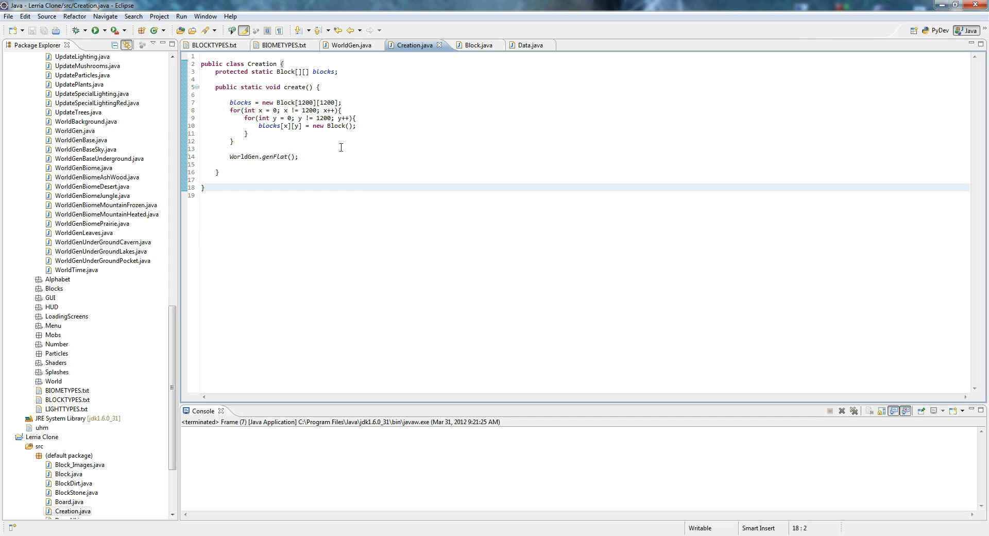
left_click(267, 156)
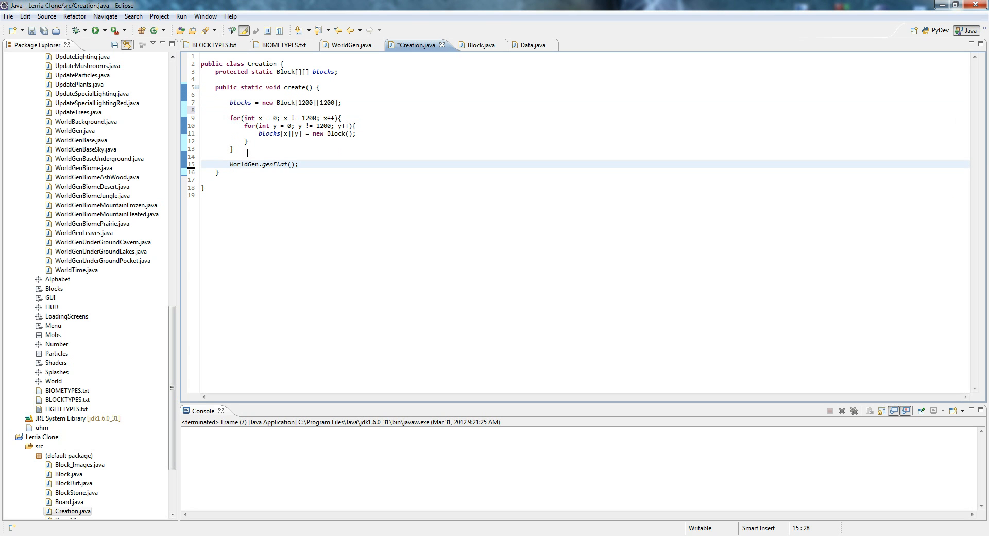
mouse_move(475, 45)
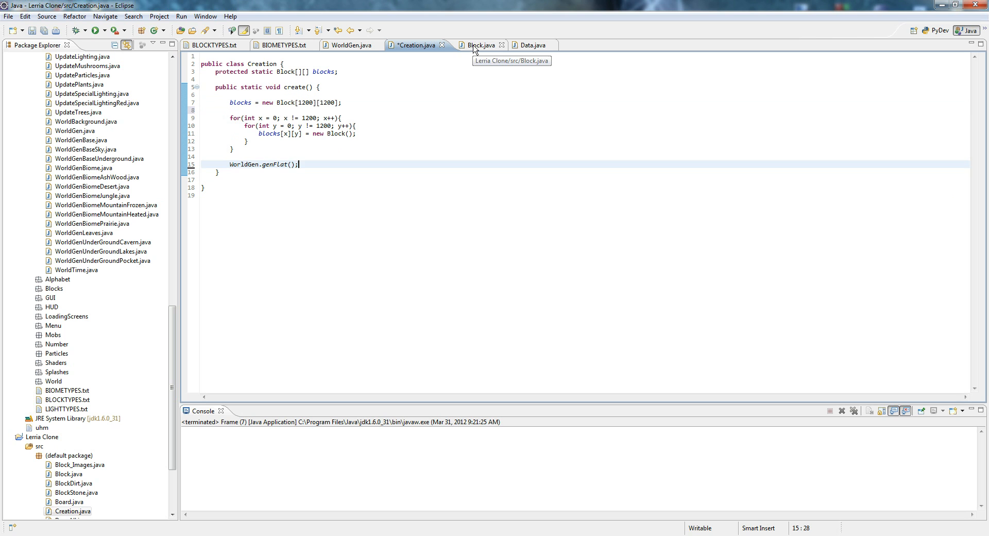
Add an empty public Block(int x, int y) constructor to Block.java, checking Creation.java for reference.
left_click(481, 45)
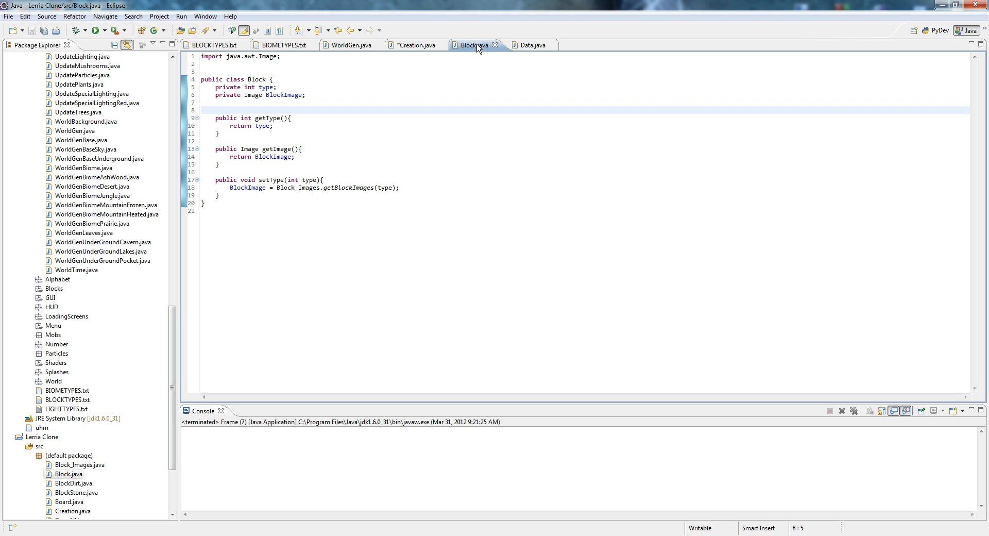
left_click(415, 45)
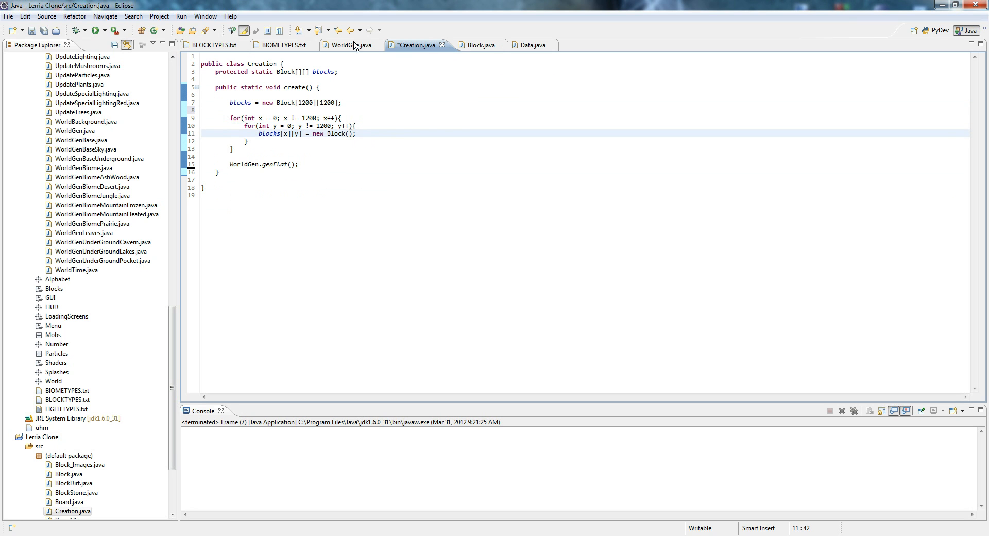
left_click(474, 44)
type("publ")
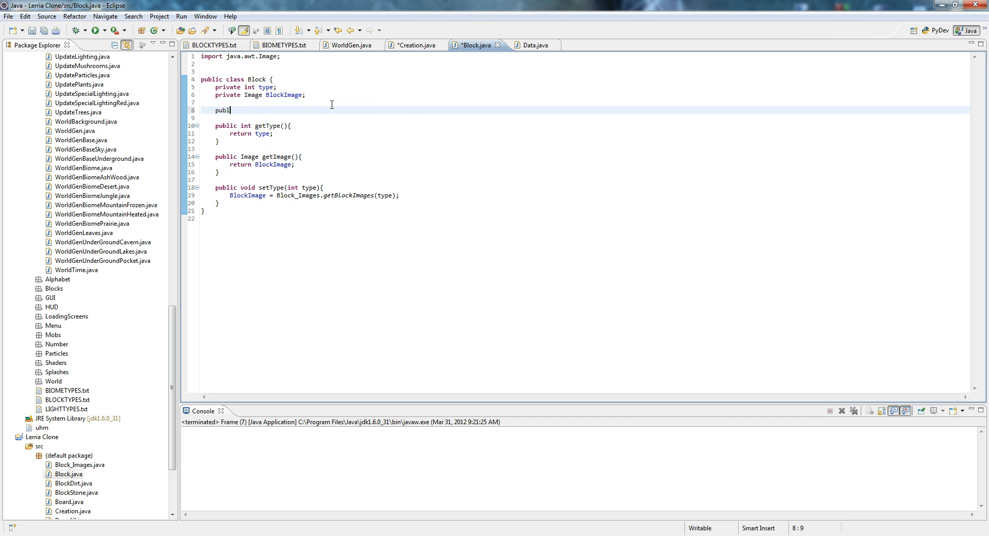
type("ic")
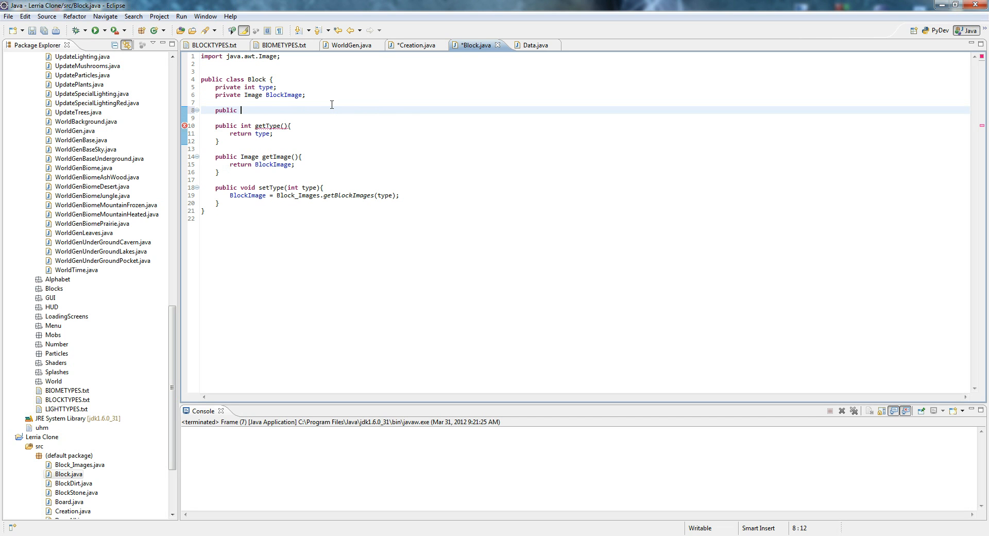
type("Block(){")
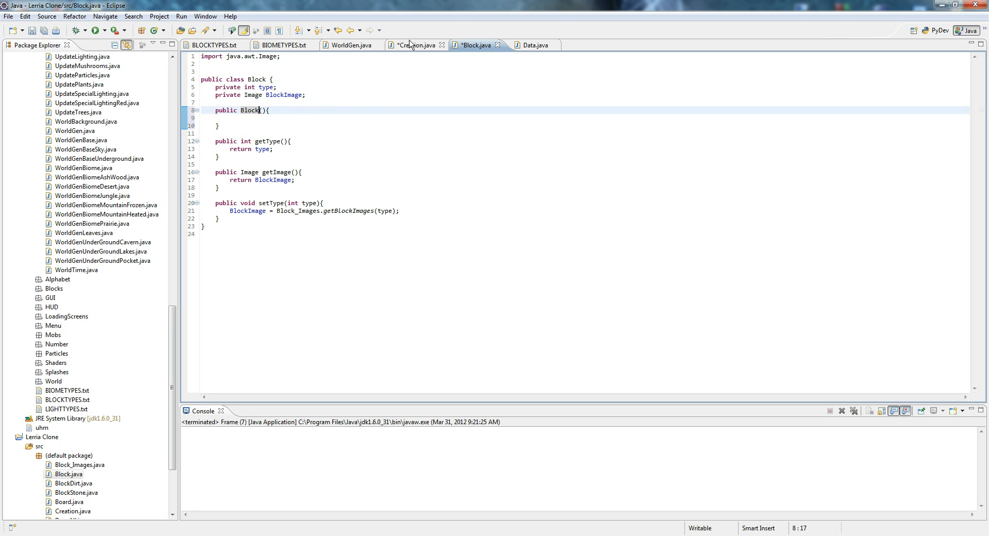
left_click(416, 45)
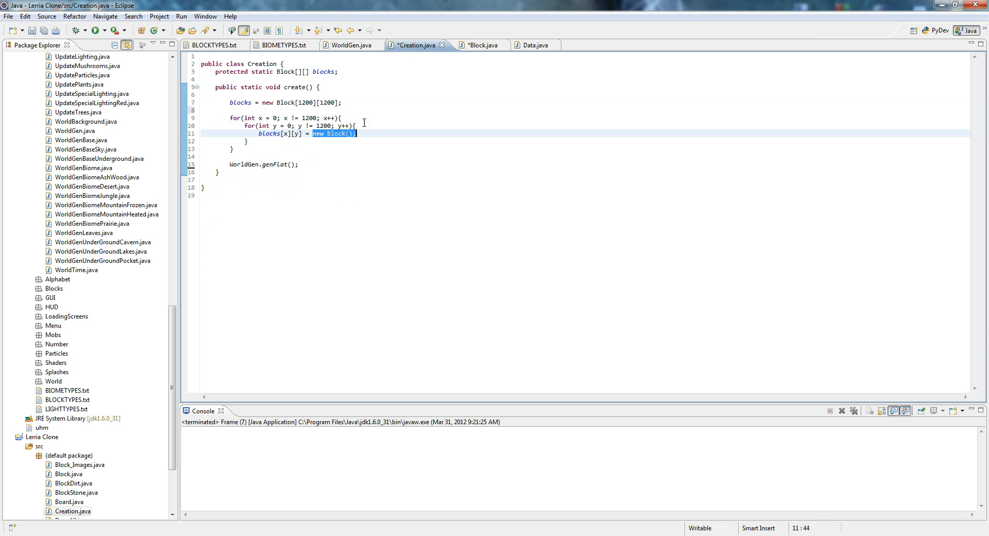
left_click(478, 45)
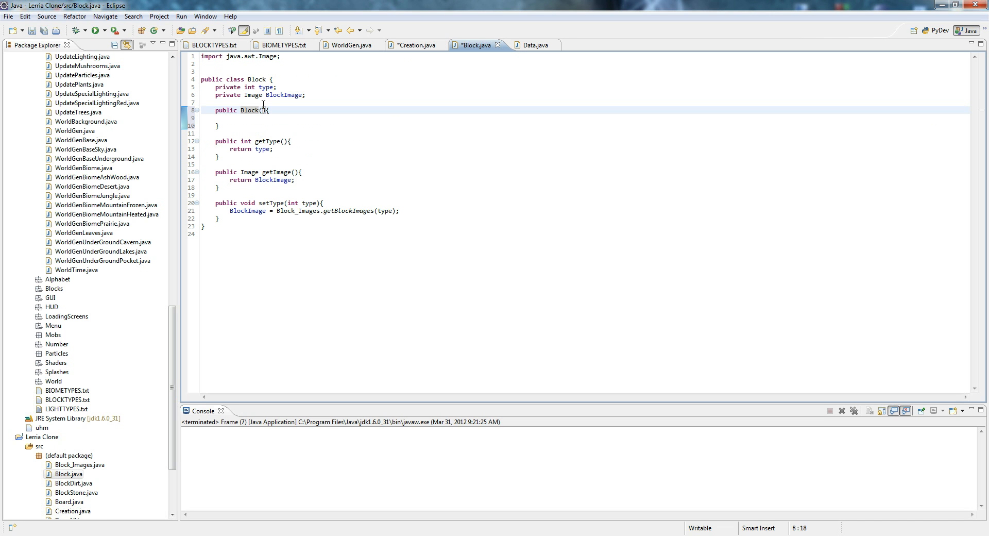
type("int x, int y")
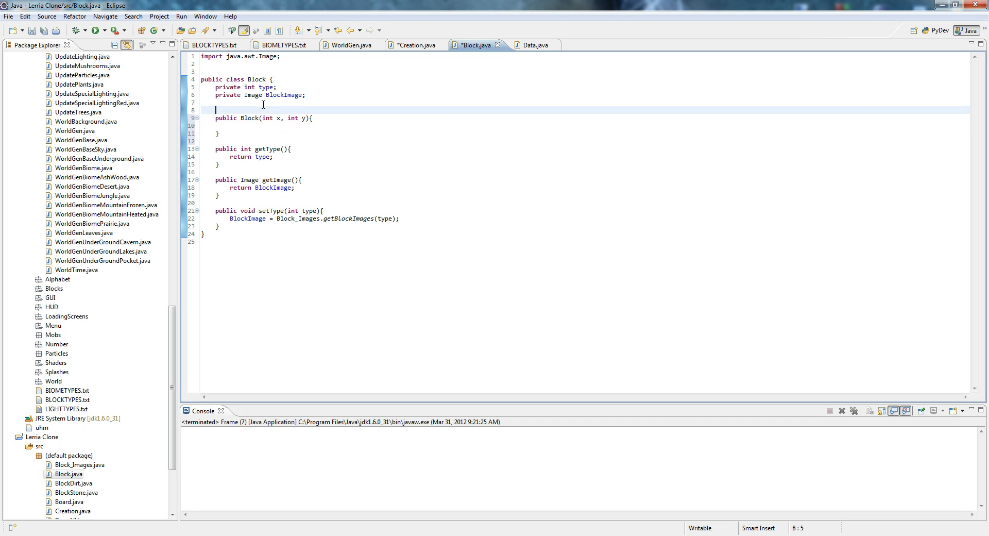
Rework the Block constructor to Block(int setX, int setY) with x = setX * 20 and y = setY * 20.
type("private")
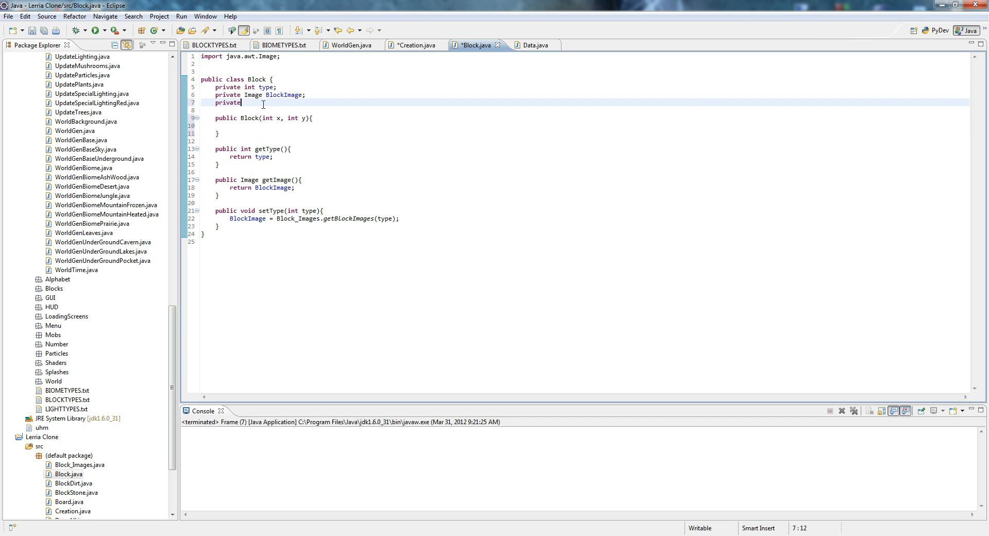
type("x =")
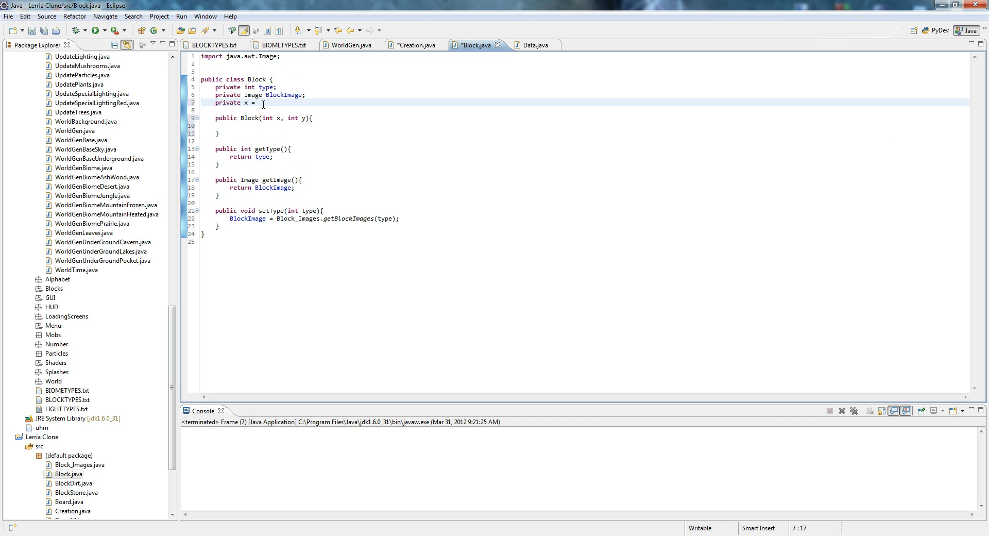
type("int")
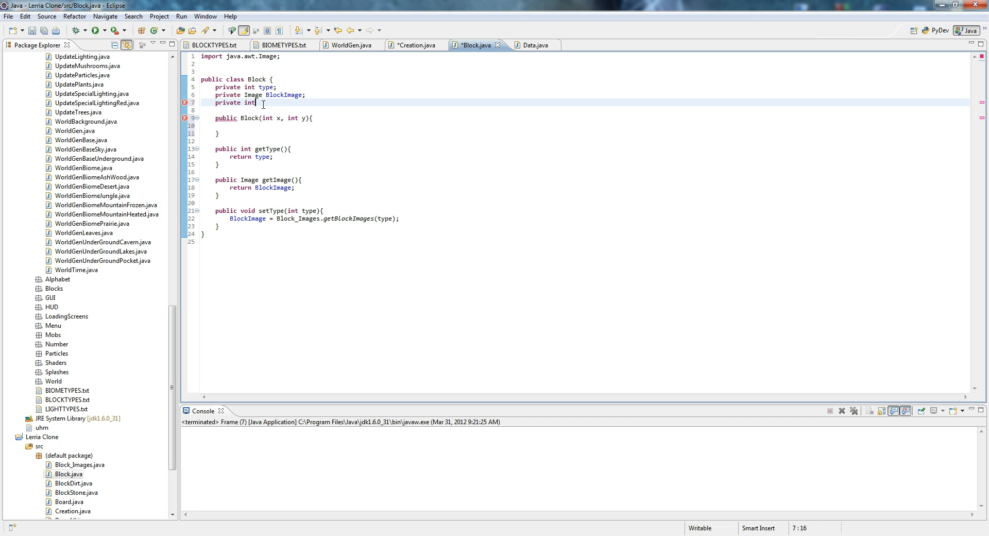
type("x, int")
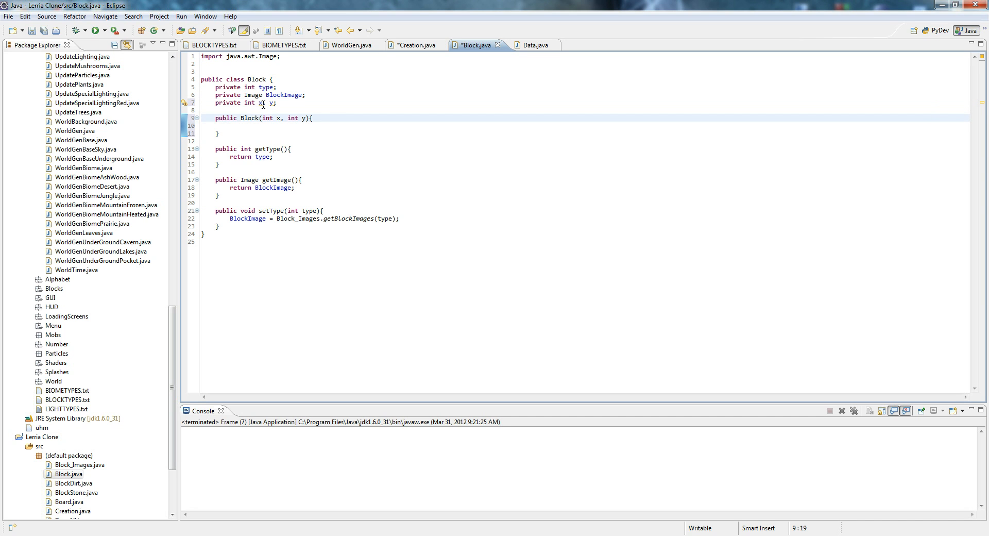
left_click(326, 125)
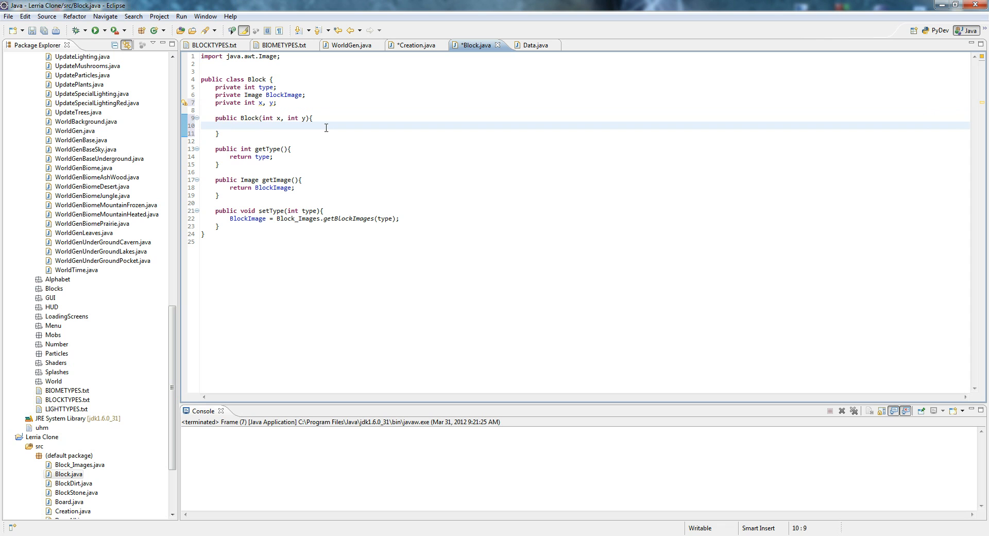
type("x =")
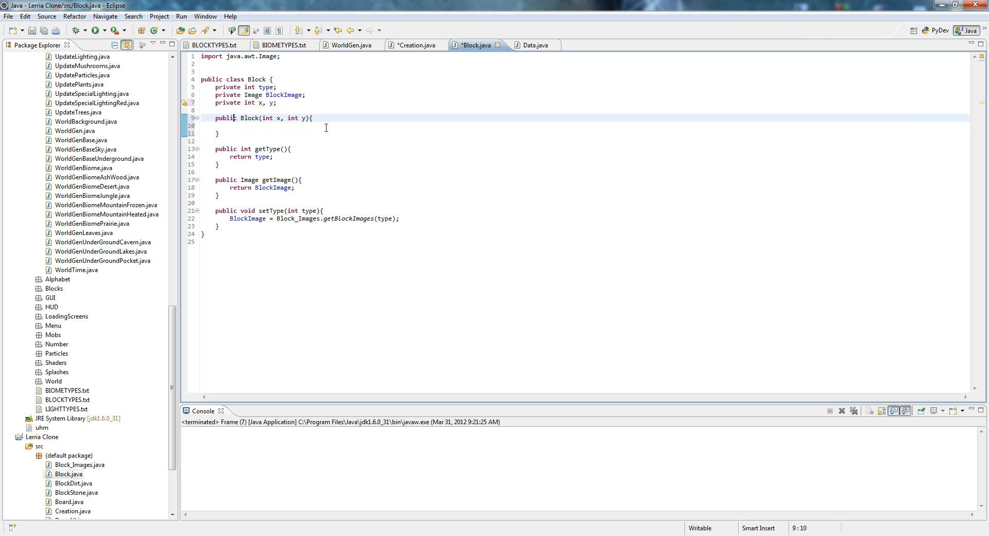
type("s")
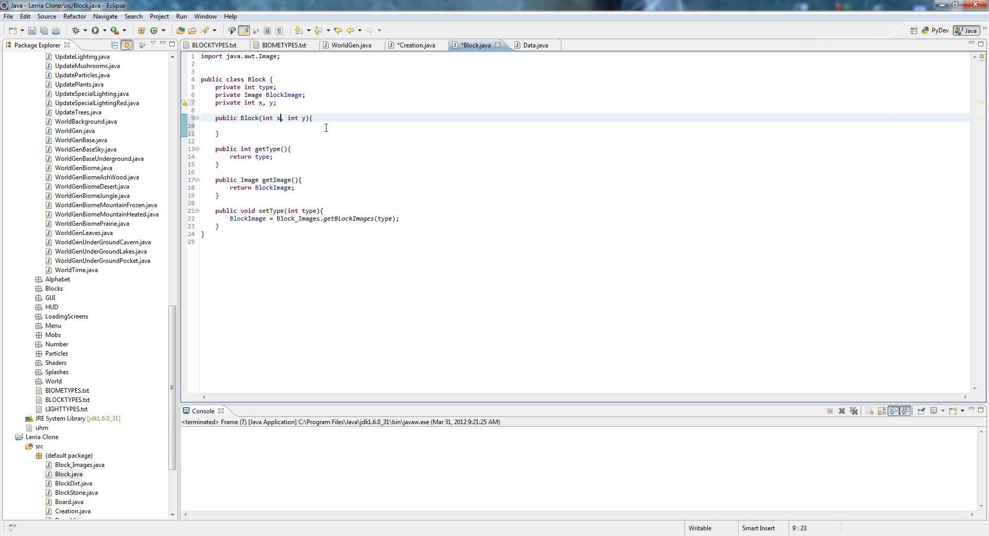
type("etX")
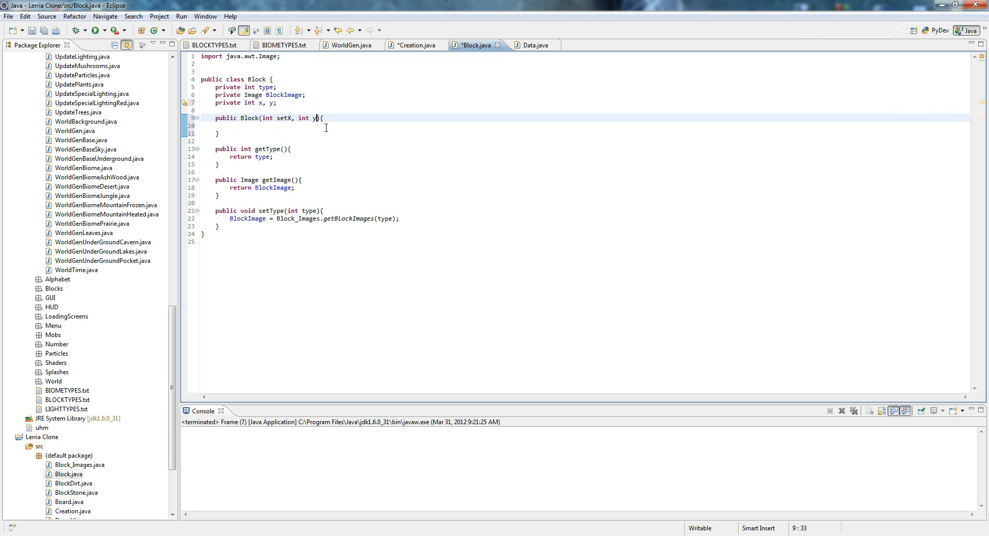
type("setY)")
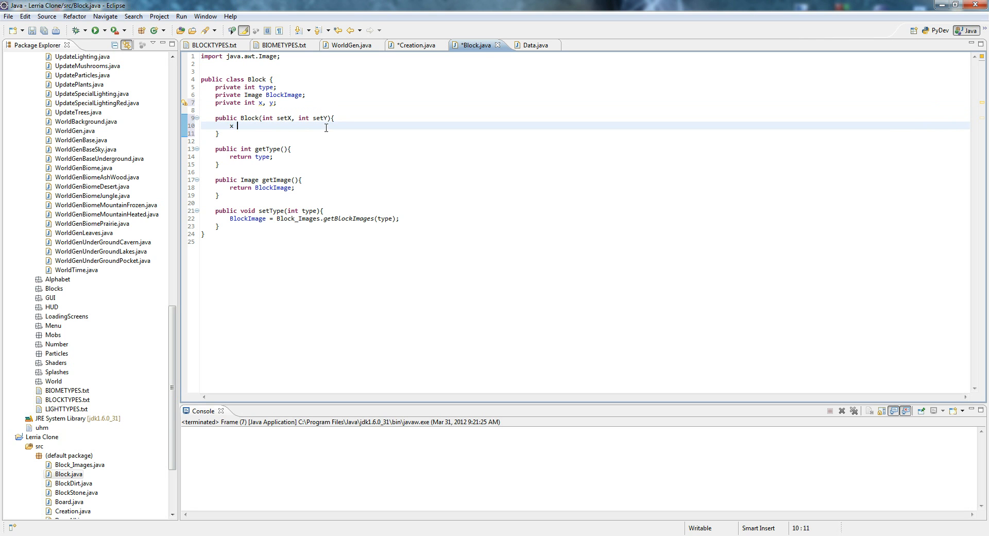
type("= setX * 20;")
type("y = set")
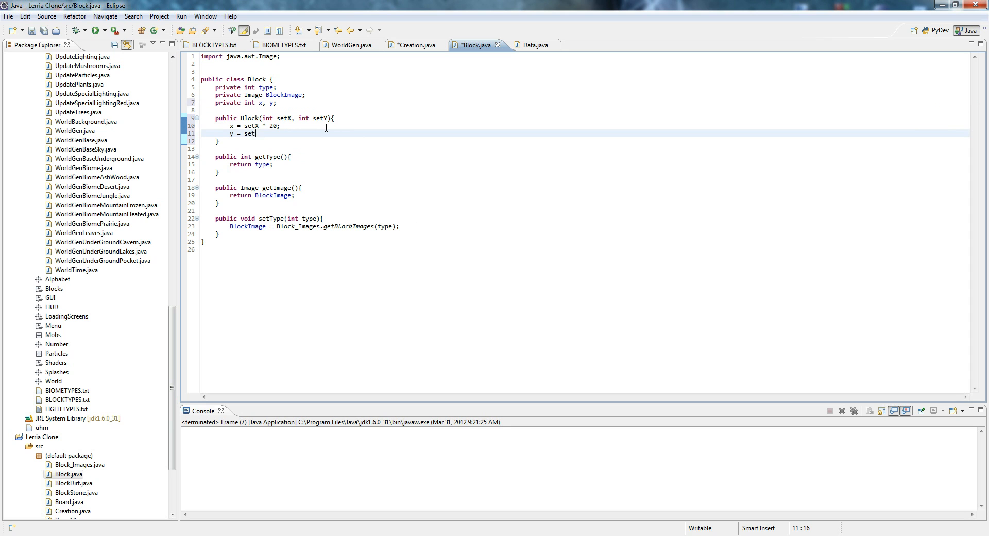
type("Y * 20;")
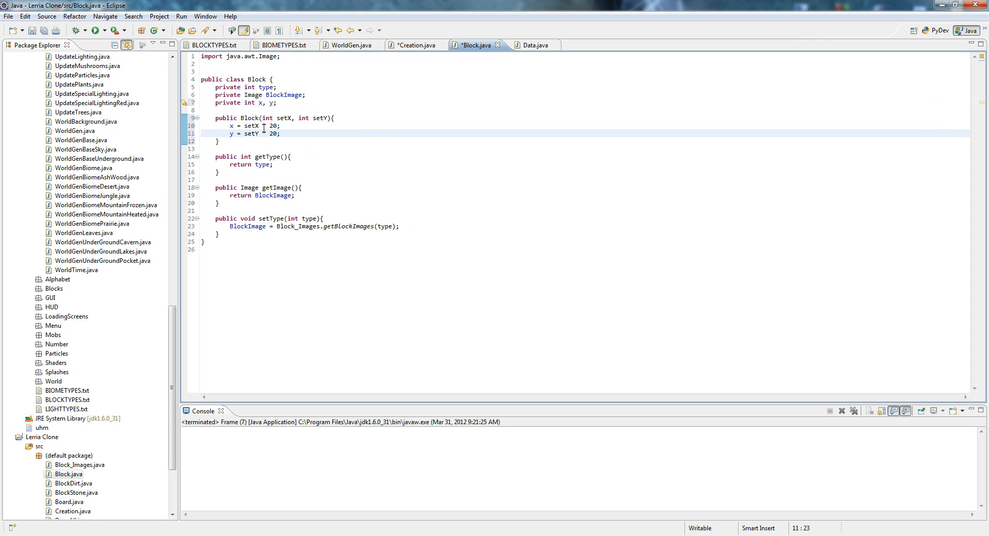
double_click(271, 125)
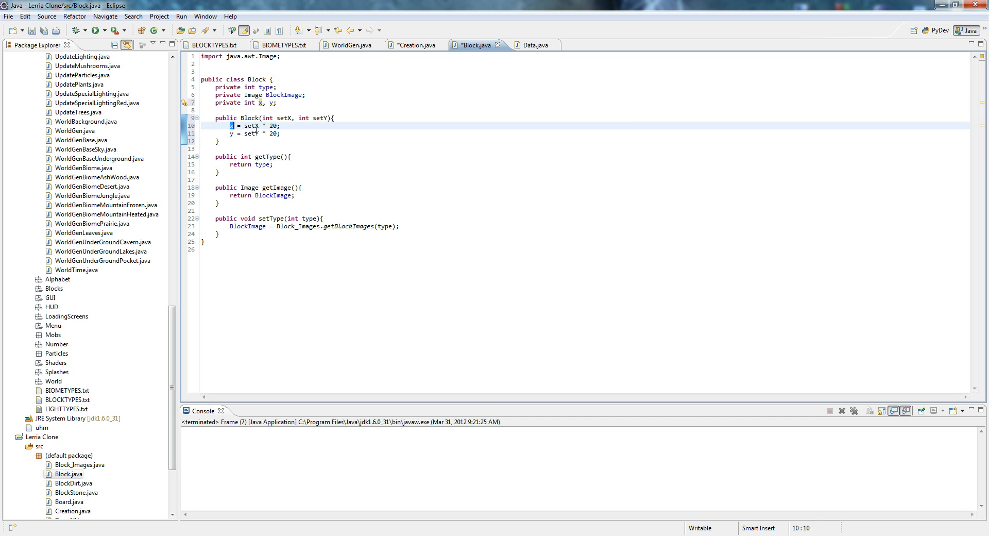
left_click(231, 132)
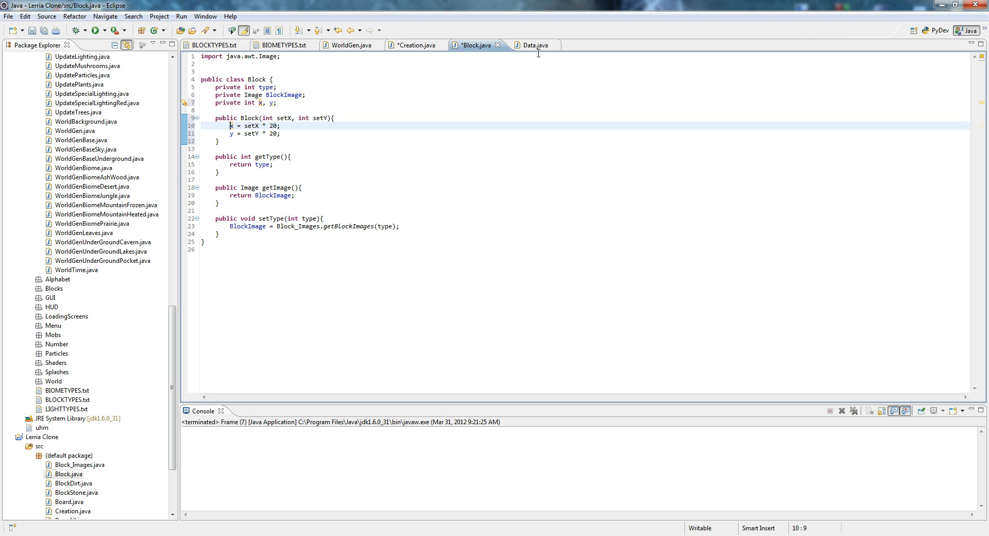
Change the Creation.java loop call from new Block() to new Block(x, y).
left_click(413, 44)
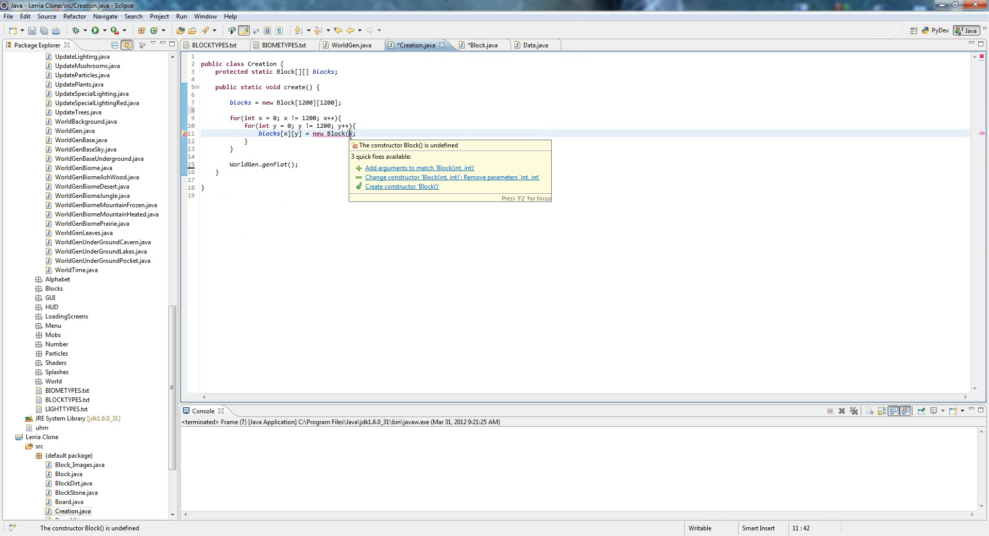
left_click(420, 167)
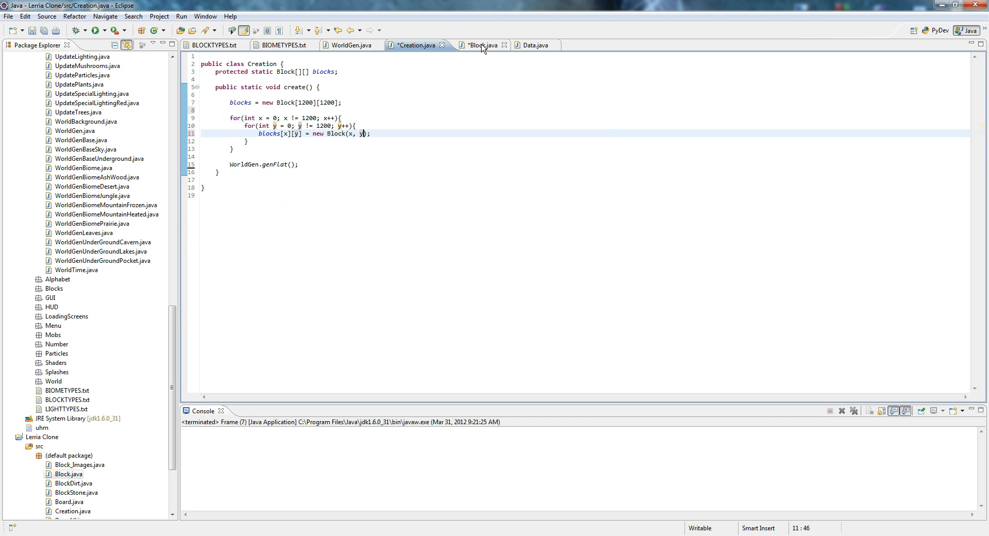
left_click(482, 45)
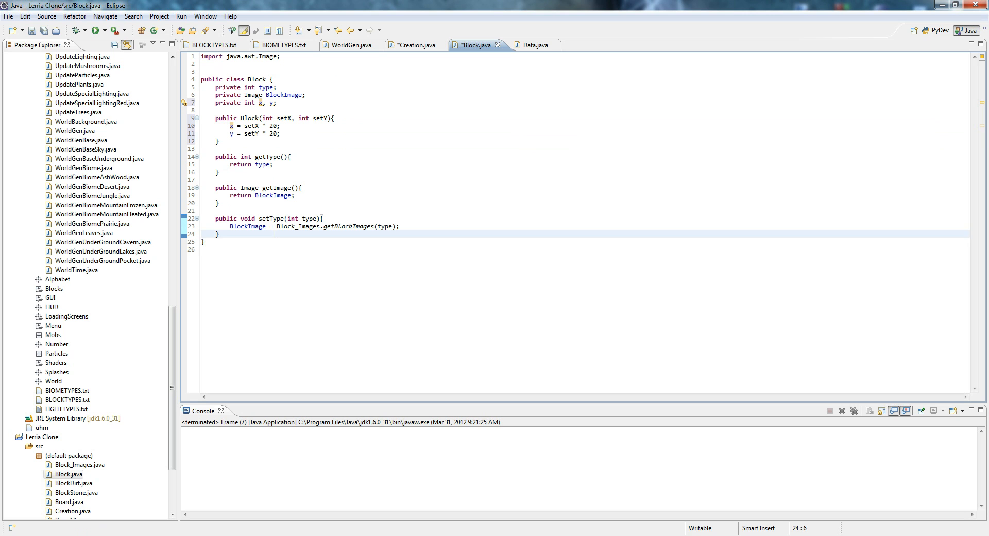
Add public int getX() returning x and public int getY() returning y to Block.java.
type("public void")
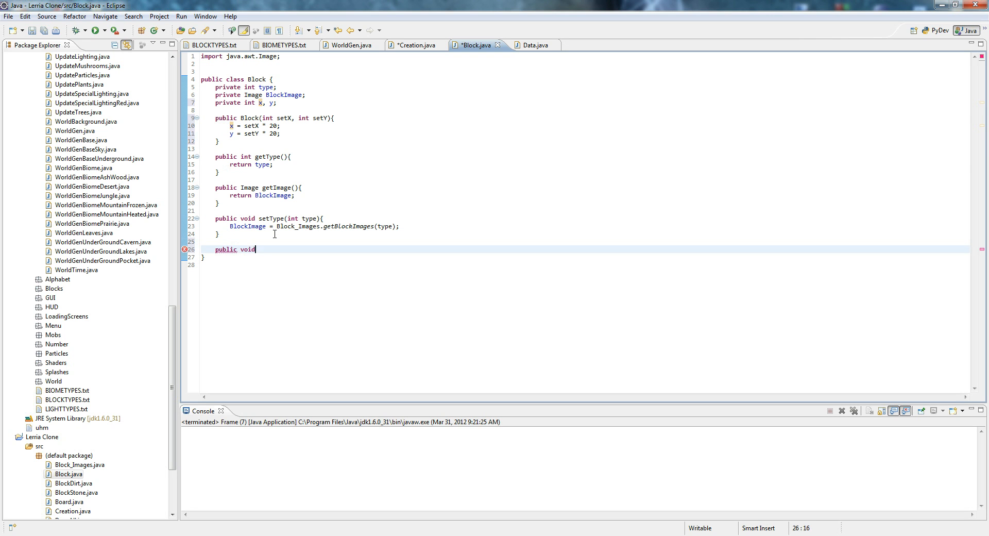
key("BackSpace")
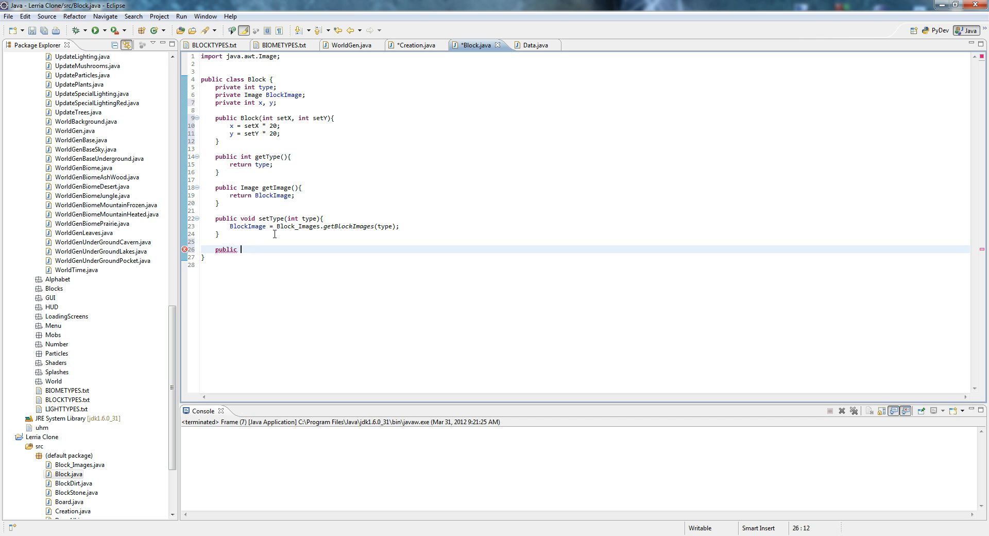
type("int getX(){")
type("r")
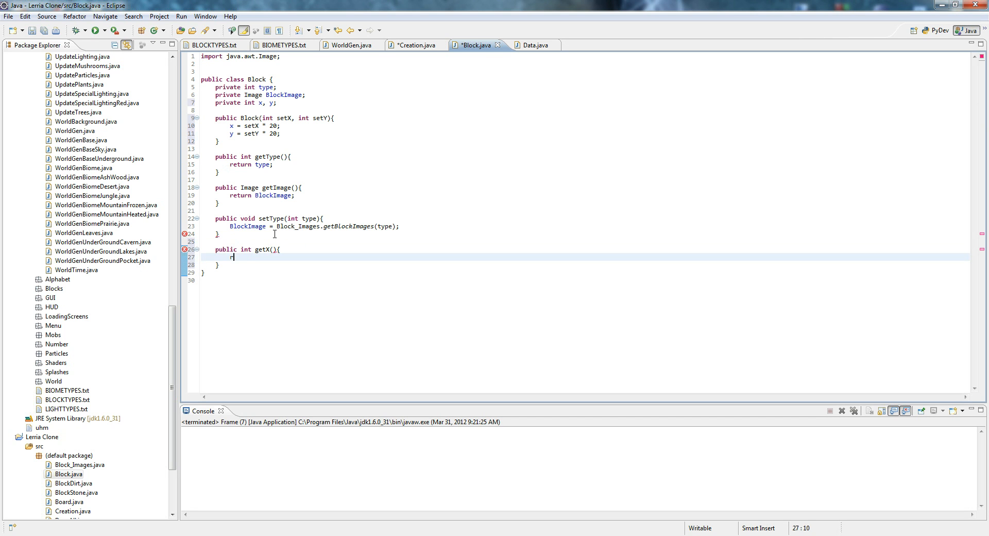
type("eturn x;")
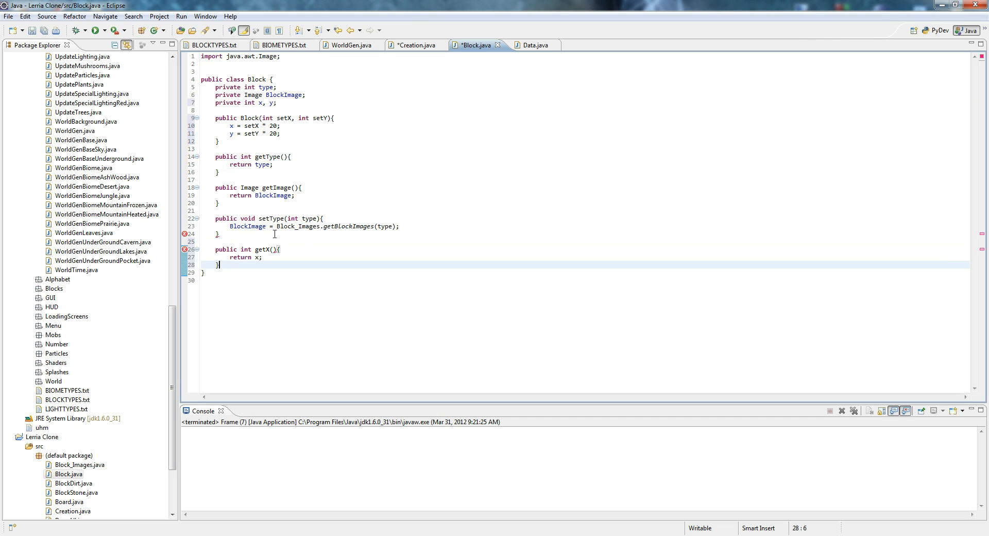
type("public")
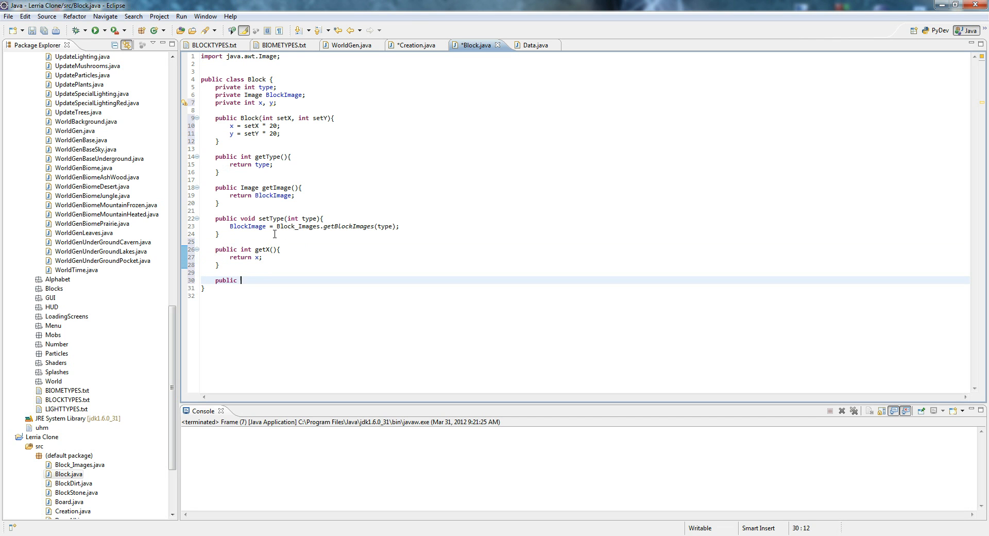
type("int getY(){")
type("return")
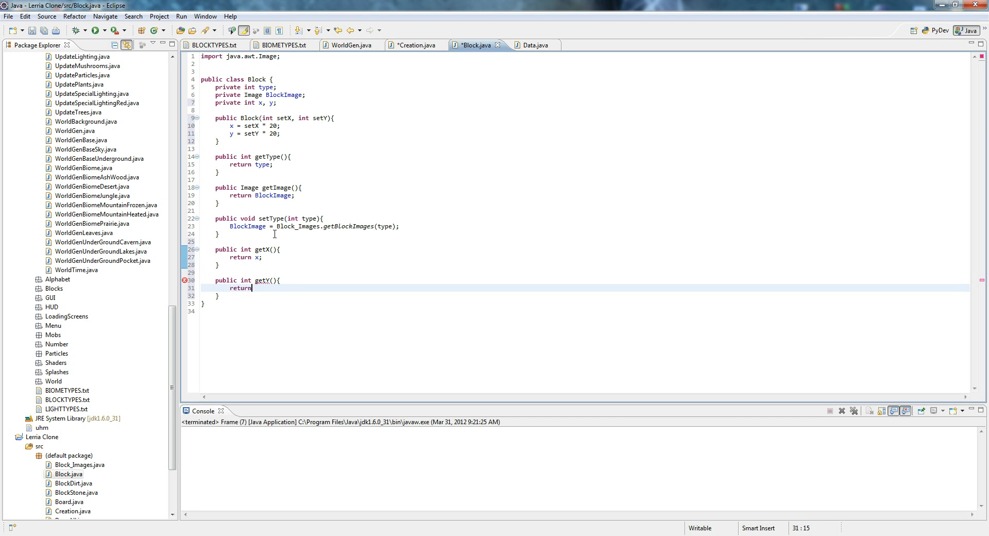
type("y;")
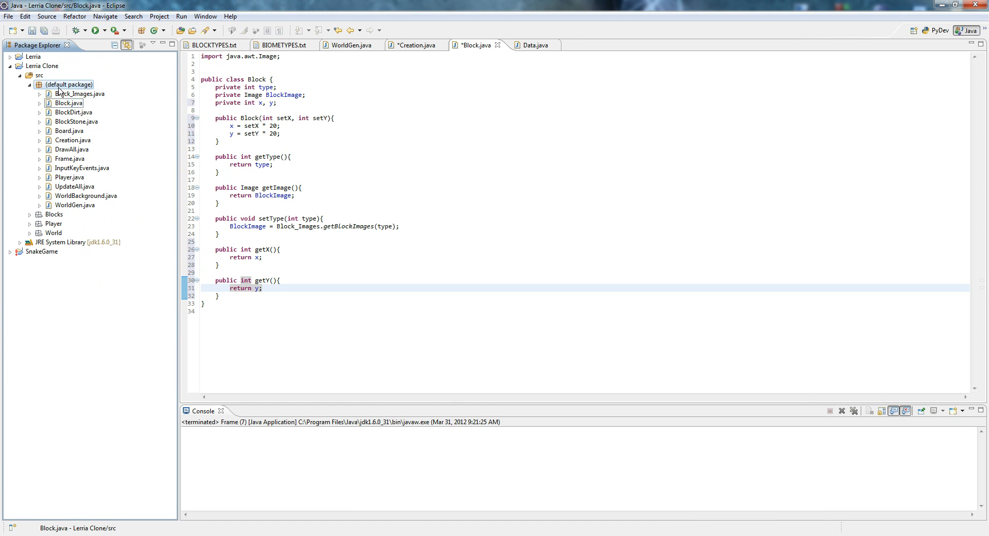
Create a DrawBlocks class in the default package, then open DrawAll.java and select its class name.
right_click(67, 84)
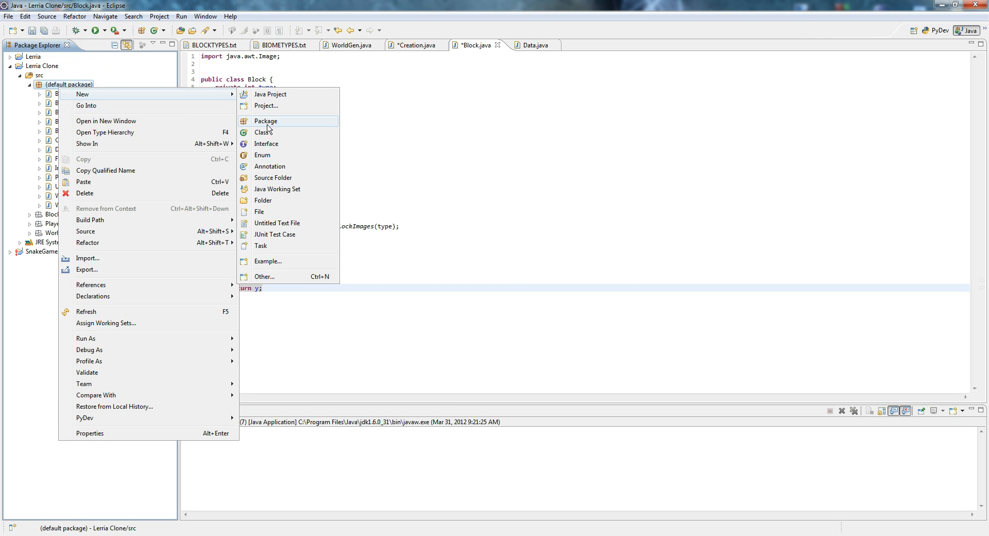
left_click(263, 132)
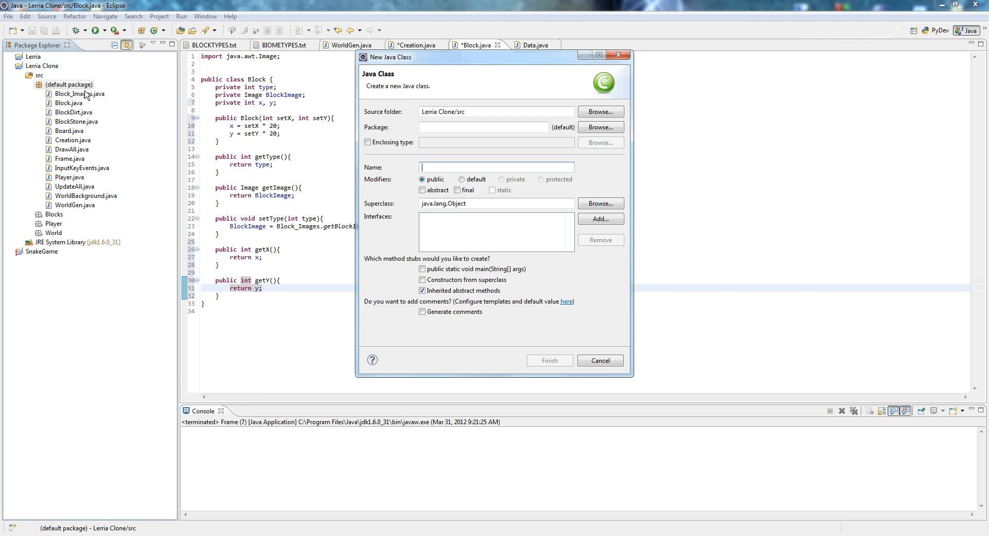
mouse_move(84, 159)
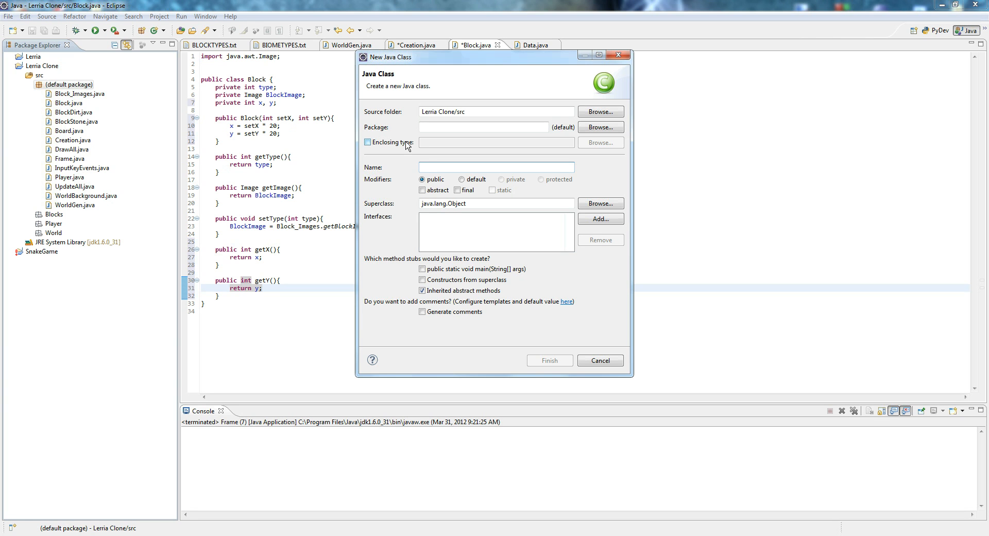
type("Dra")
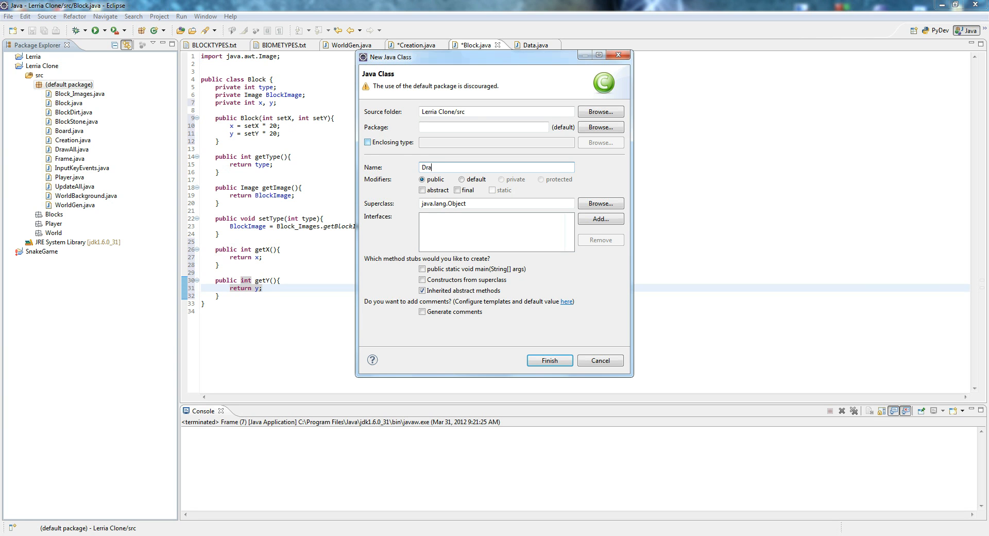
type("w")
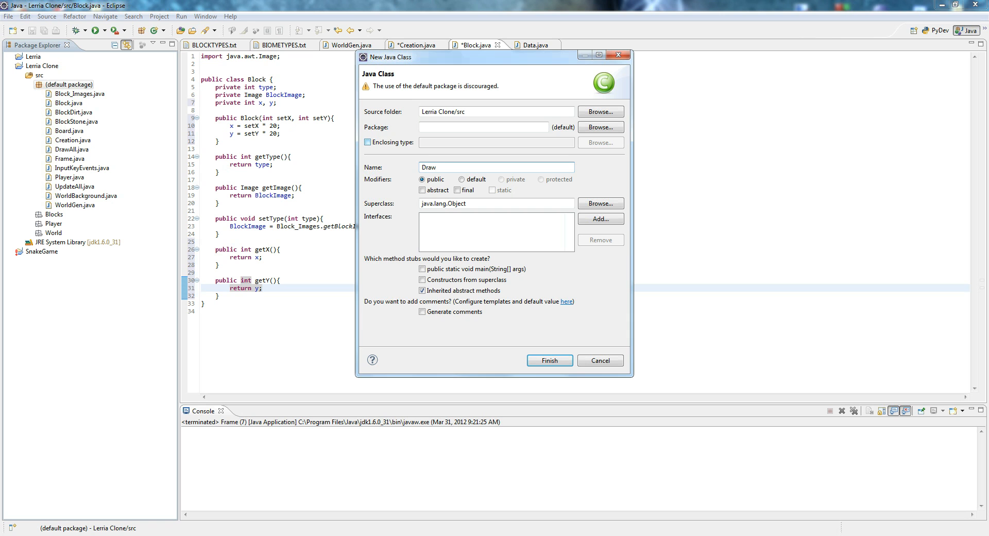
type("Blo")
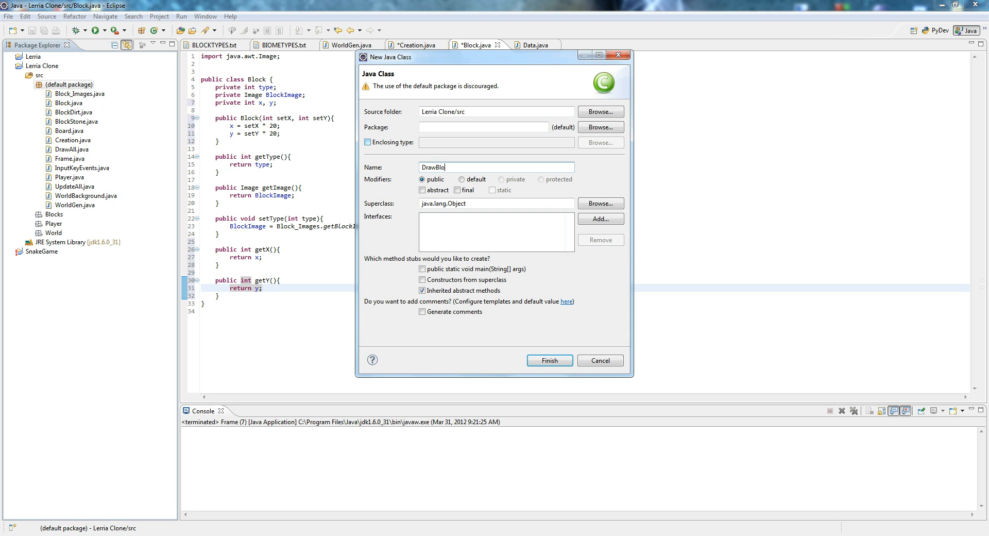
type("cks")
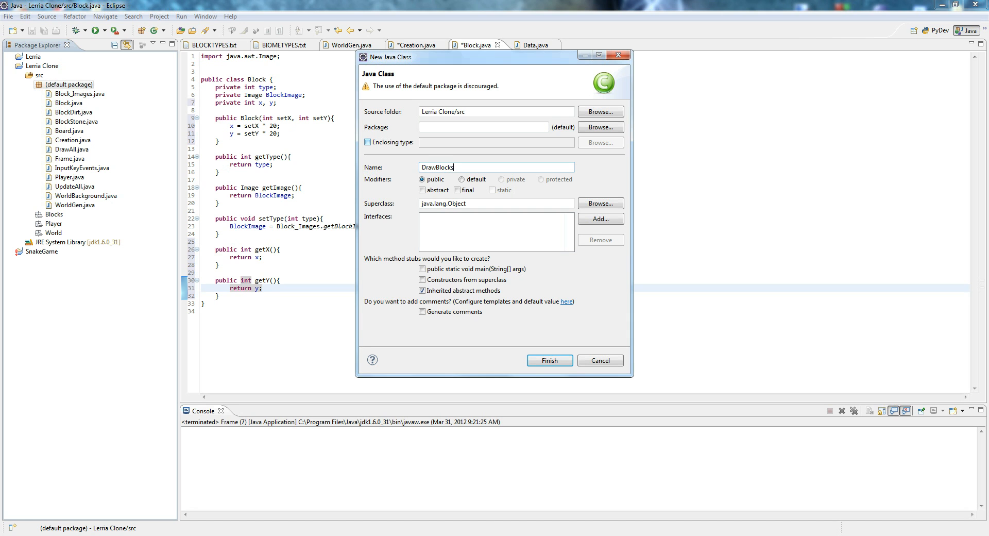
left_click(548, 360)
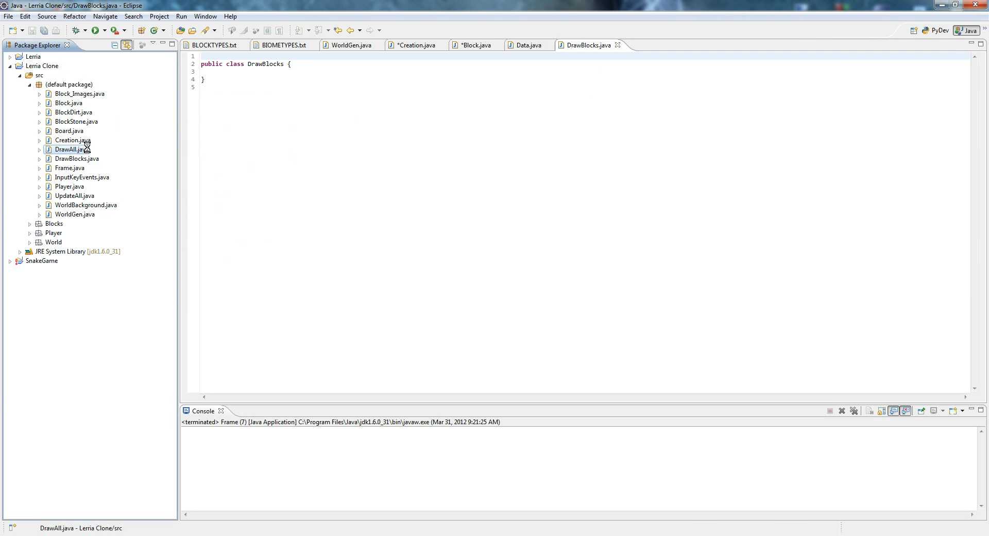
double_click(70, 149)
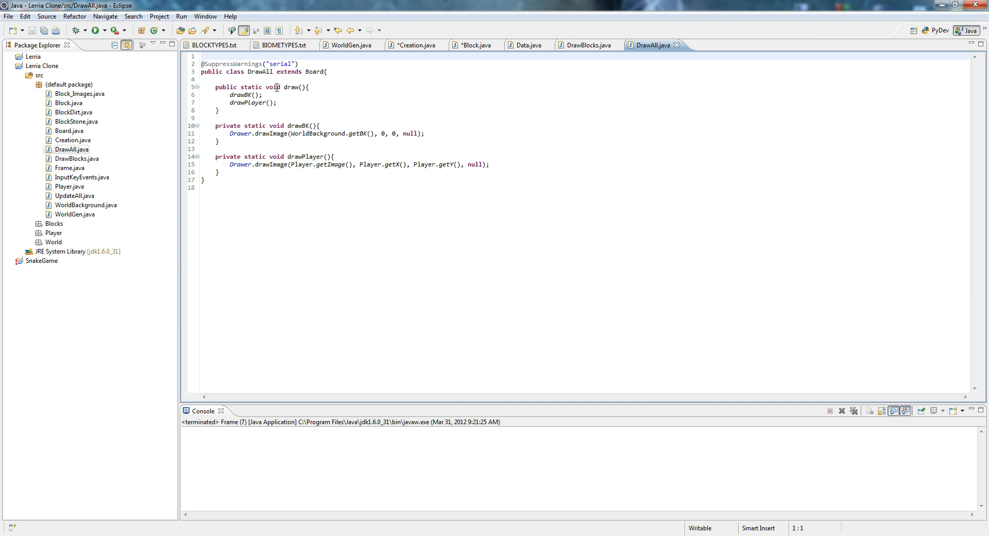
mouse_move(677, 53)
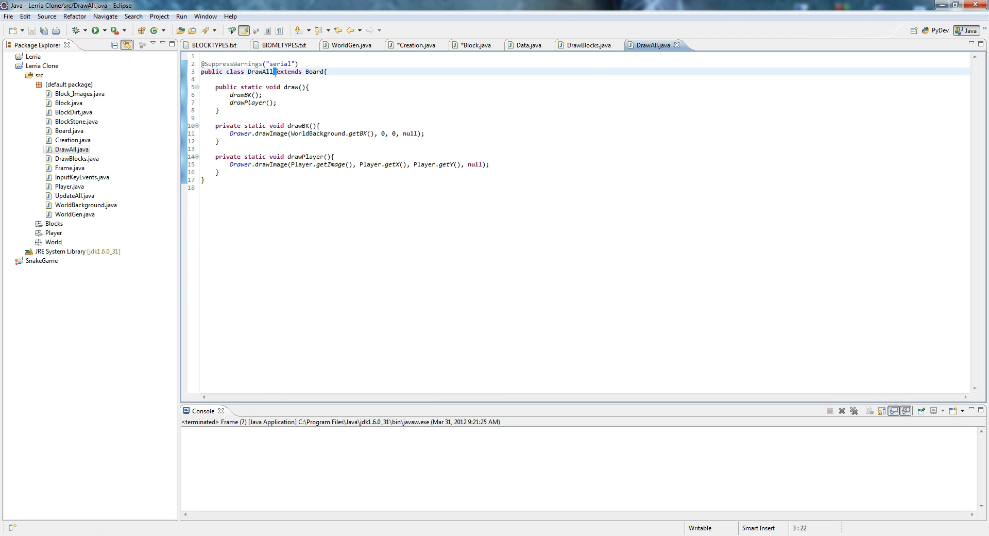
double_click(260, 71)
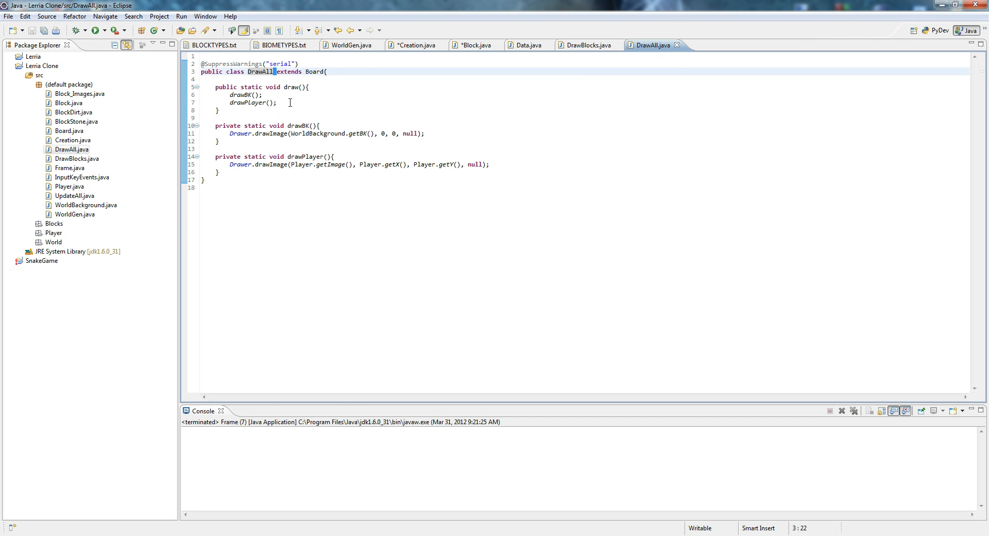
Create the DrawwBackground and DrawPlayer classes with the New Java Class wizard, one after the other.
right_click(68, 84)
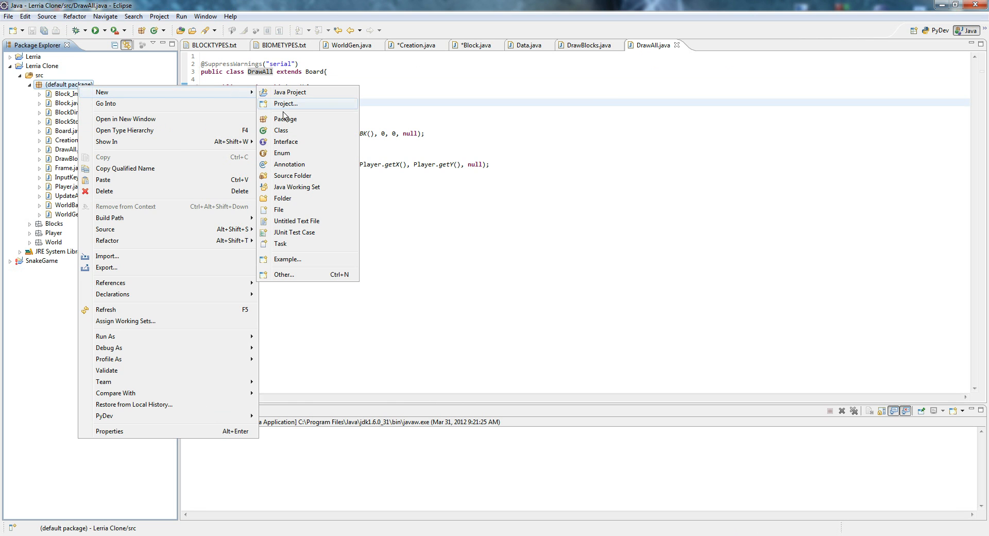
left_click(281, 130)
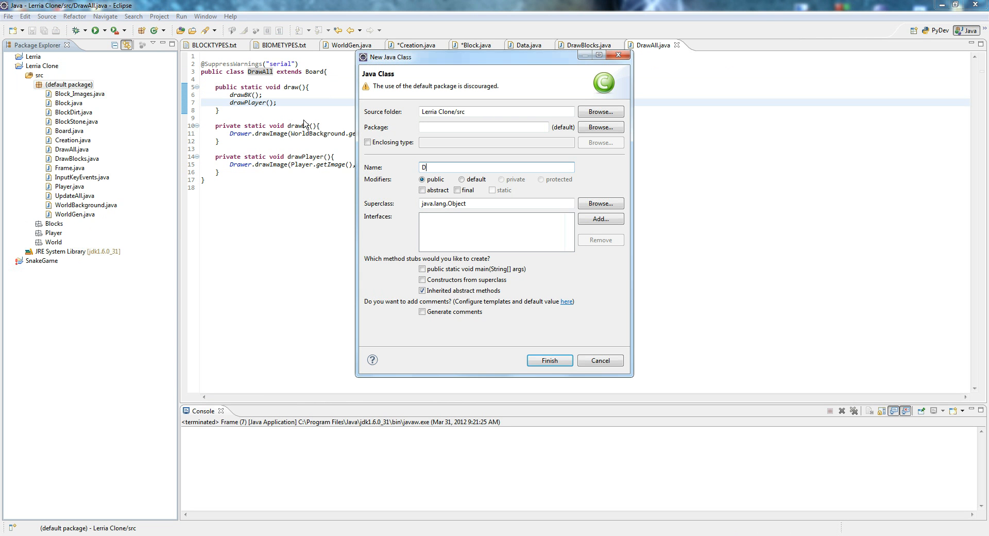
type("raww")
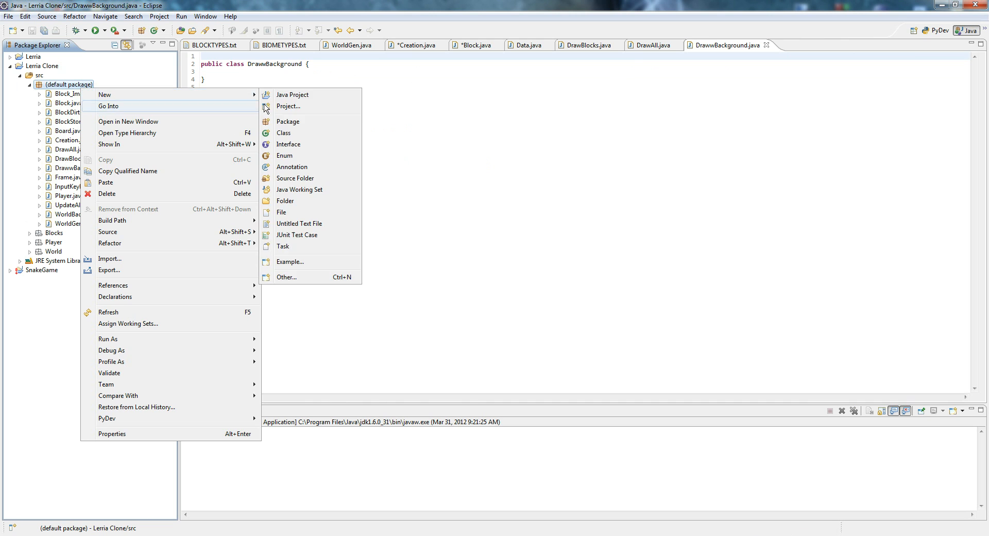
left_click(284, 132)
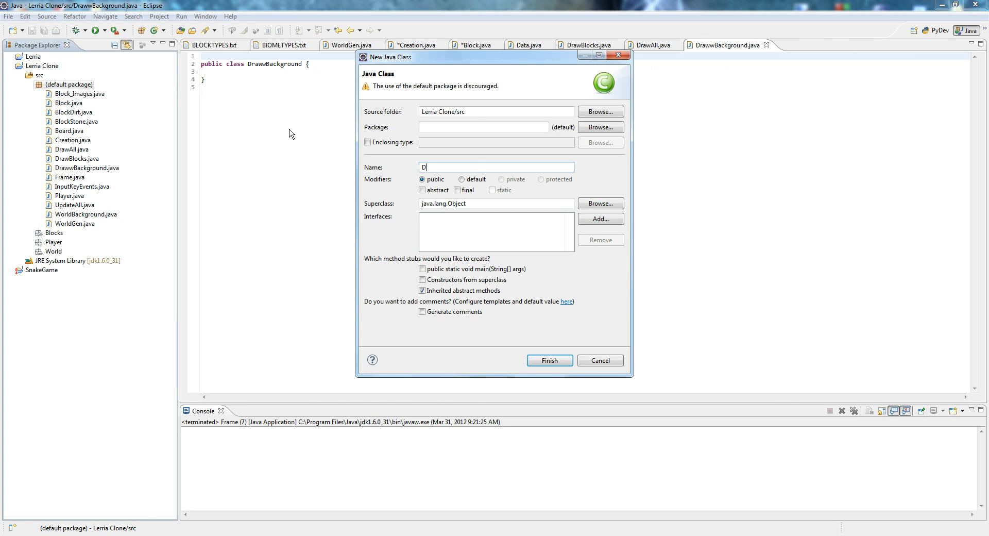
type("rawPlayer")
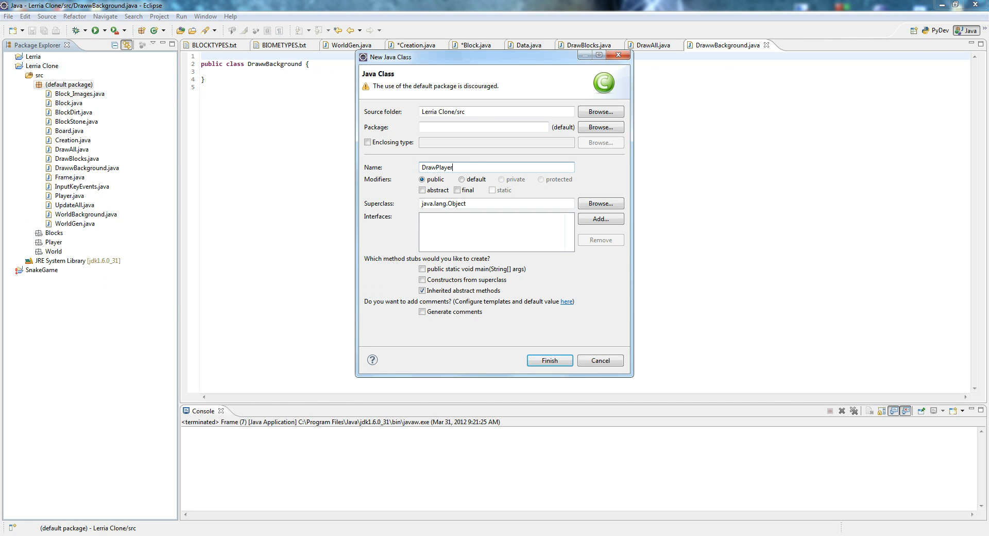
left_click(548, 360)
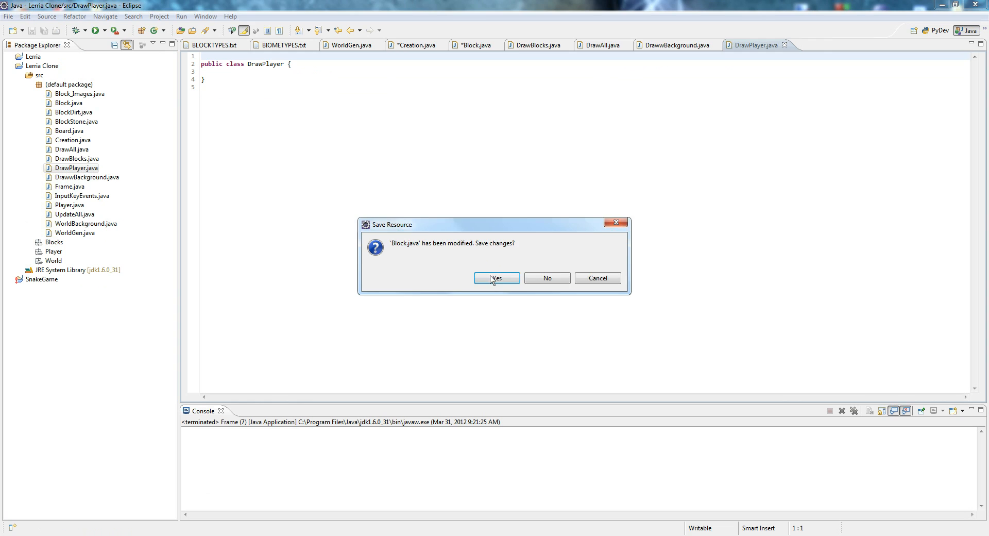
Save Block.java, dismiss the Creation.java prompt and close that tab, then open DrawwBackground.java.
left_click(496, 278)
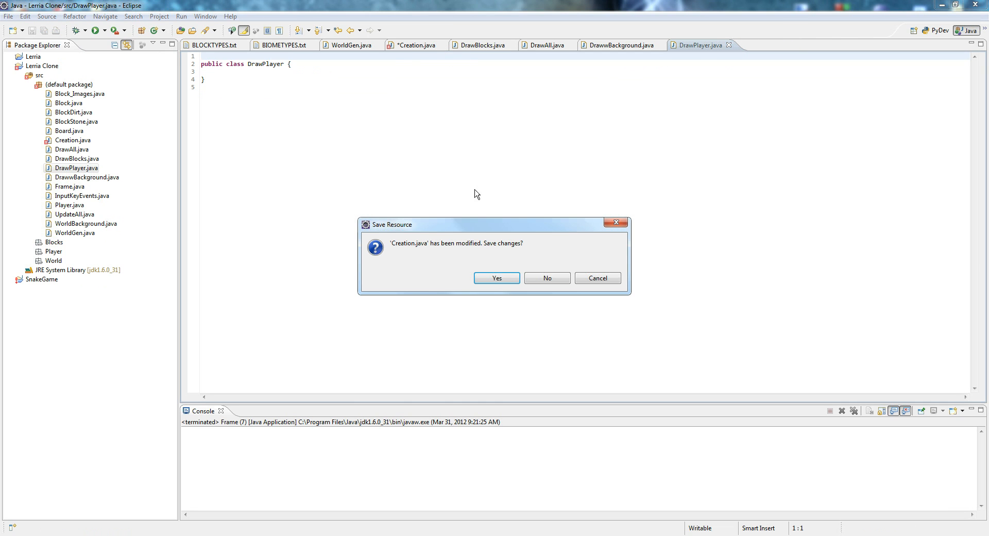
left_click(546, 277)
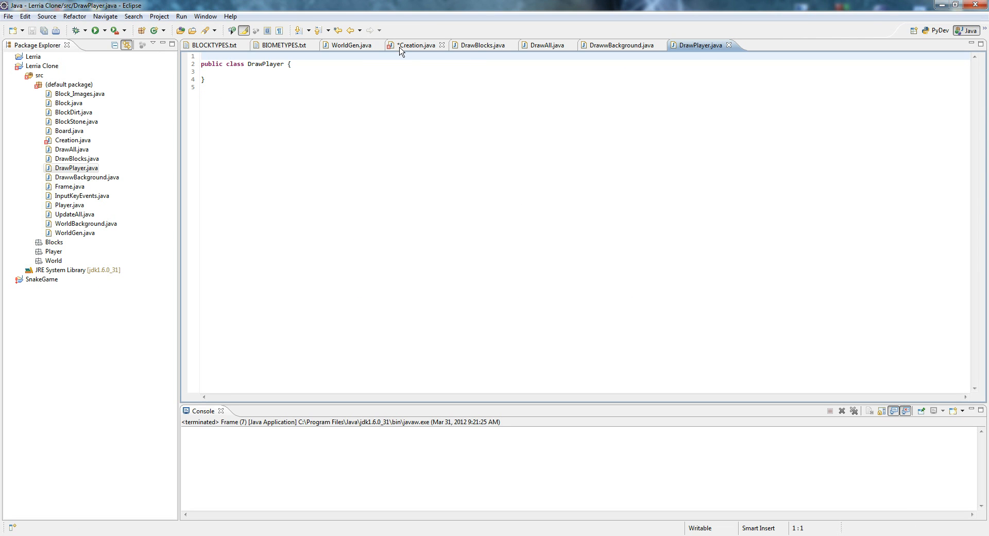
left_click(414, 45)
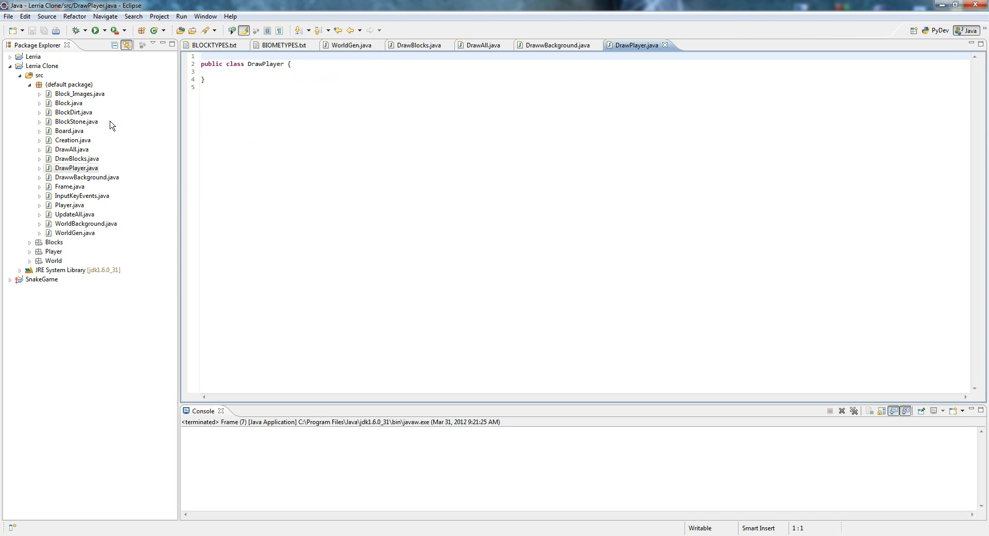
left_click(557, 45)
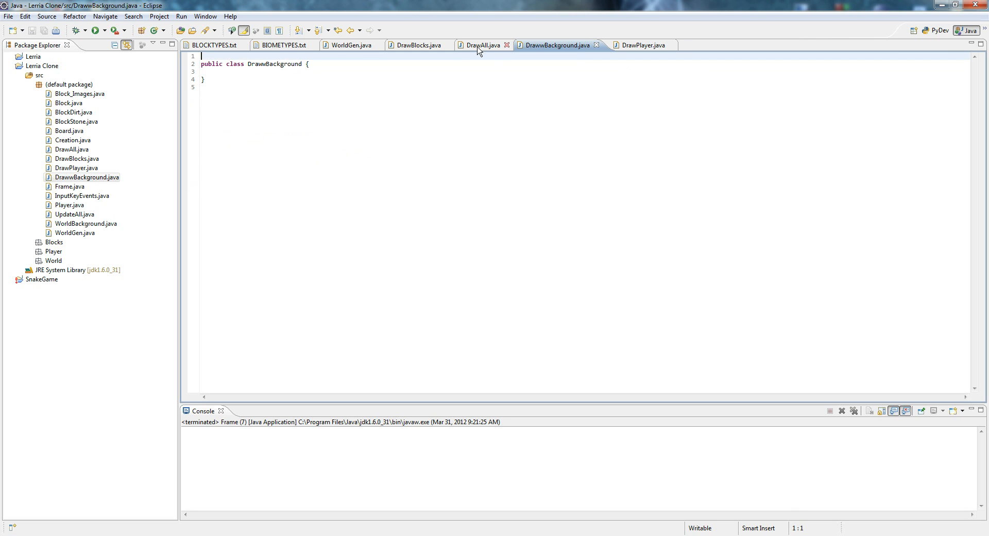
Move drawBK from DrawAll into DrawwBackground and make that class extend Board.
left_click(483, 45)
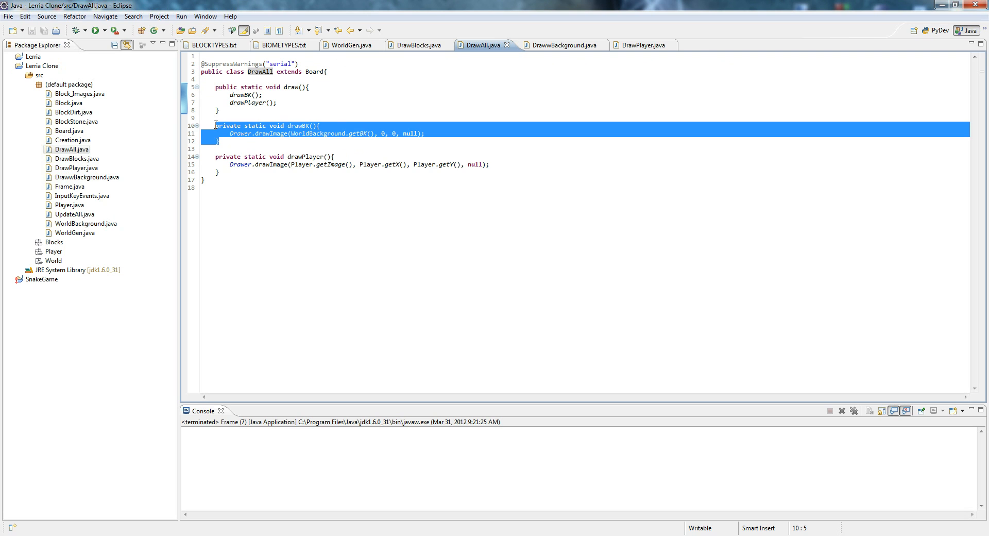
left_click(557, 45)
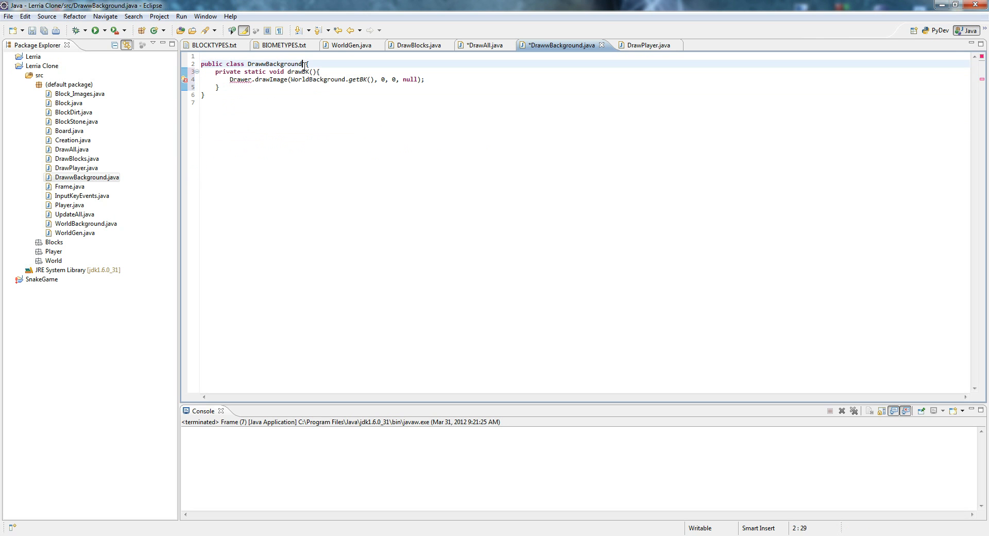
type("extends")
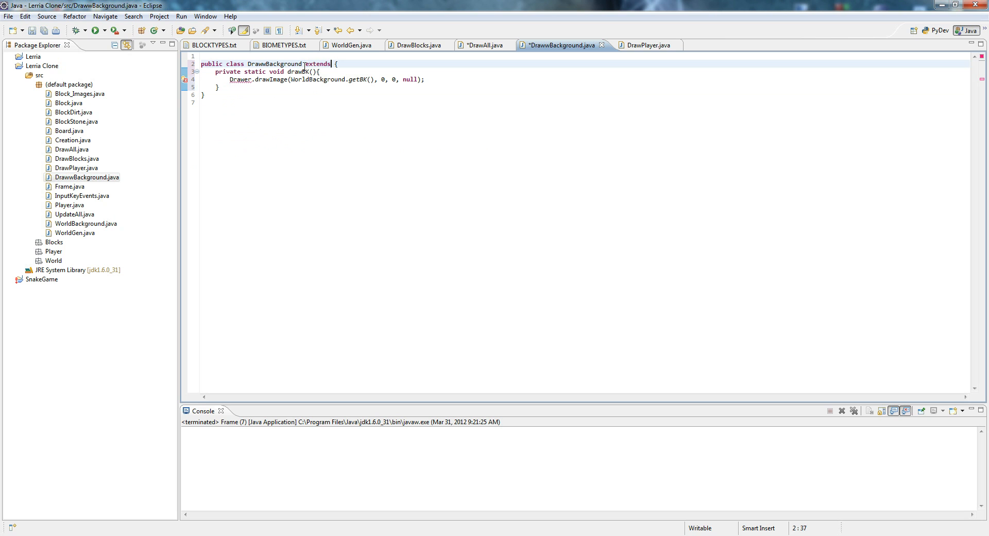
type("Board")
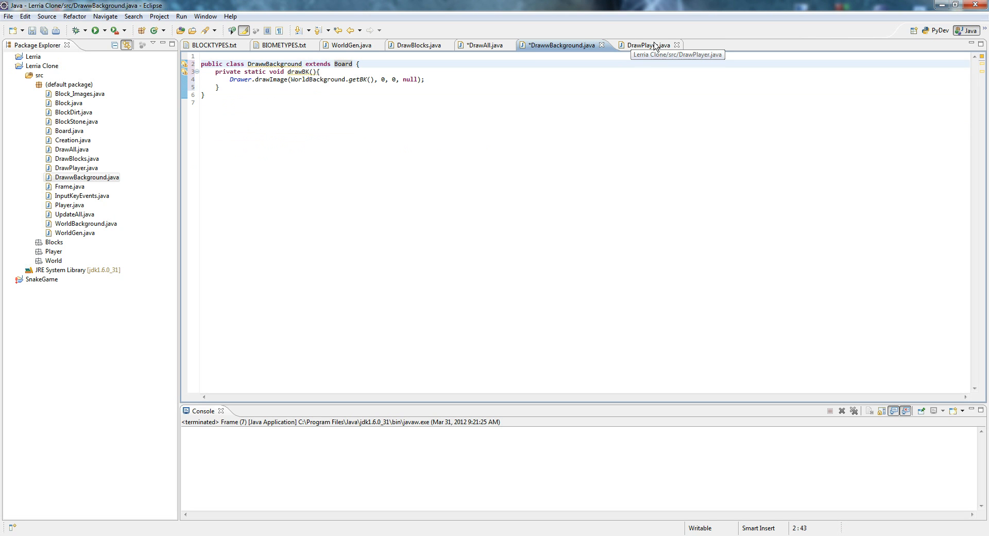
Move drawPlayer into DrawPlayer and make that class extend Board.
left_click(644, 45)
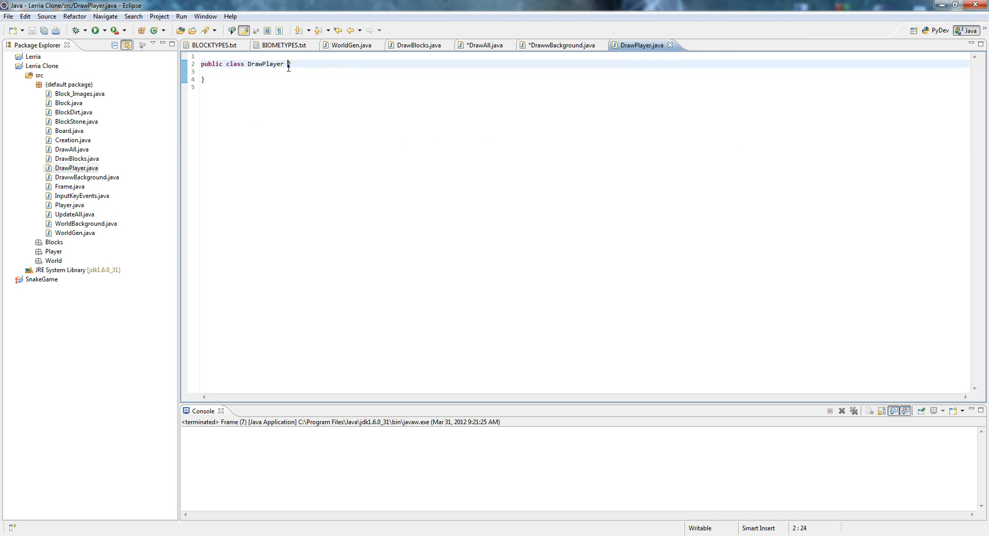
type("extends B")
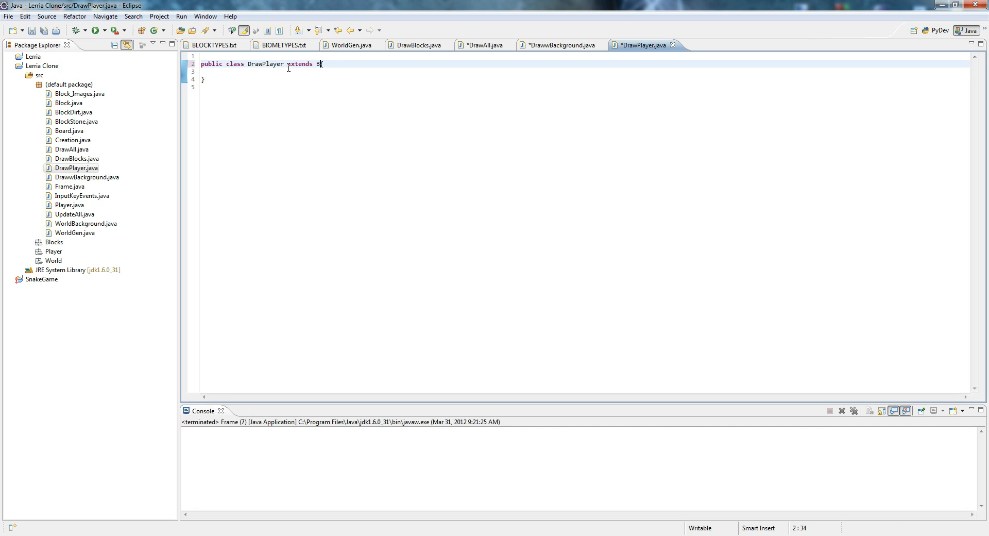
type("Board")
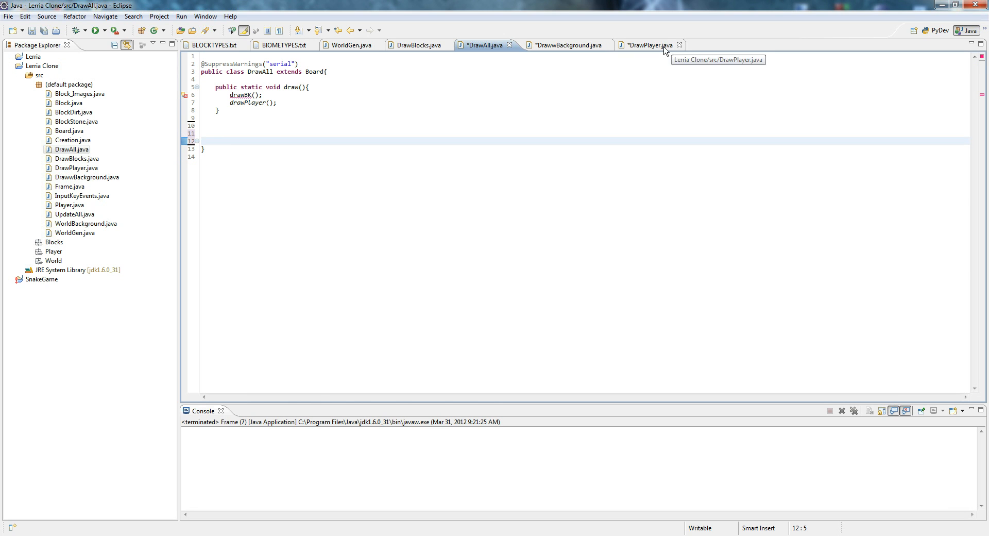
left_click(646, 45)
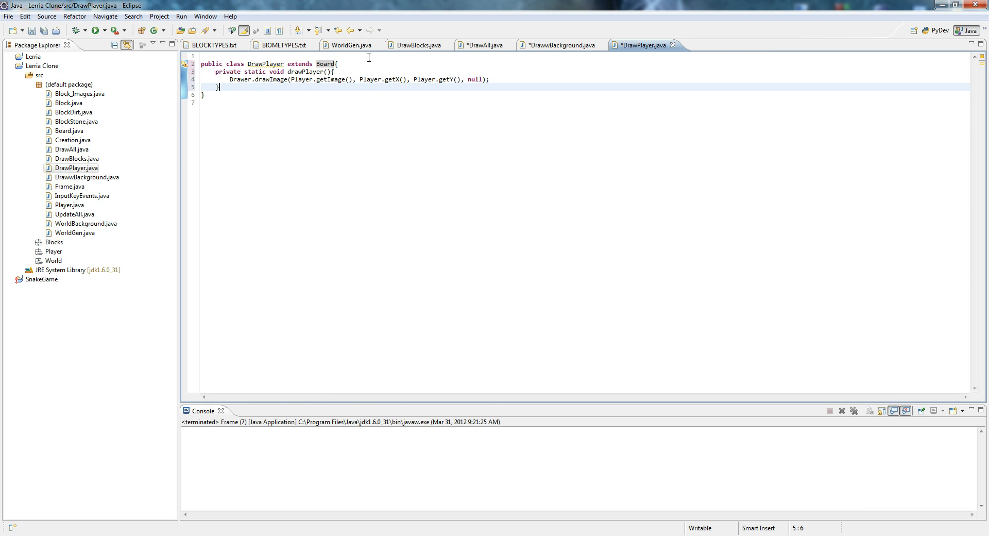
left_click(483, 45)
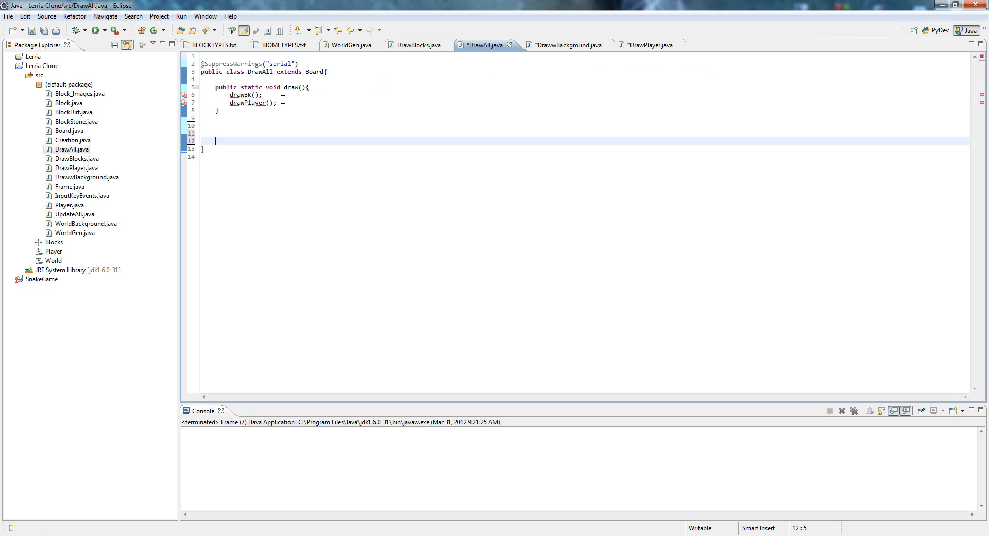
Replace the drawBK and drawPlayer calls in DrawAll's draw with DrawBackground.drawBK().
left_click_drag(228, 95, 276, 101)
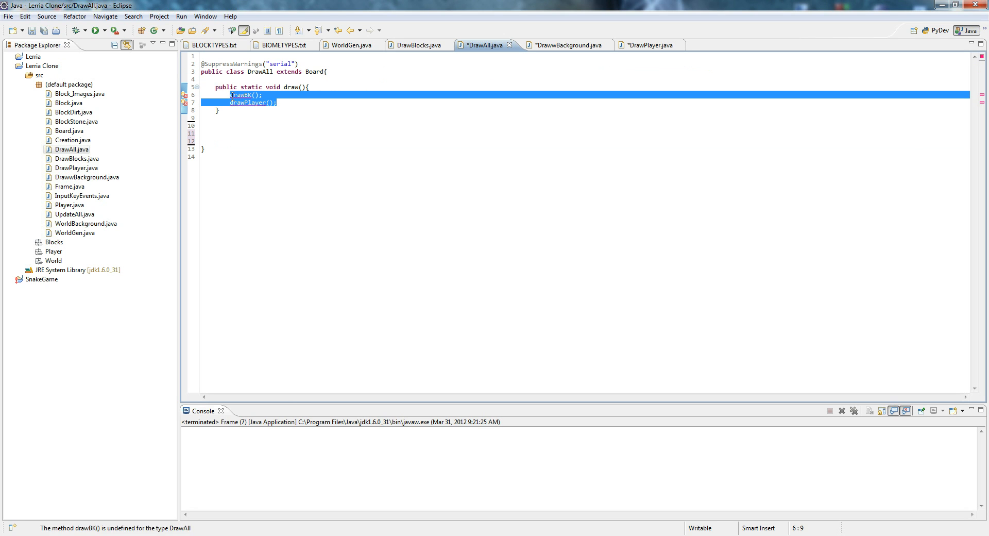
type("drawBackgr")
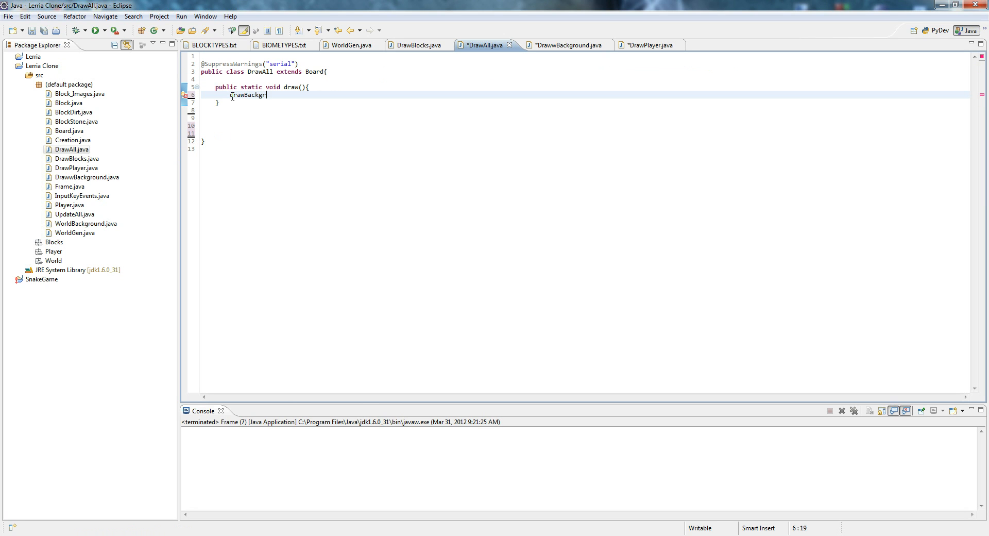
type("ound.")
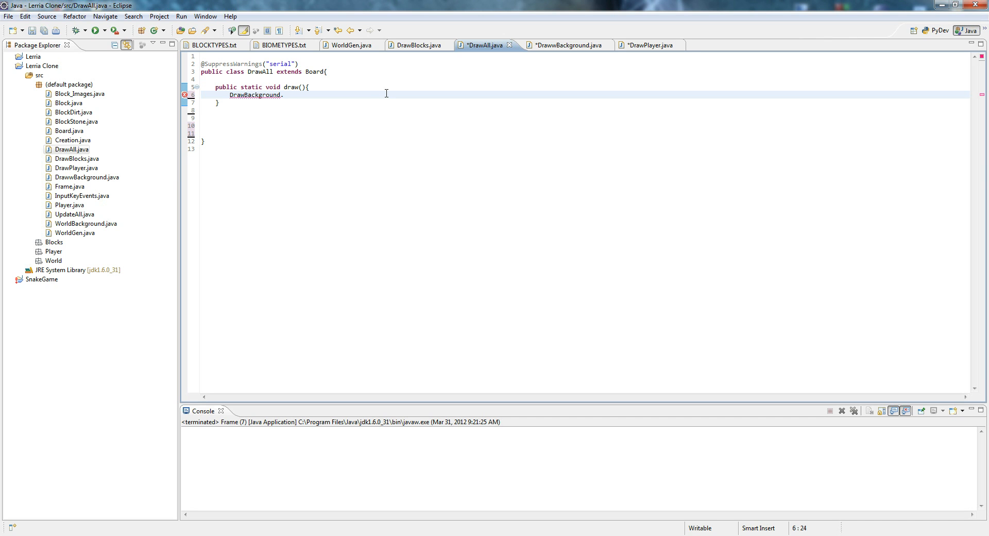
key("Backspace")
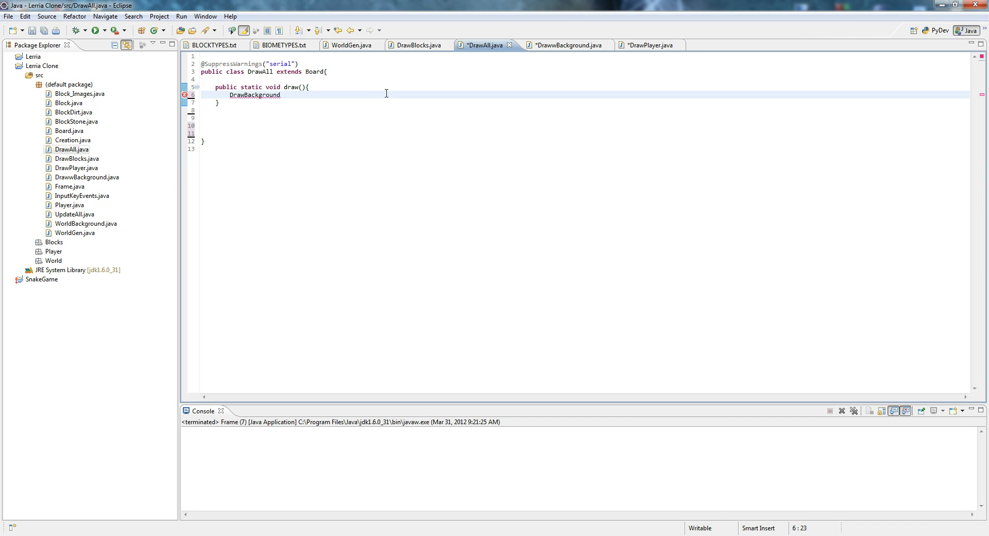
type(".draw")
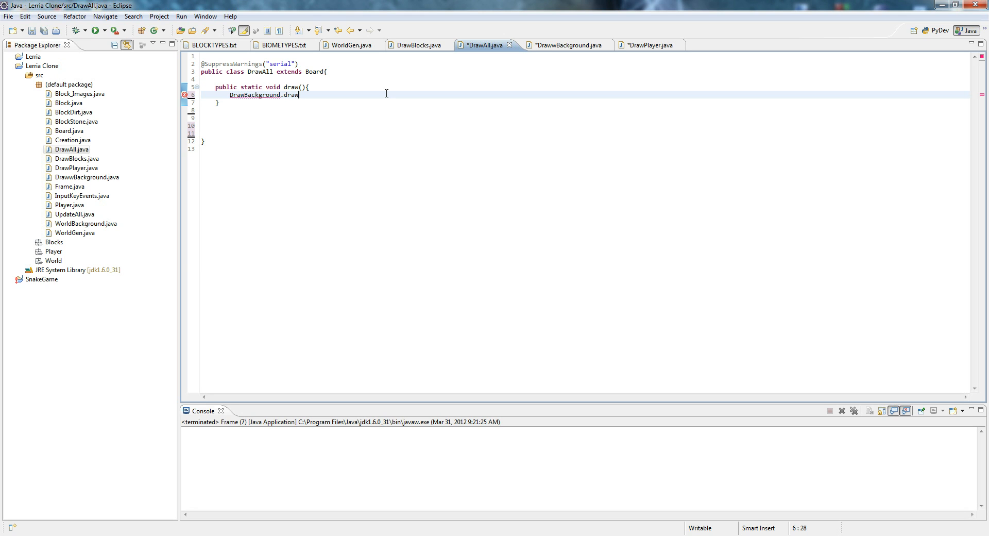
left_click(560, 45)
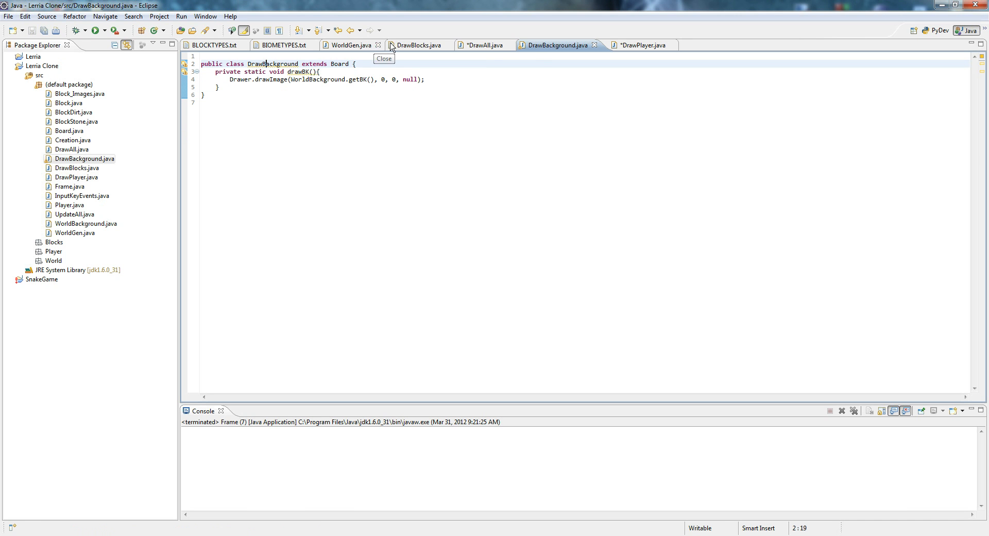
left_click(486, 45)
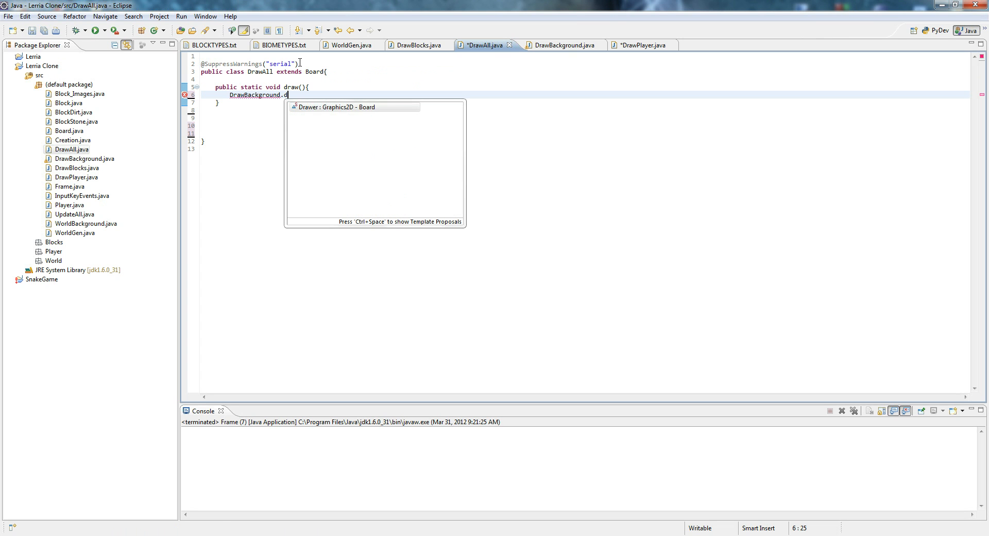
type("rawBK();")
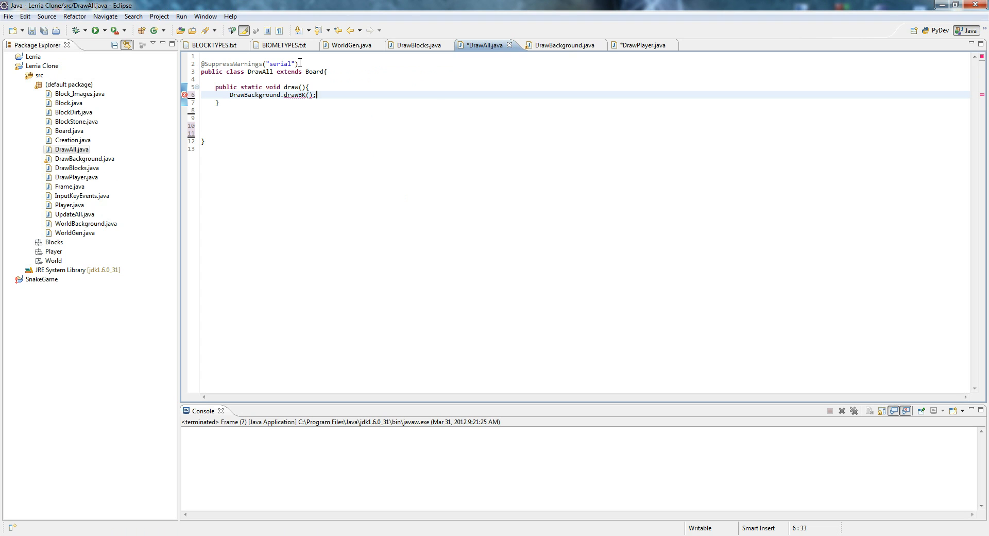
left_click(557, 44)
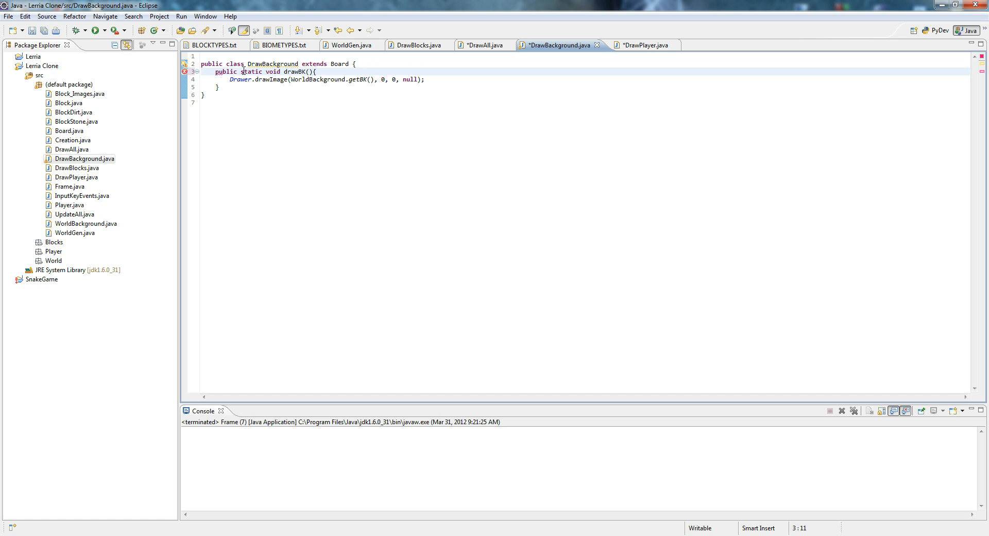
left_click(637, 45)
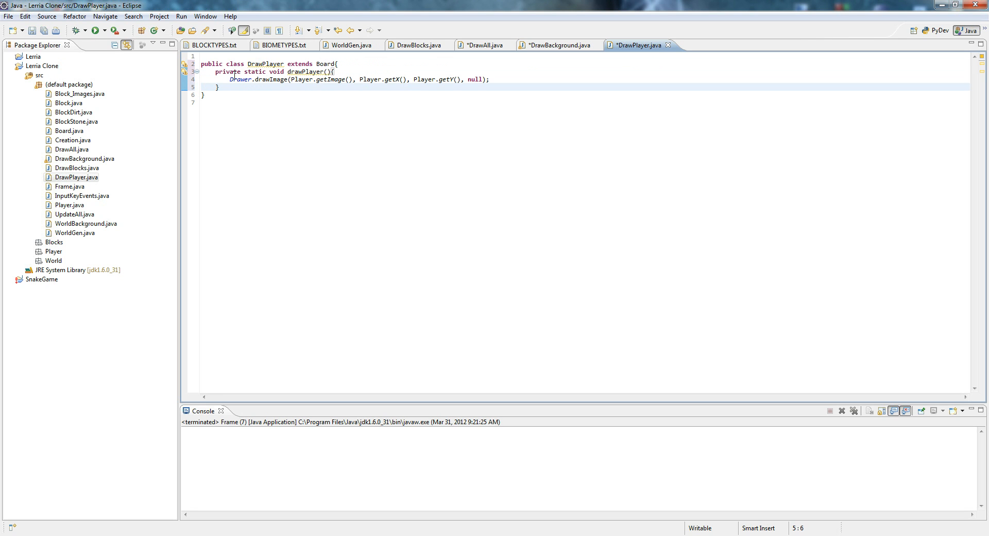
double_click(227, 71)
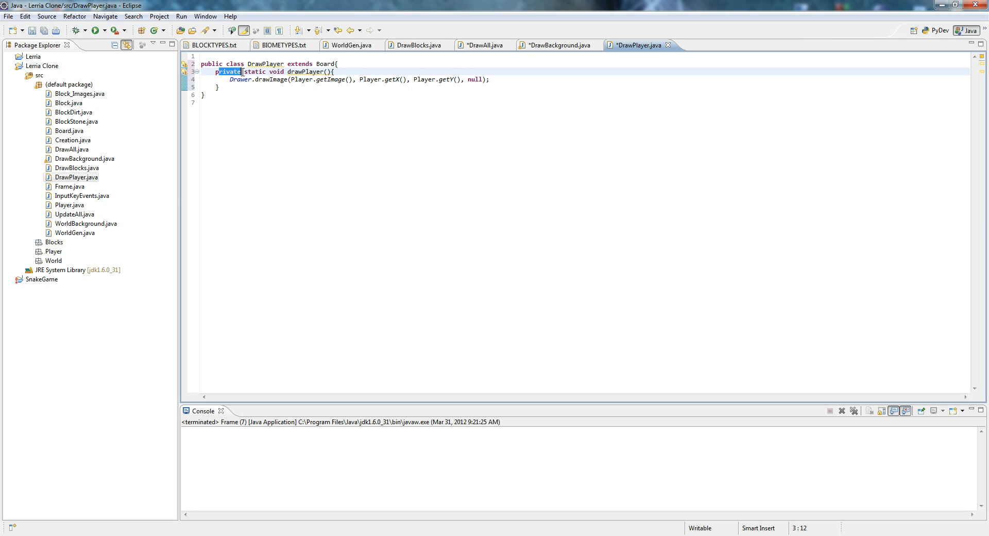
type("public")
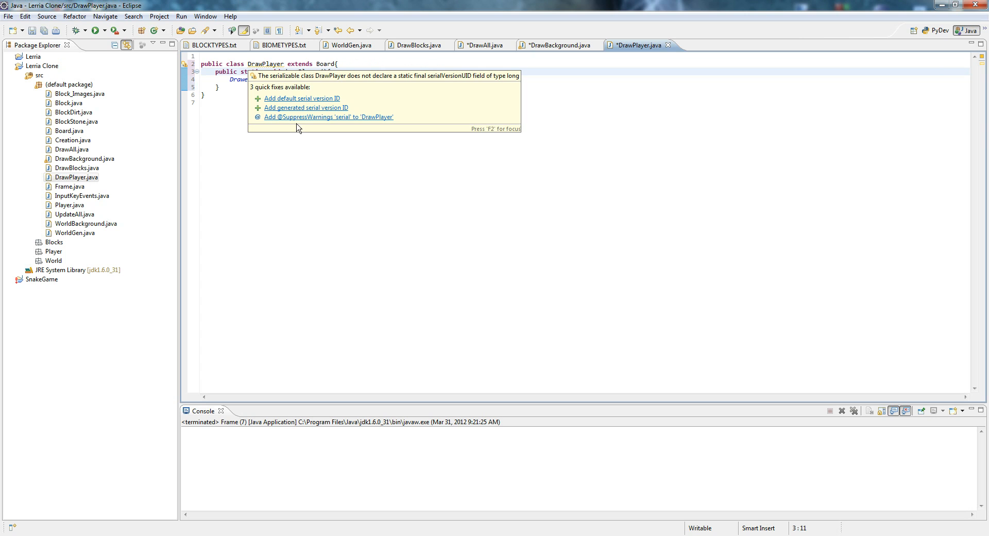
left_click(328, 117)
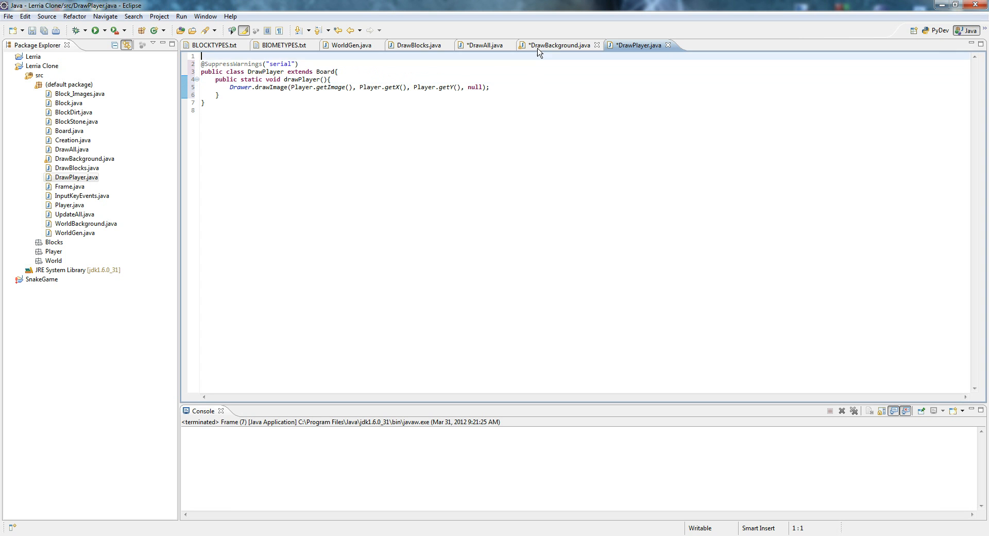
left_click(555, 44)
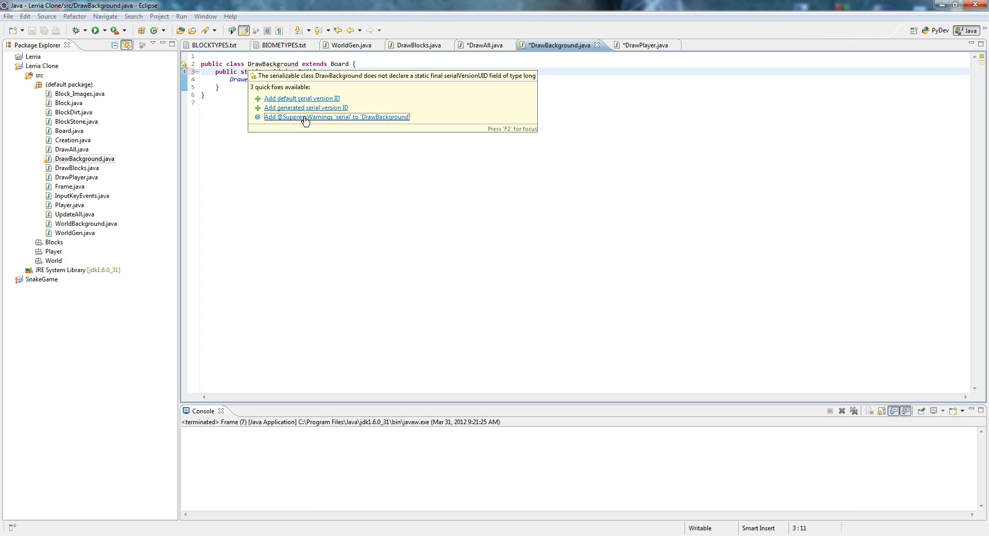
left_click(336, 117)
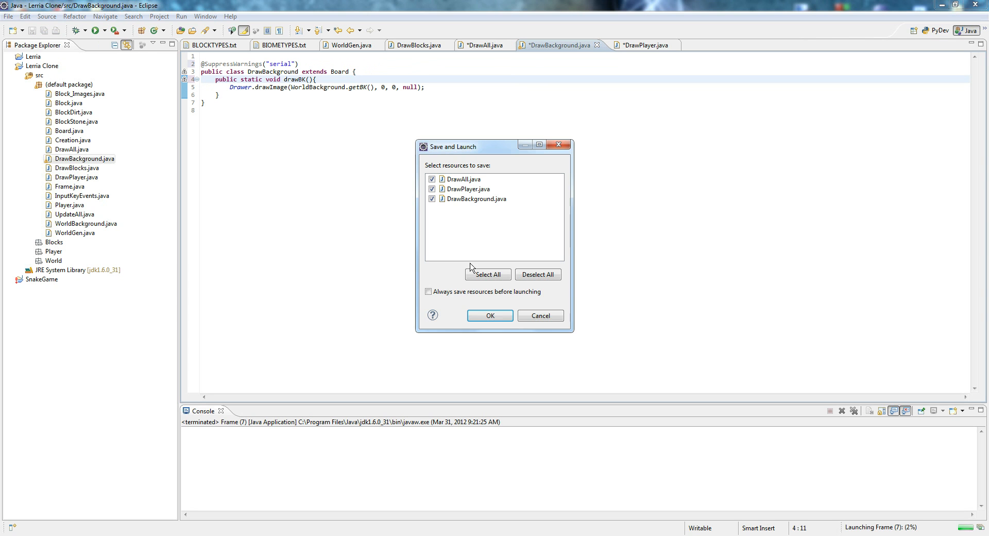
Cancel the launch and add DrawPlayer.drawPlayer() and DrawBlocks.drawBlocks() calls to draw().
left_click(489, 315)
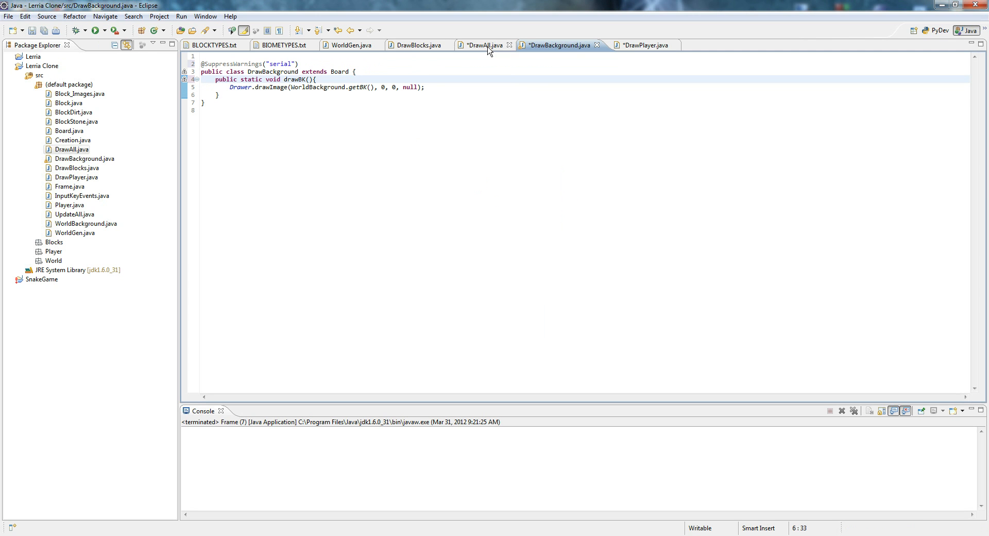
left_click(483, 45)
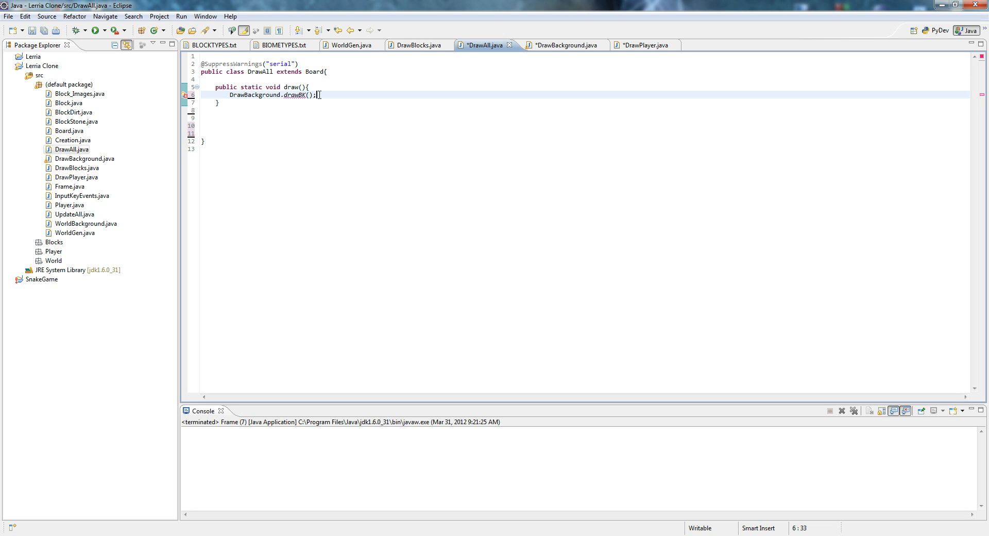
type("DrawP1")
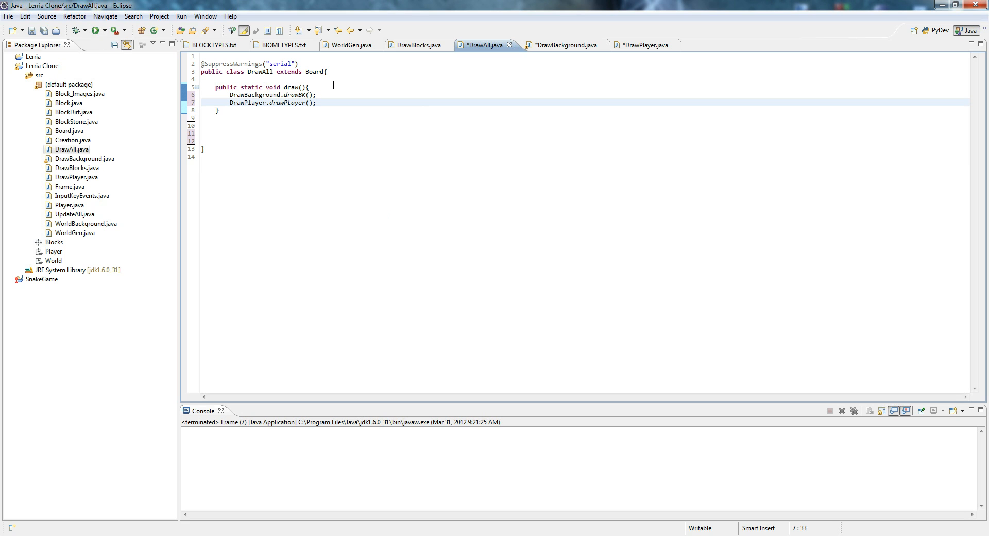
type("DrawBlo")
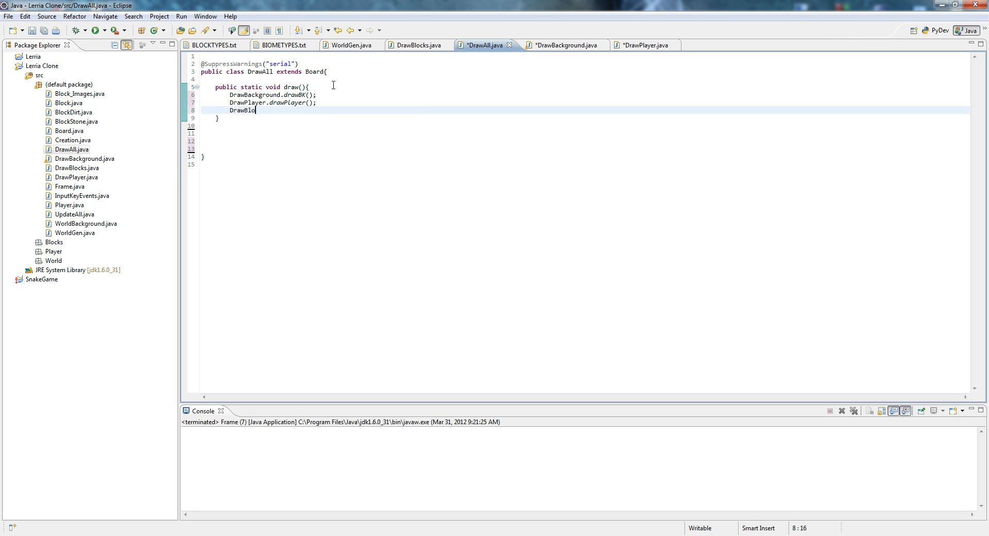
type("cks.draw")
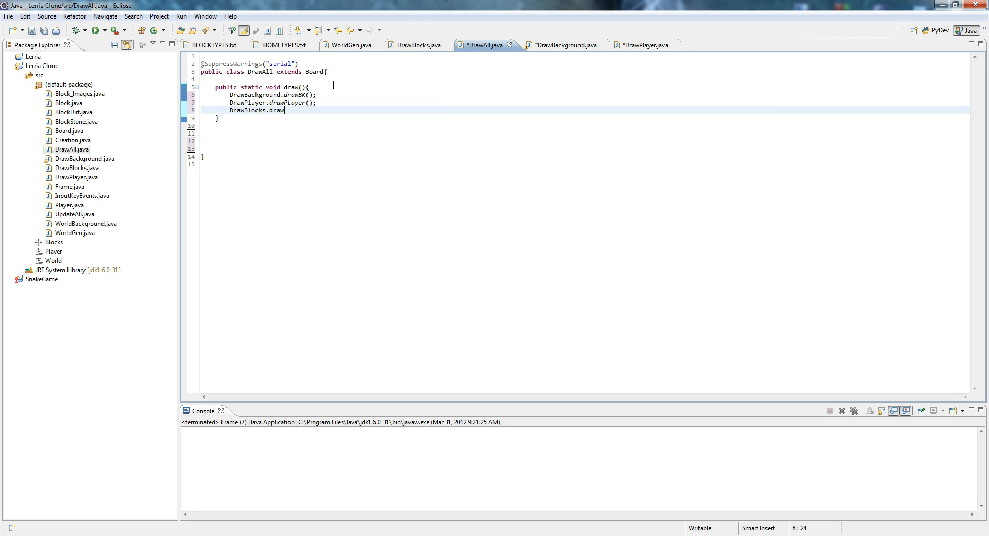
type("Blocks(")
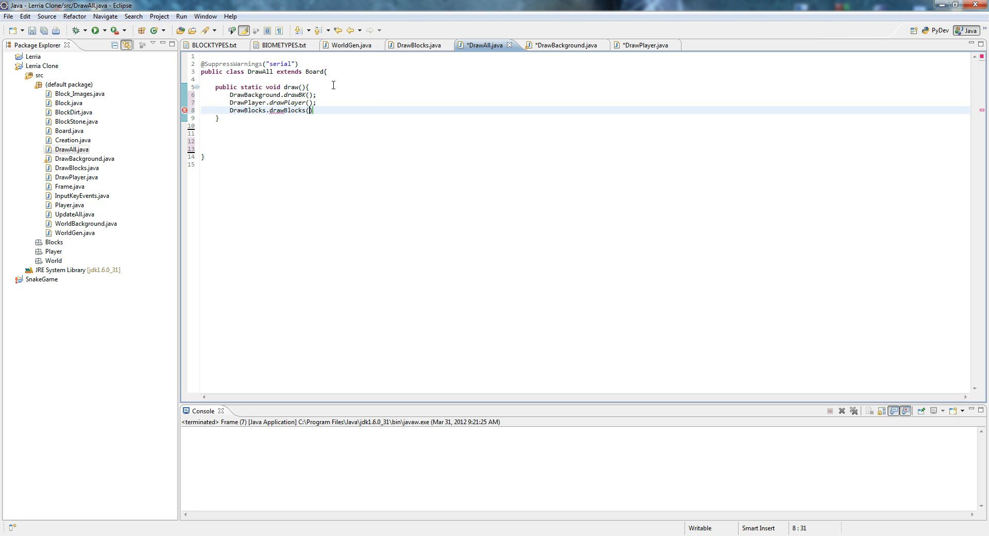
type(");")
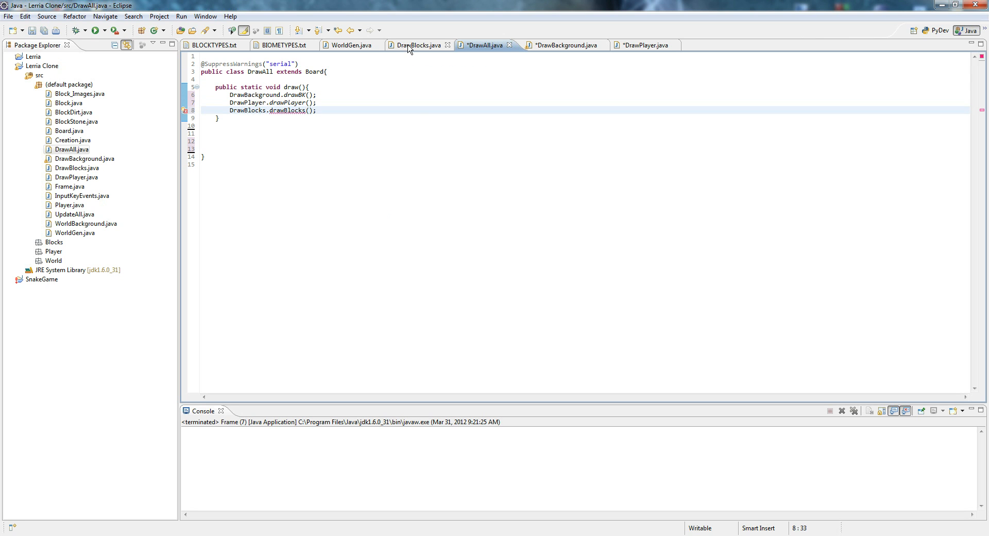
left_click(417, 45)
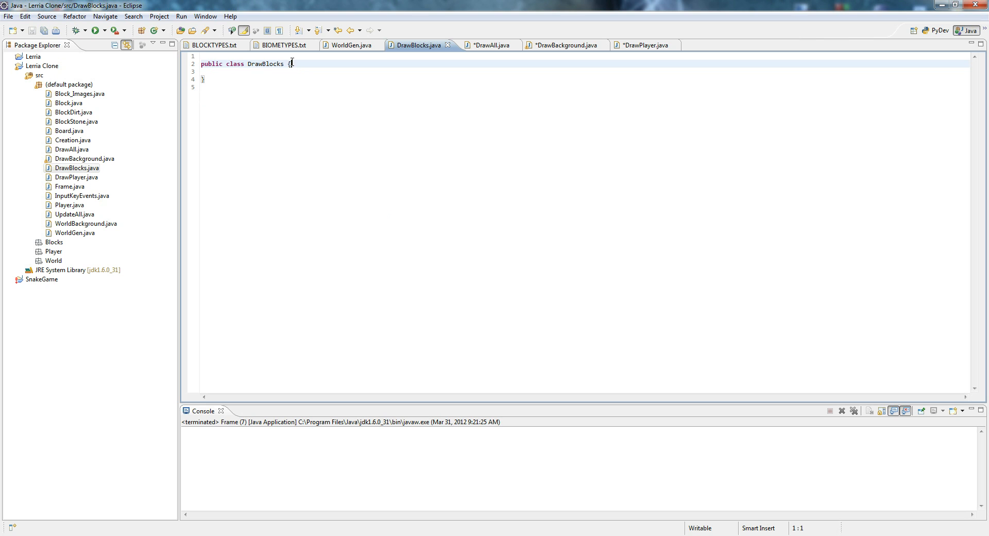
Make DrawBlocks extend Board with a public static drawBlocks() method.
type("extends B")
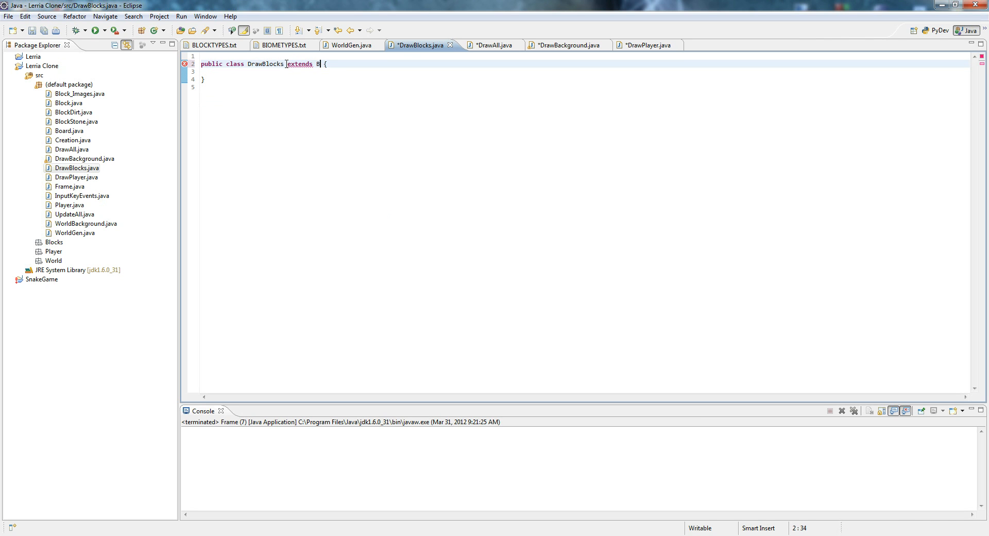
type("oard")
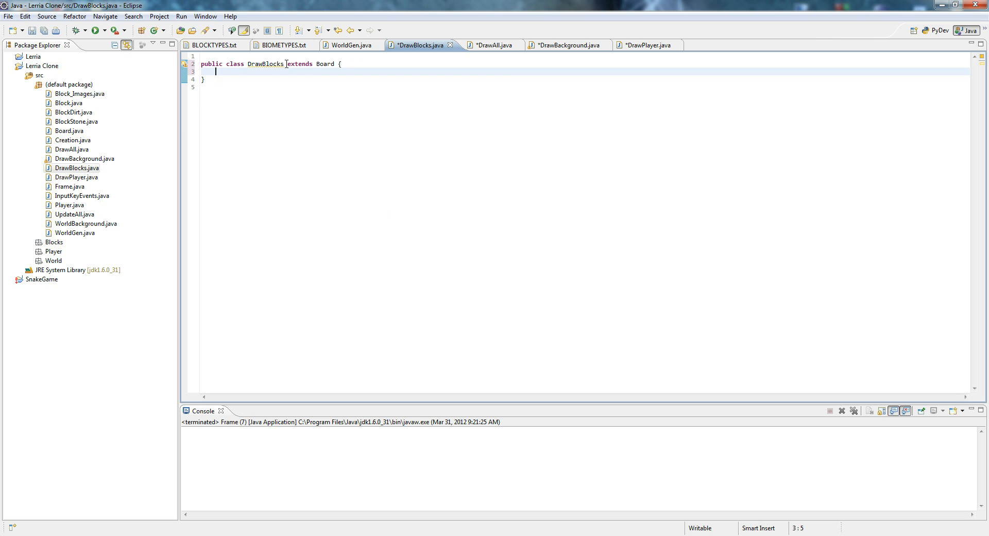
type("public static")
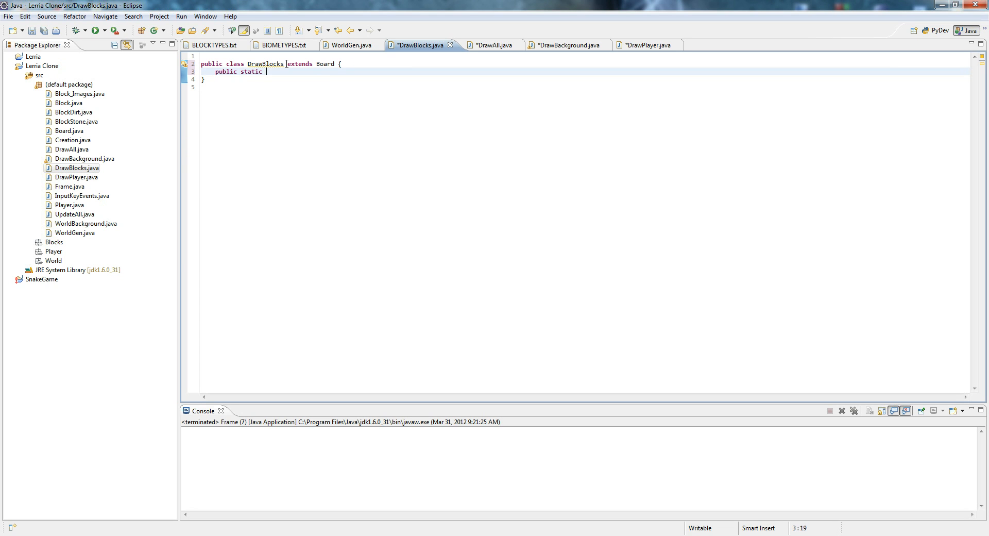
type("void draw")
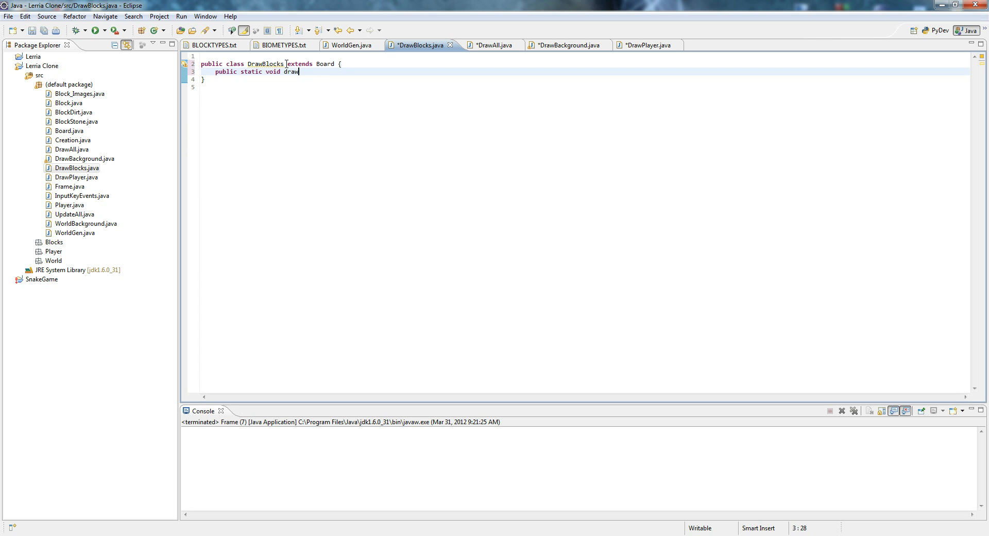
type("Blocks(){")
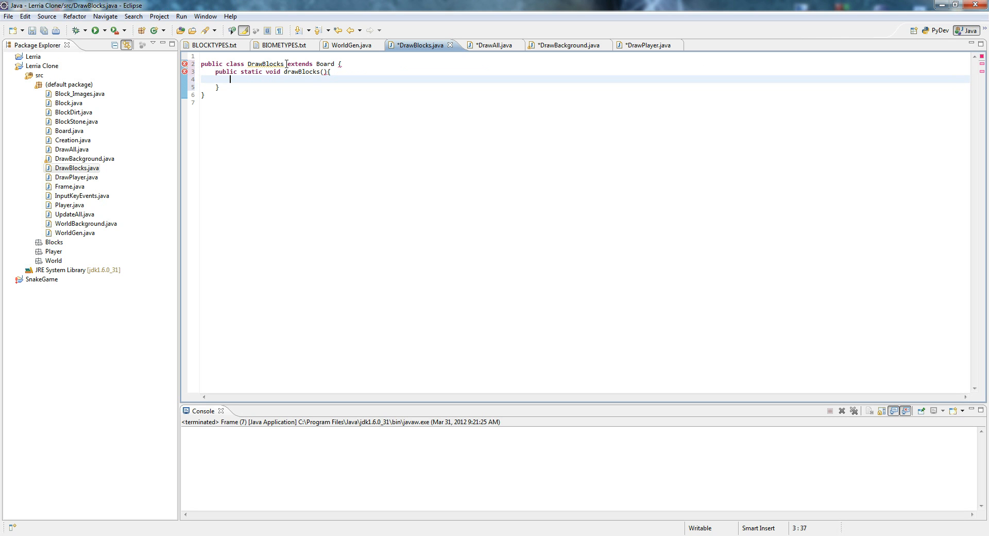
Add a for loop over x from 0 to 1200 inside drawBlocks.
type("for")
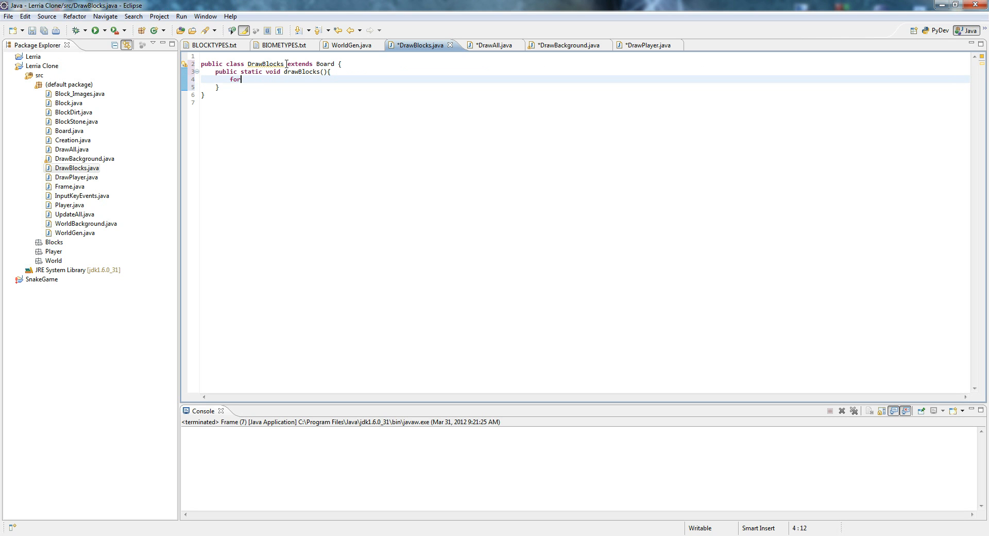
type("(){")
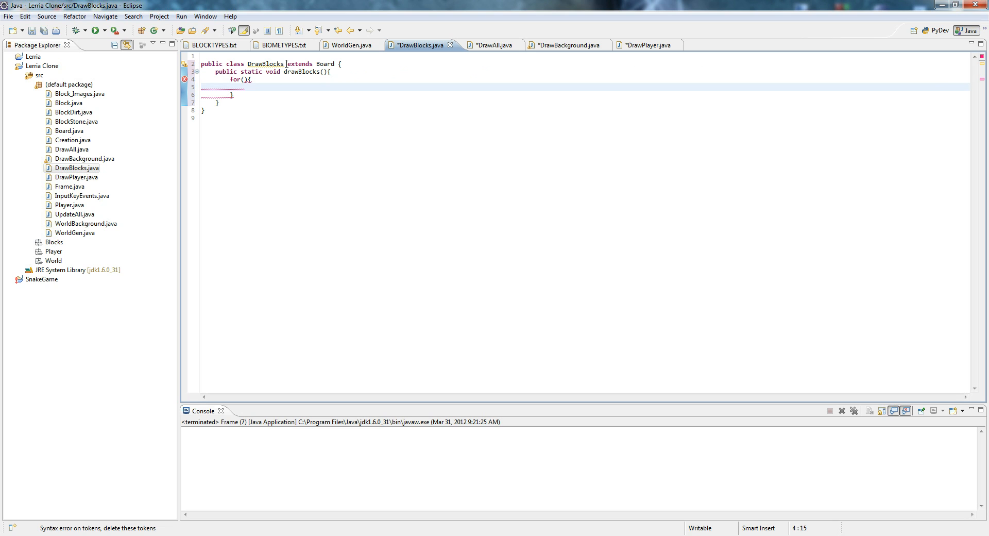
type("for()")
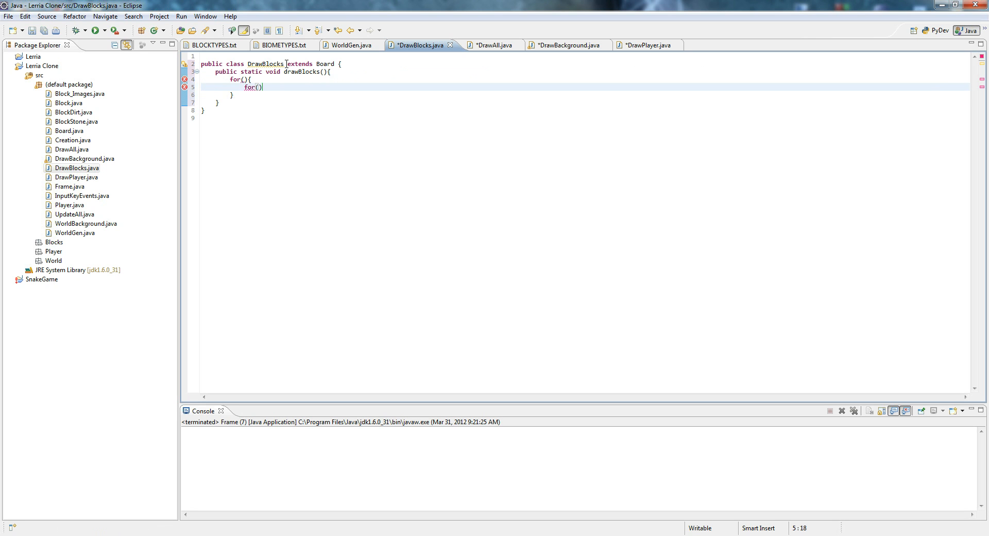
type("{")
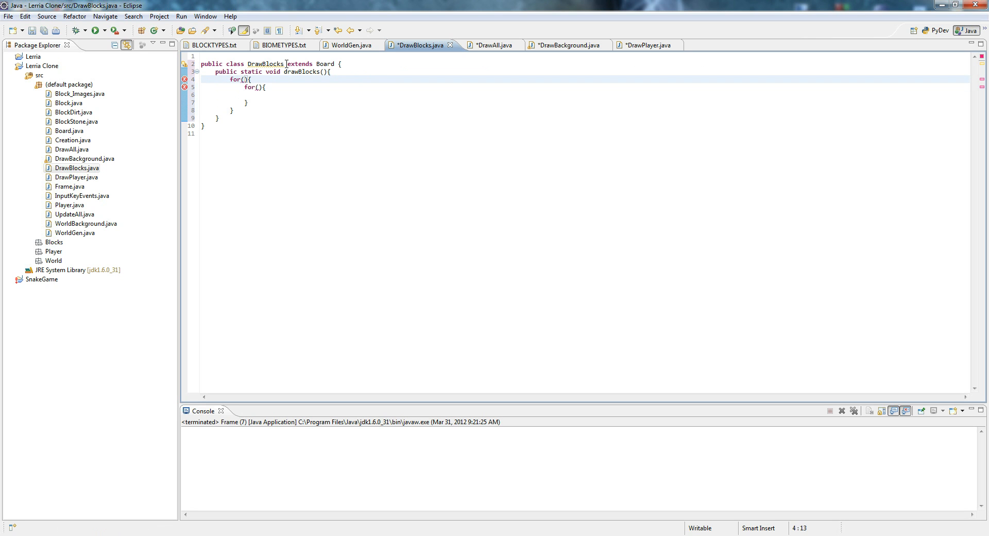
type("int x = 0;")
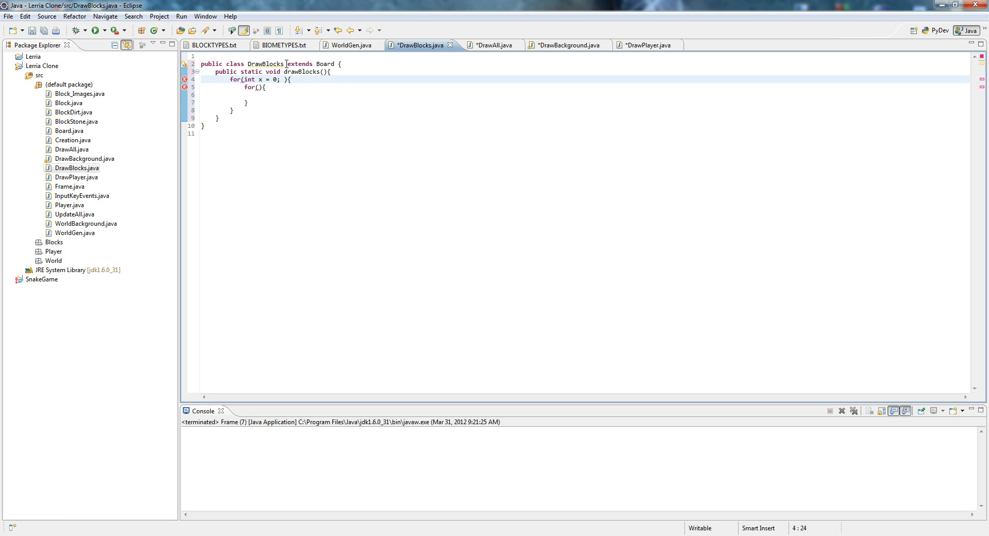
type("int != 1200;")
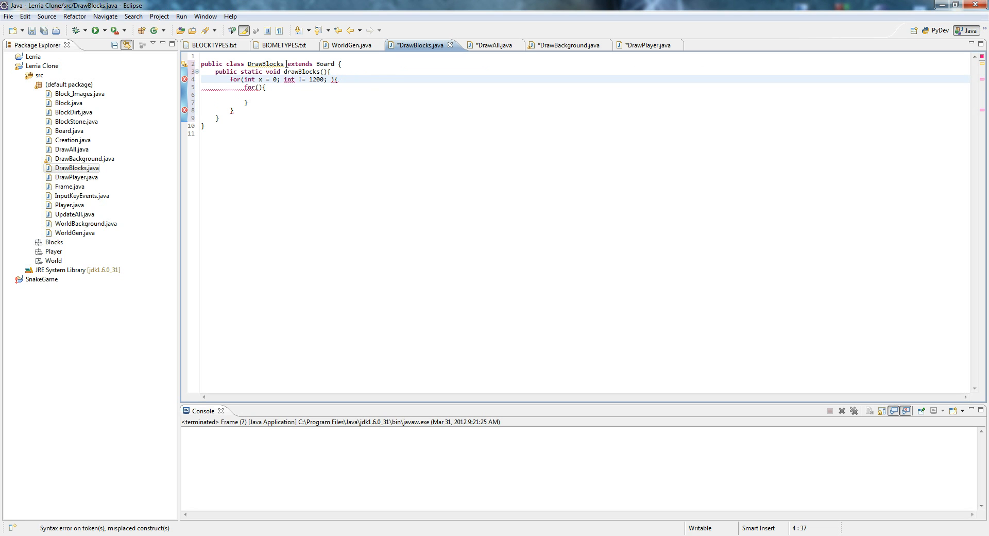
type("x++")
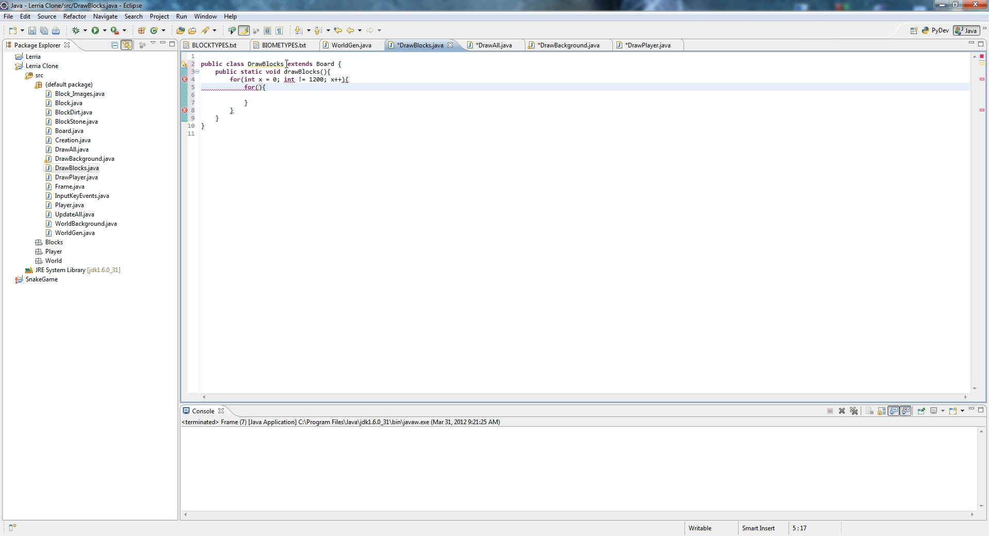
Nest a y loop from 0 to 1200 and begin a Drawer.drawImage call.
type("int y =")
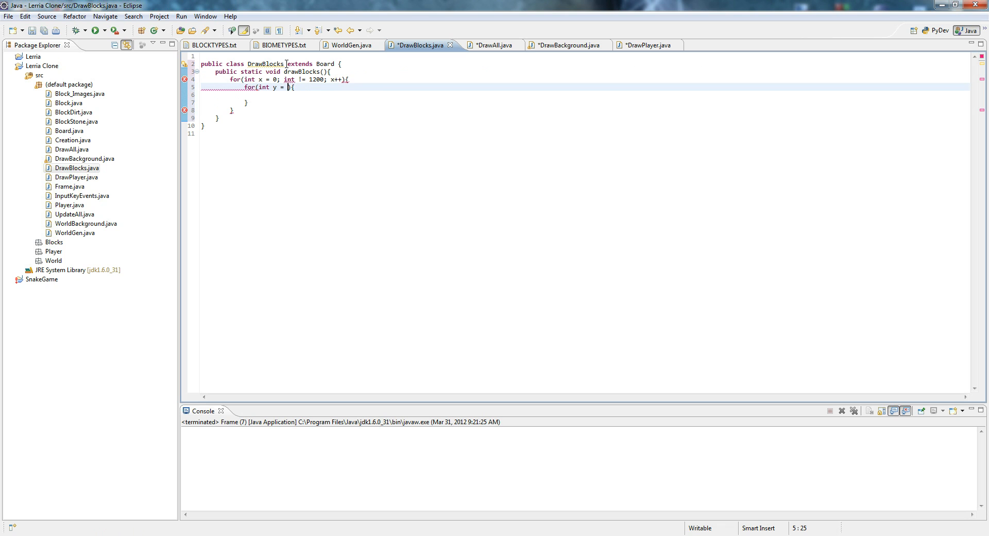
type("0; y")
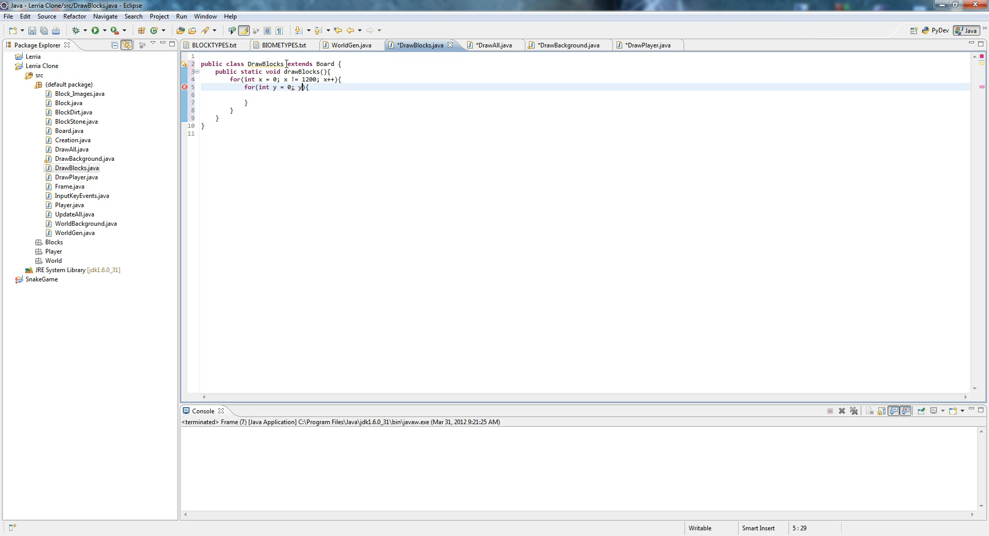
type("!= 1200")
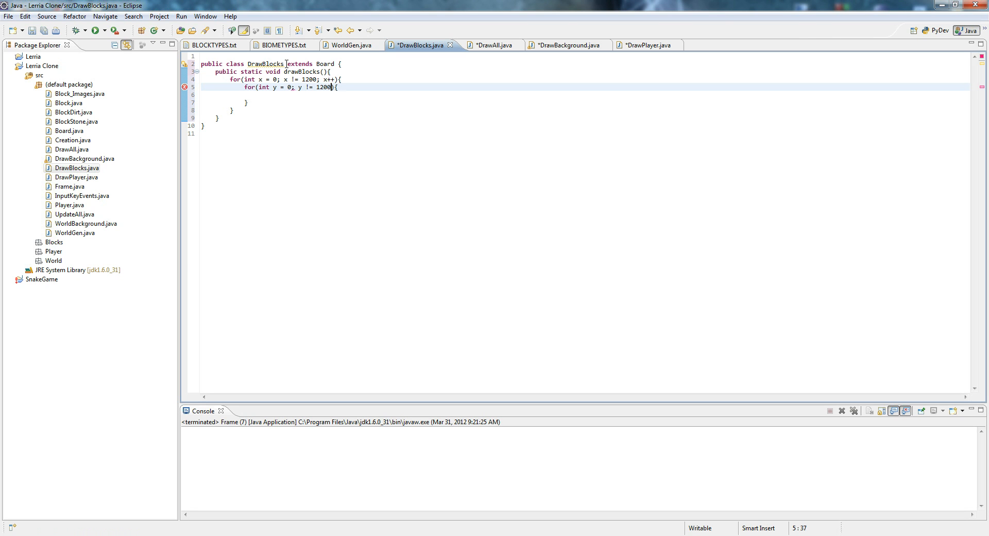
type("y++")
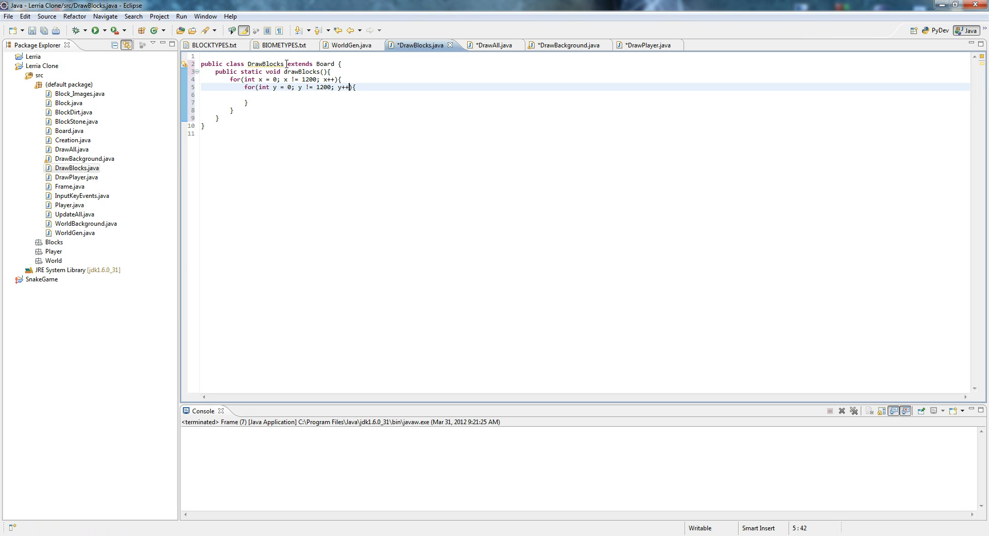
type("Drawer.drawImage(img, dx1, dy1, dx2, dy2, sx1, sy1, sx2, sy2, observer")
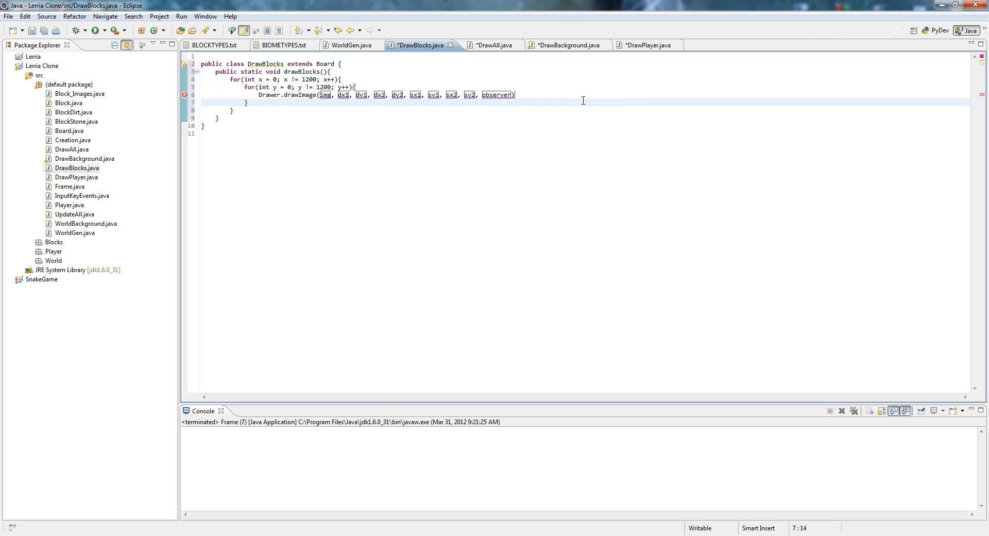
Fill drawImage with Creation.blocks[x][y].getImage(), getX(), getY() and null.
left_click(517, 94)
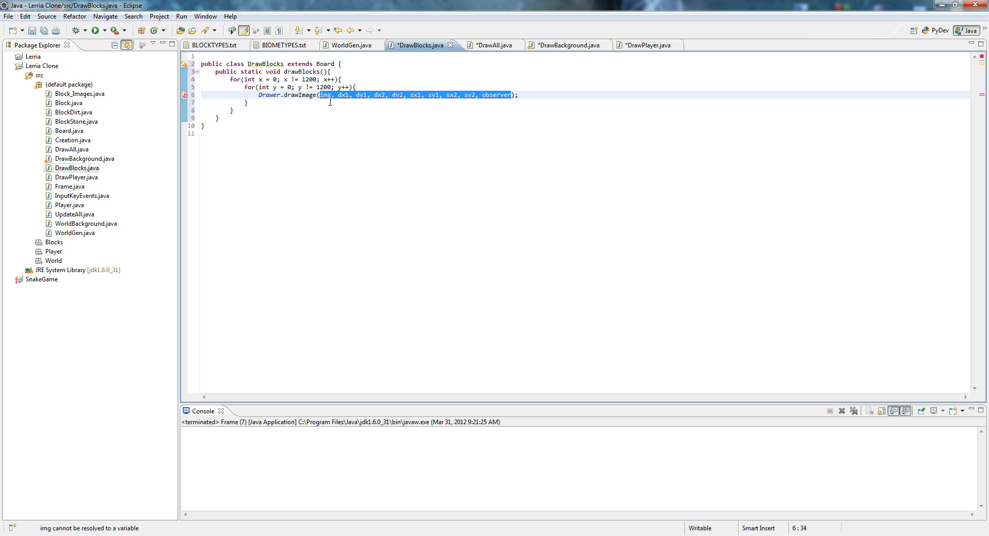
type("Drawer.drawImage();")
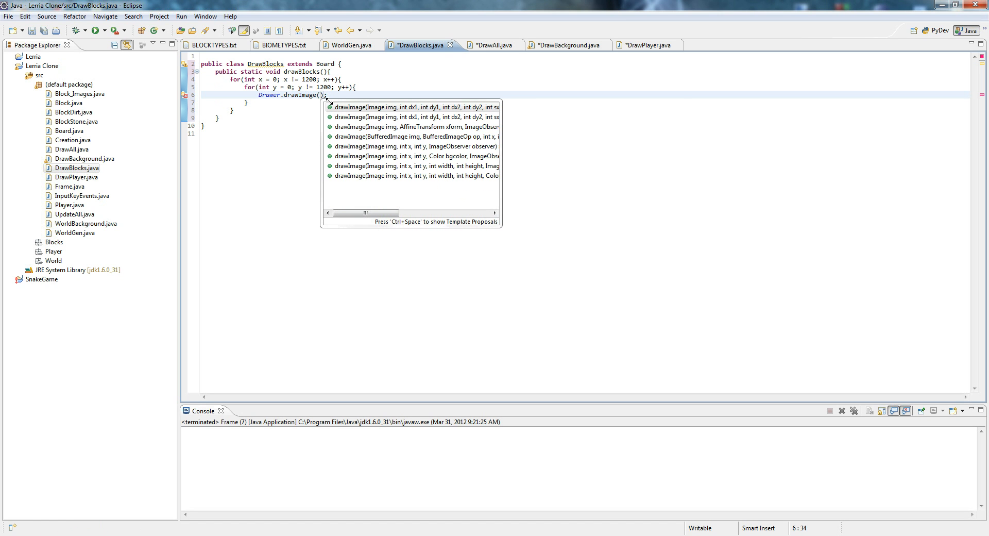
type("Creation.")
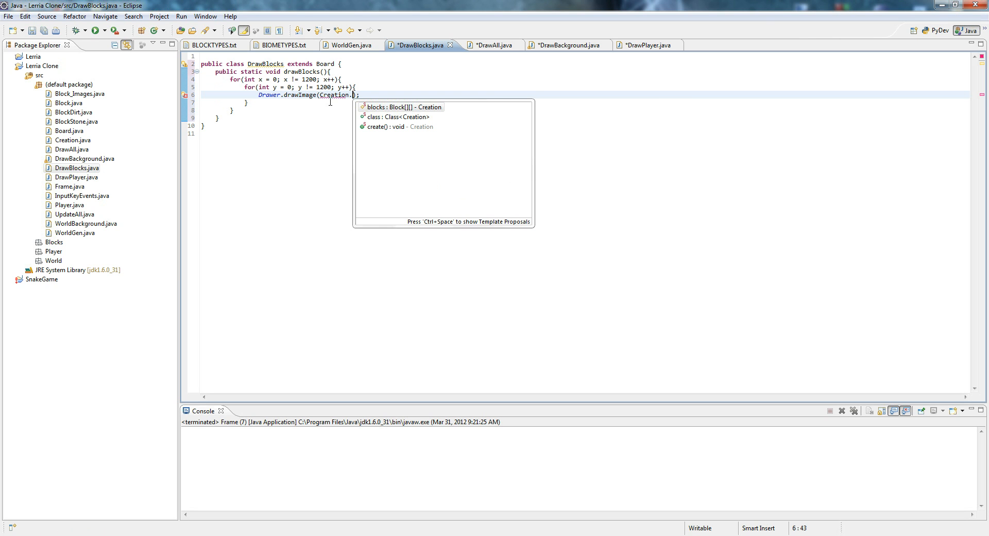
type("blocks[x")
key("Return")
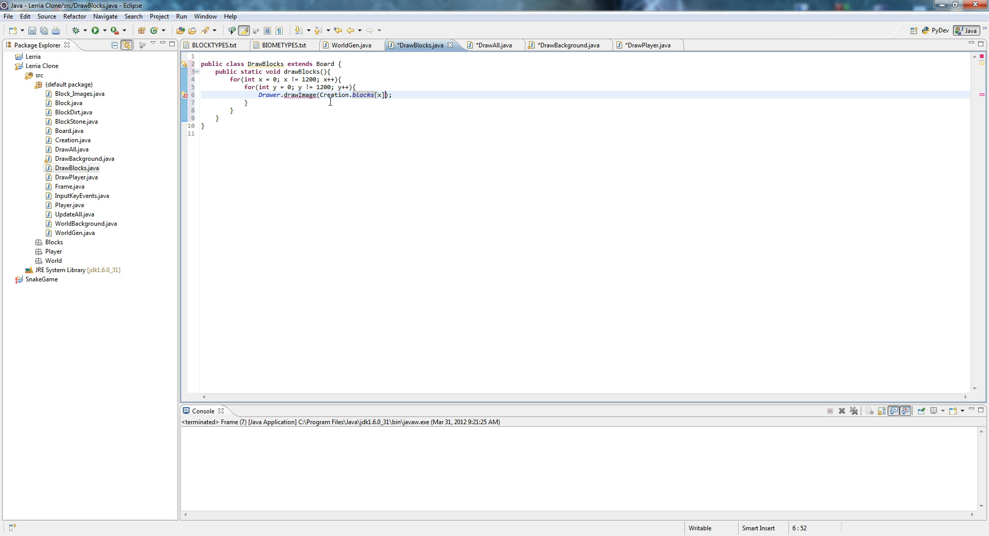
type("[y].getImage(")
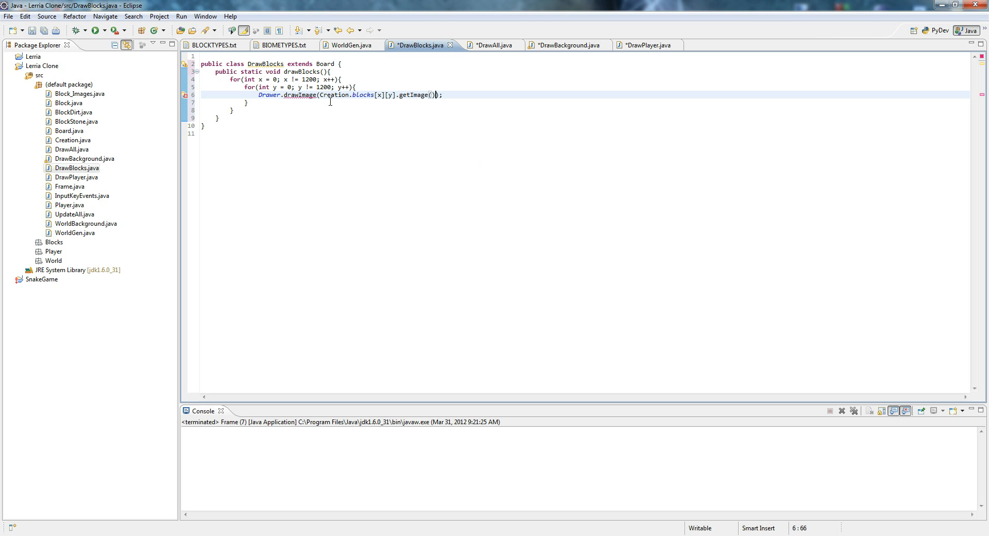
type(", Crea")
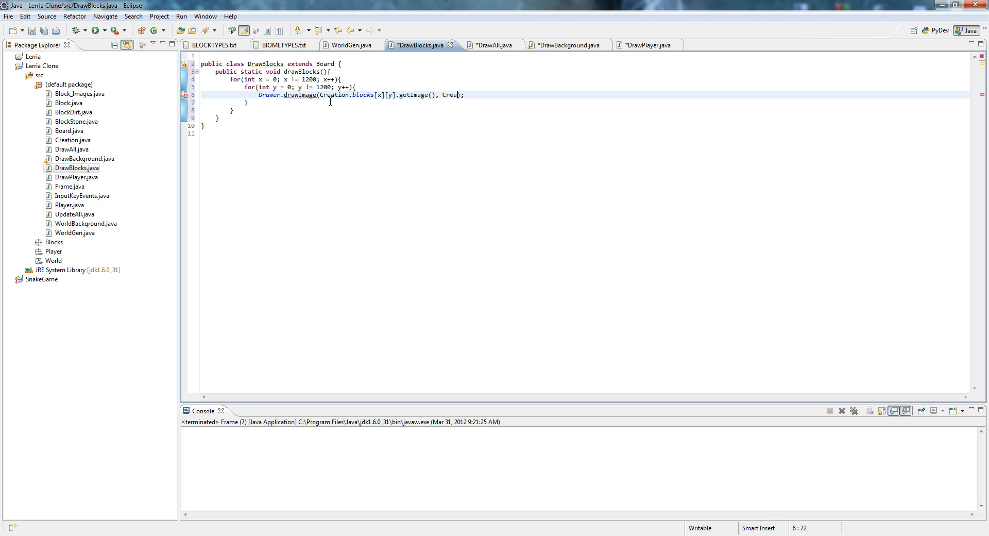
type("tion.blocks[x")
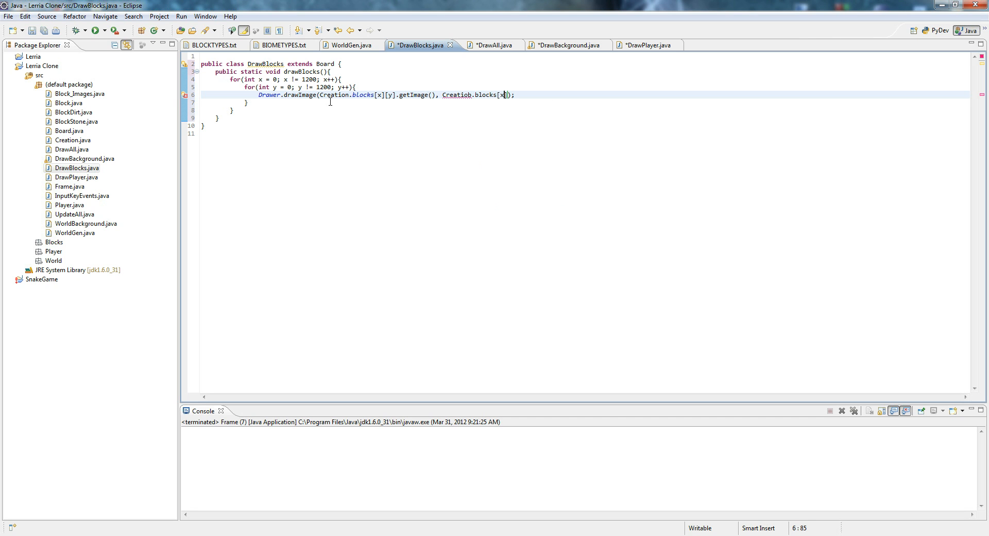
type("[y]")
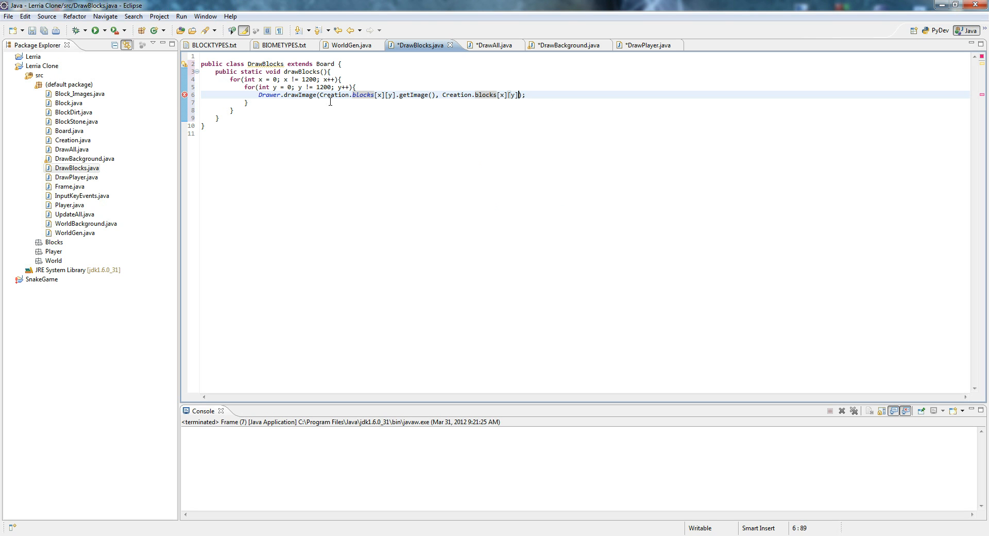
type(".getX(),")
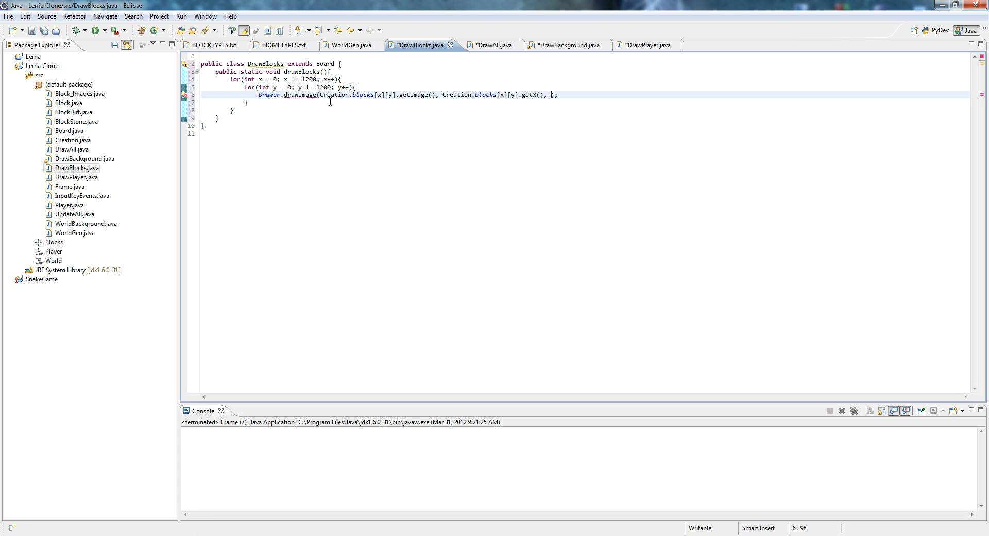
type("Creation.blocks[x][y].")
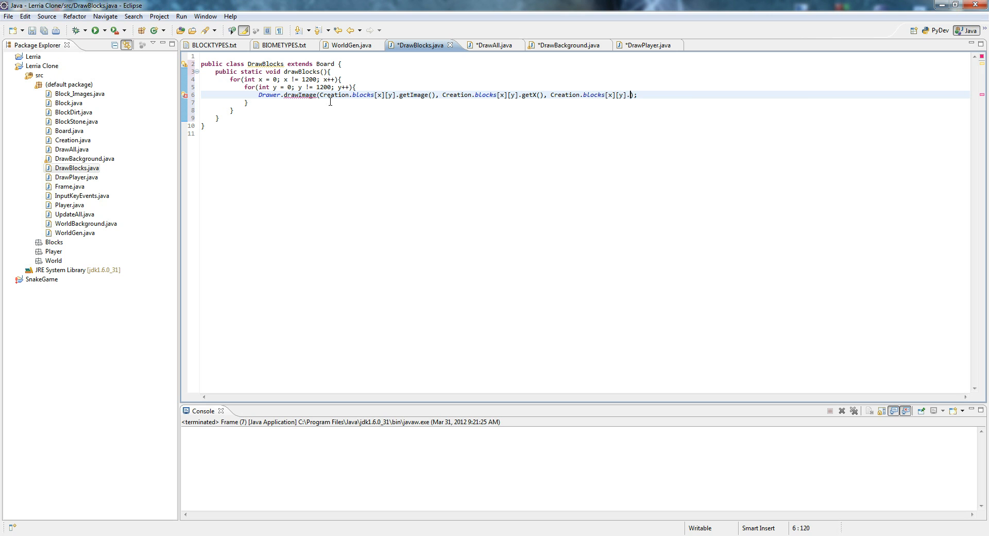
type("getY(), null")
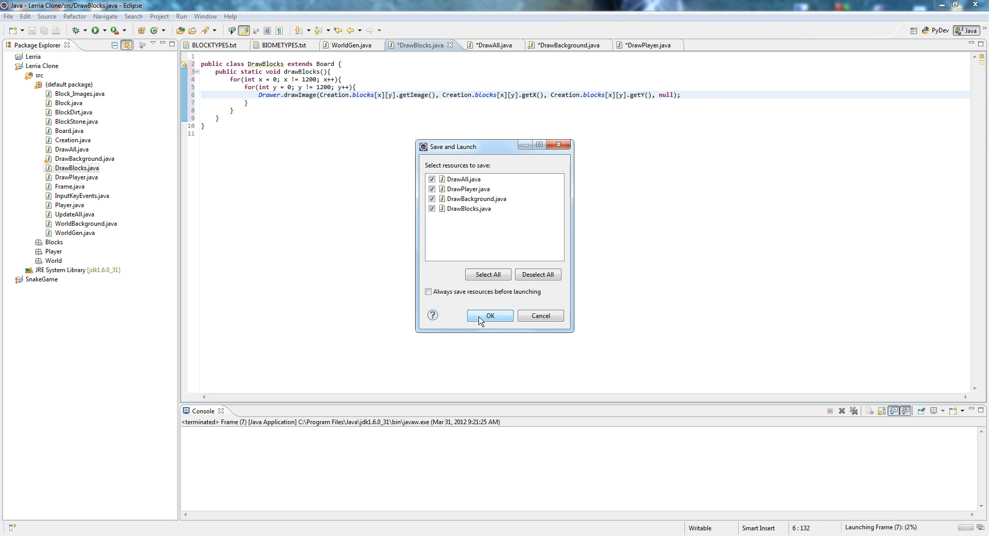
Save the four edited files, launch Lerria Clone, then close its window.
left_click(489, 315)
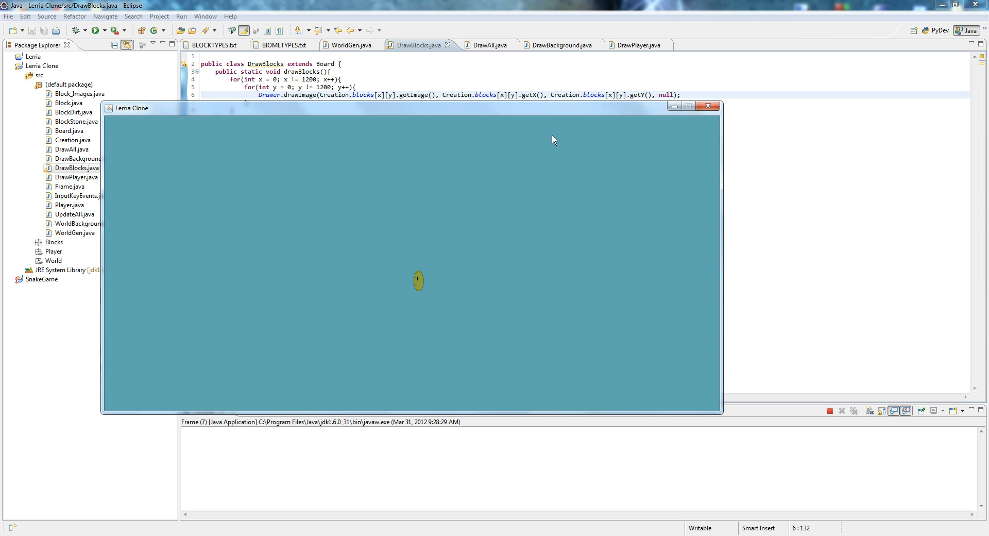
mouse_move(709, 106)
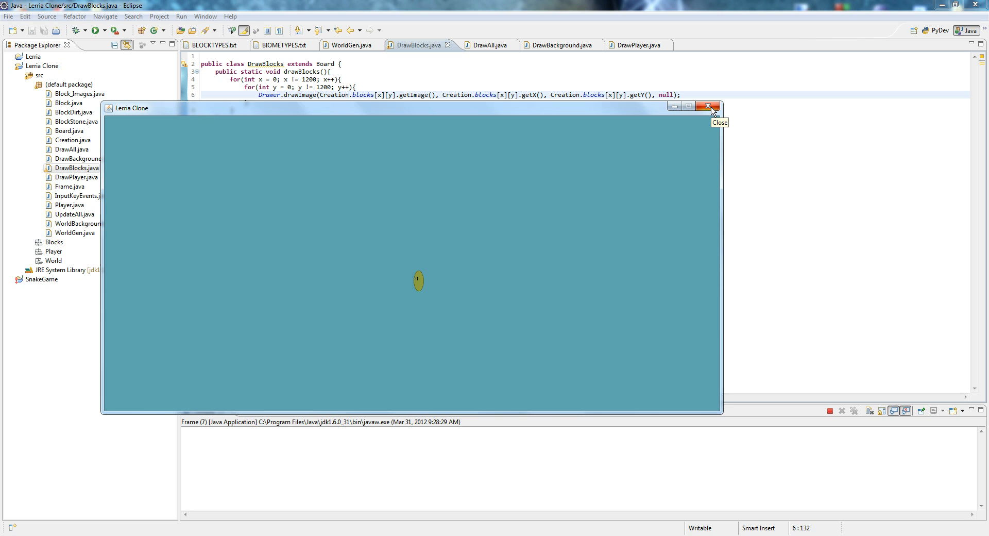
mouse_move(525, 106)
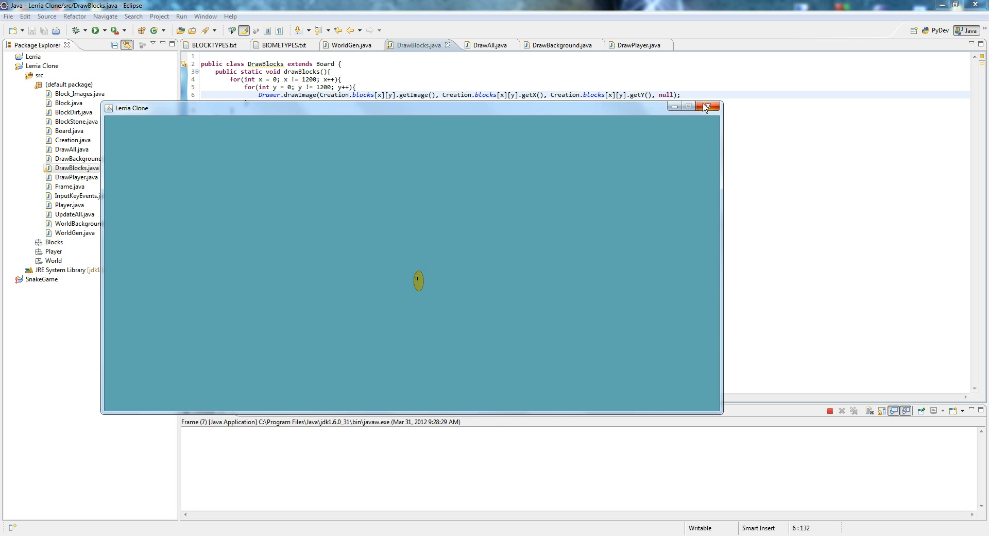
left_click(706, 106)
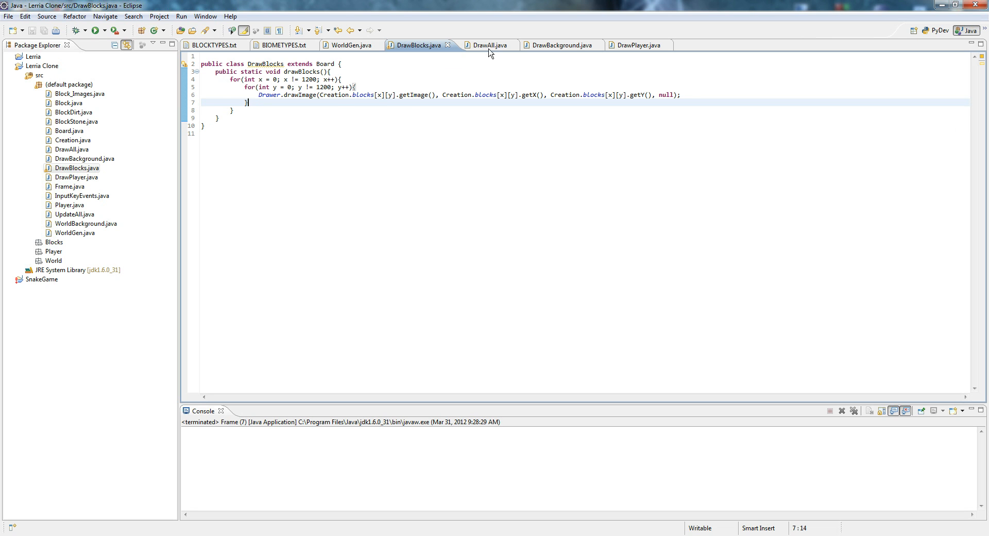
Check DrawPlayer and DrawAll, return to DrawBlocks, and open WorldGen's genFlat code.
left_click(634, 44)
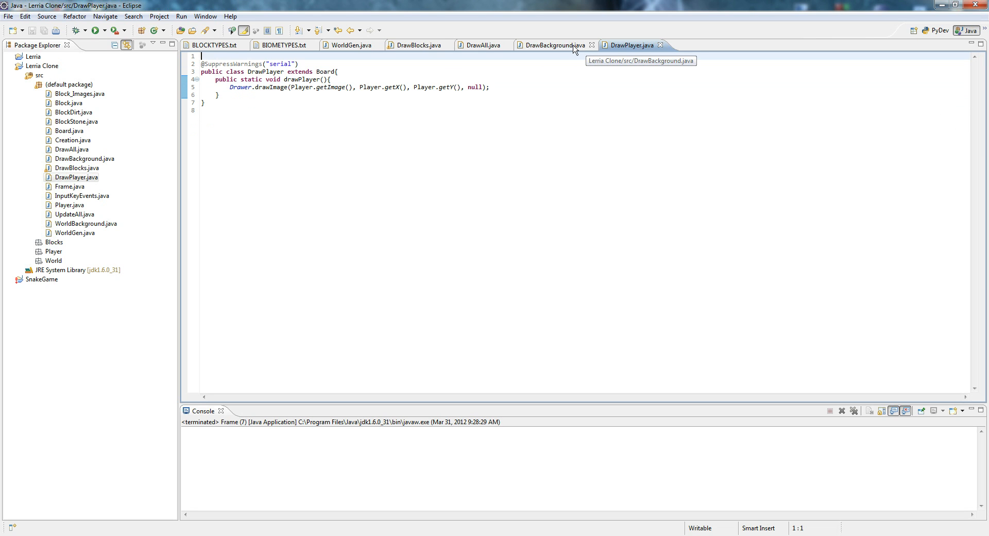
left_click(486, 45)
type("DrawBlocks.drawBlocks();")
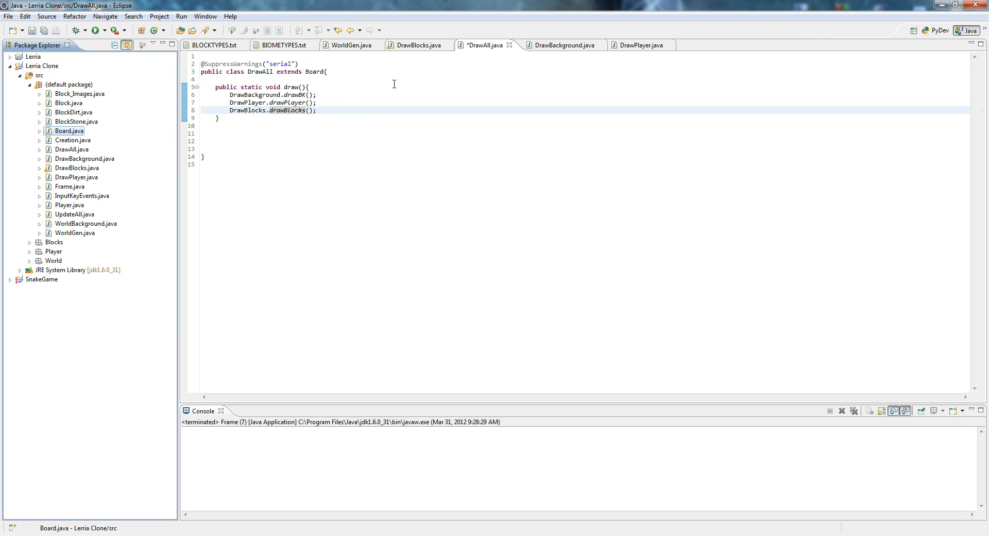
left_click(417, 45)
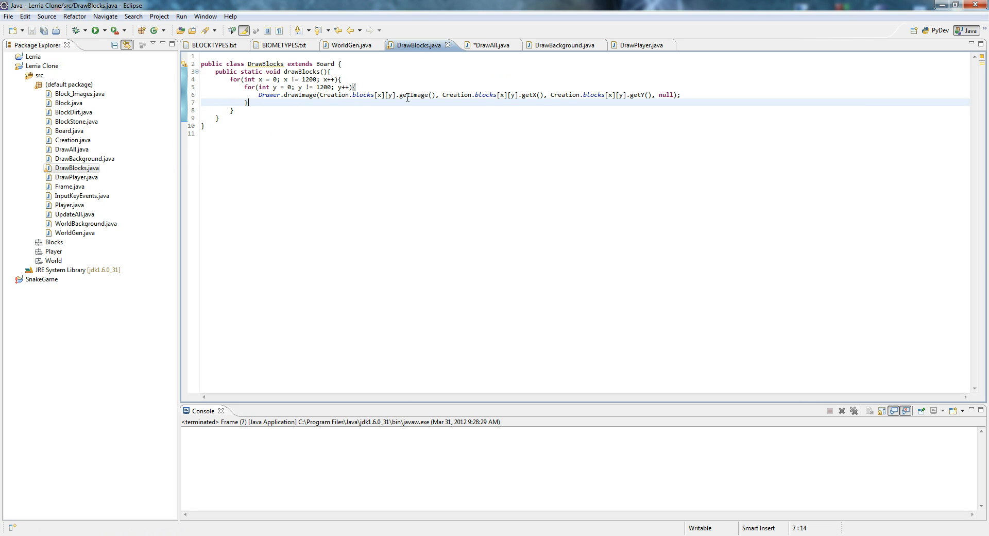
mouse_move(411, 93)
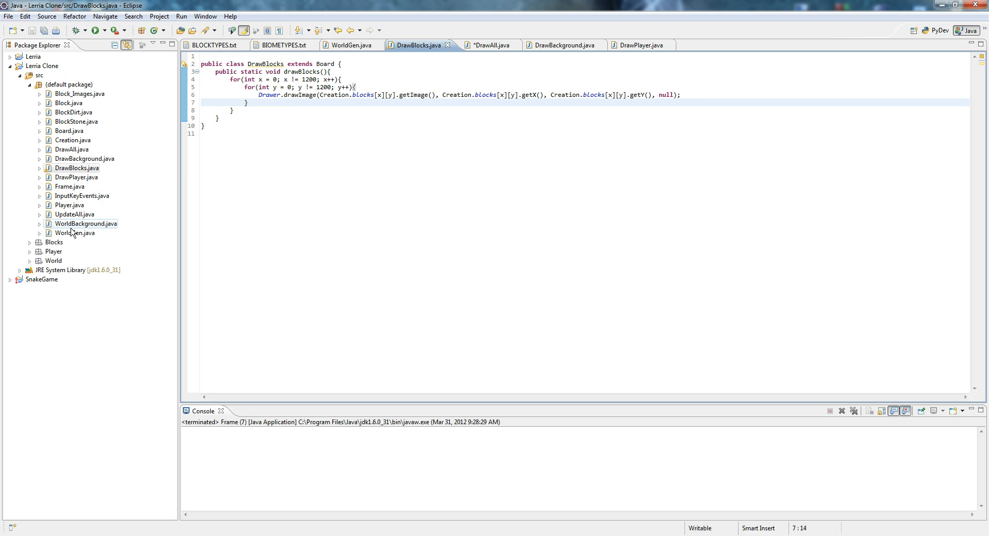
left_click(352, 45)
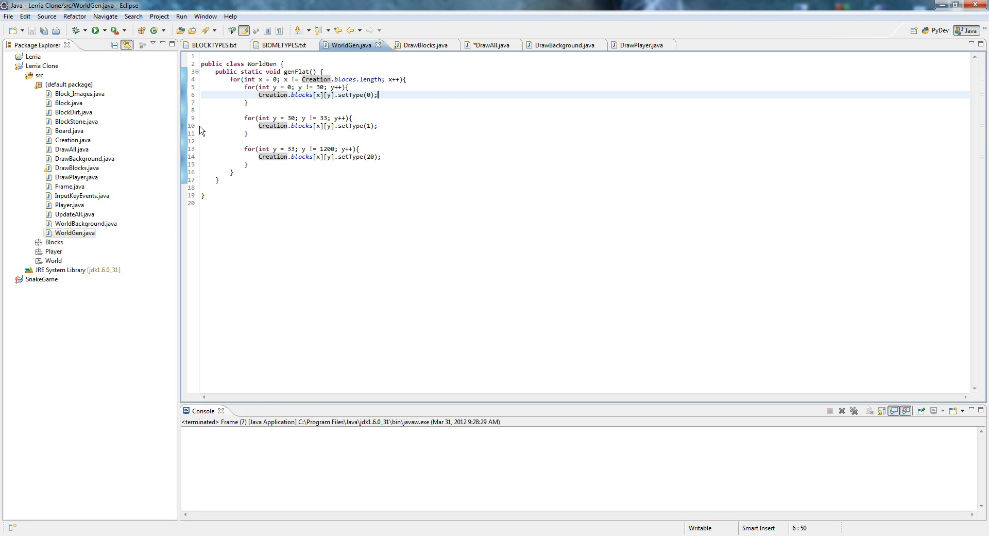
Open Block.java and add System.out.println("") inside getImage.
left_click(70, 103)
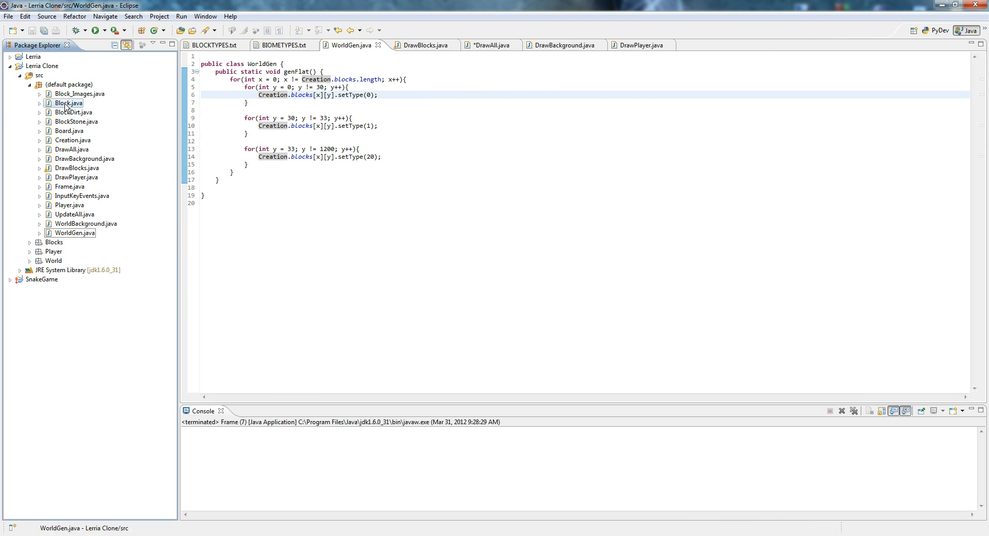
double_click(68, 102)
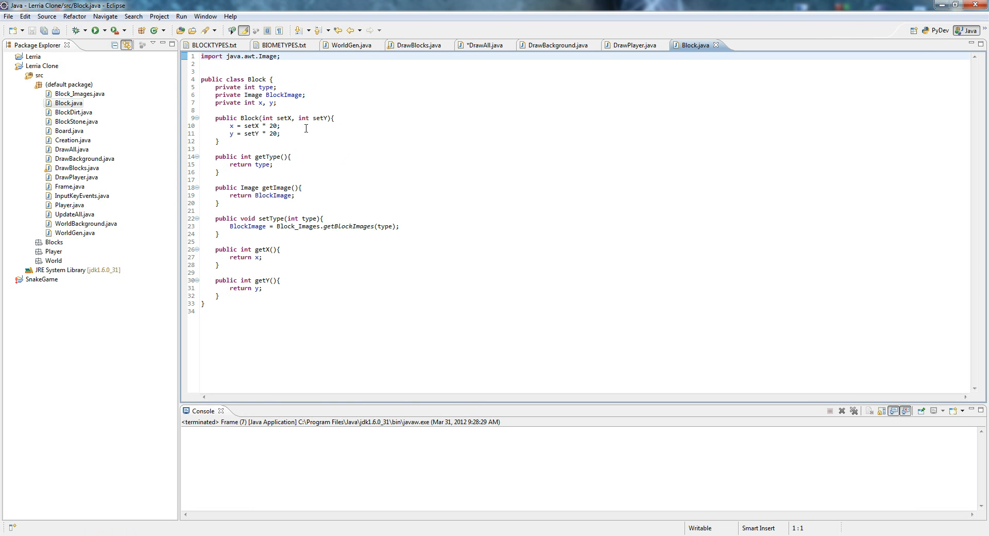
mouse_move(247, 188)
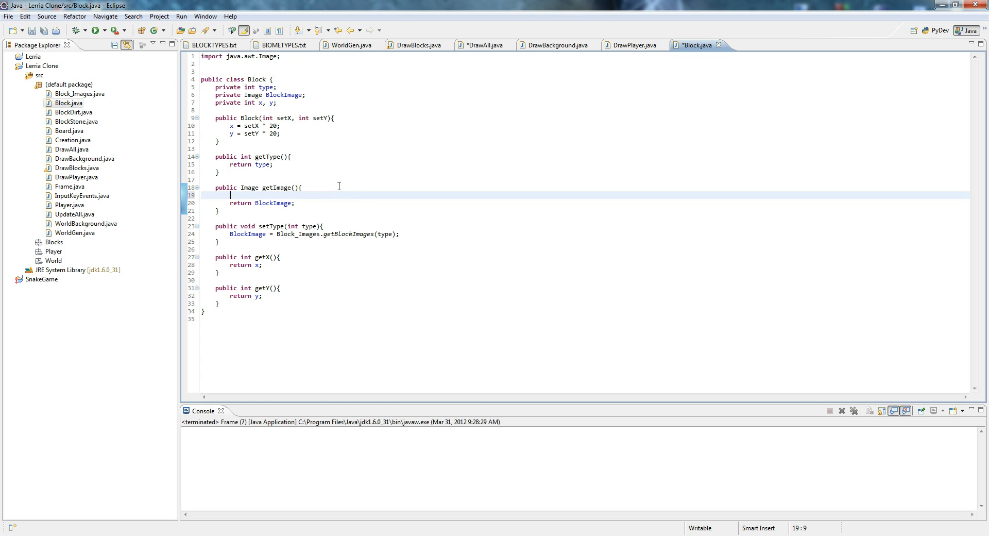
type("System.out.")
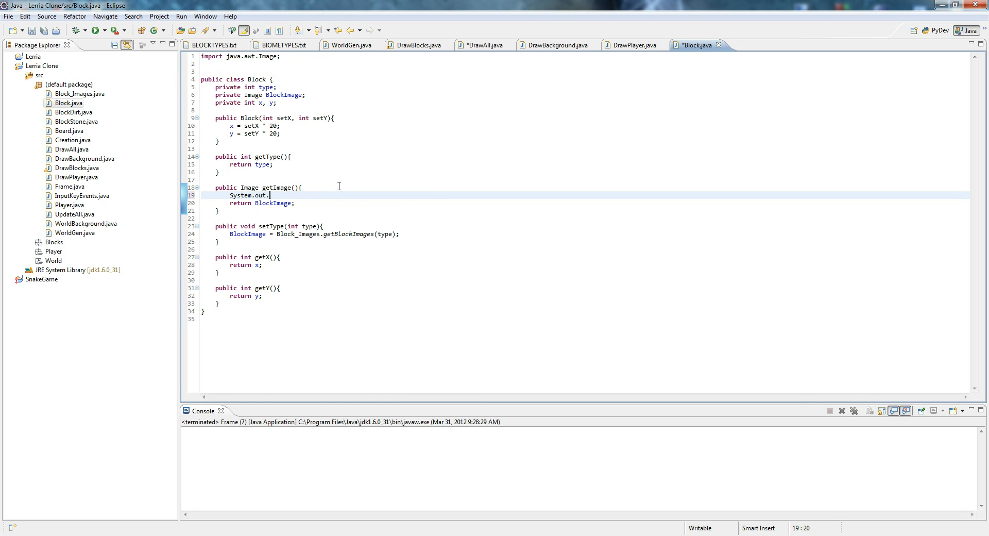
type("println(")
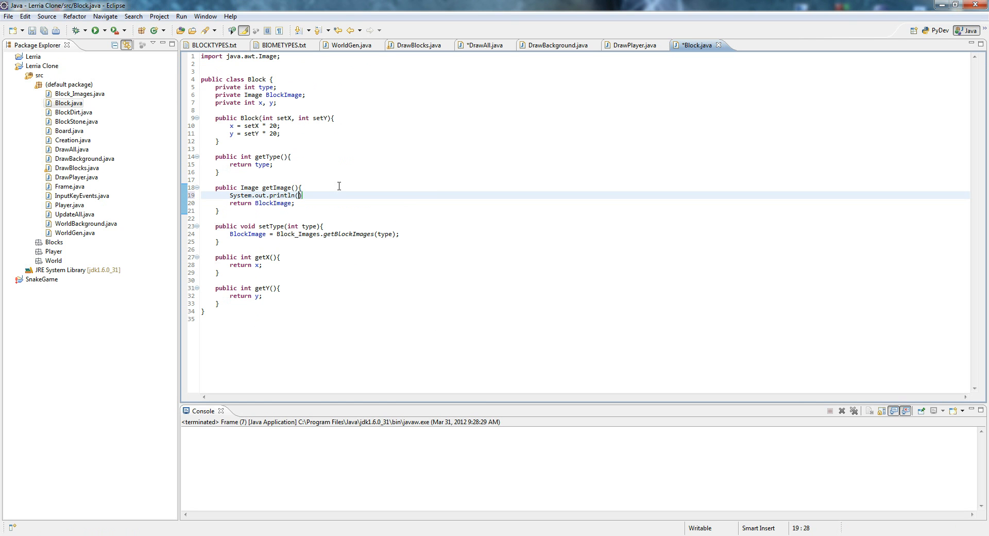
type("\"\"")
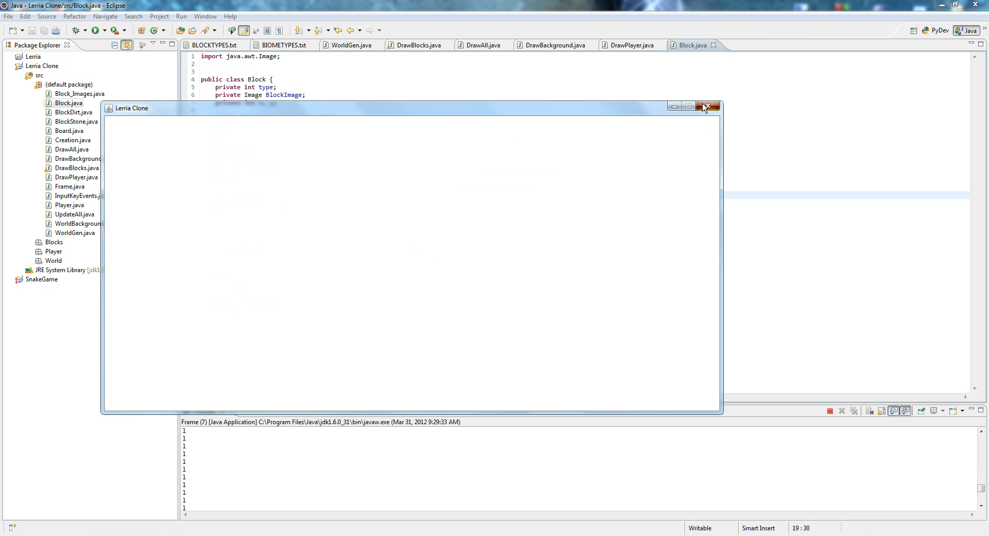
Close the blank game, review BlockStone and BlockDirt, and return to WorldGen.
left_click(706, 106)
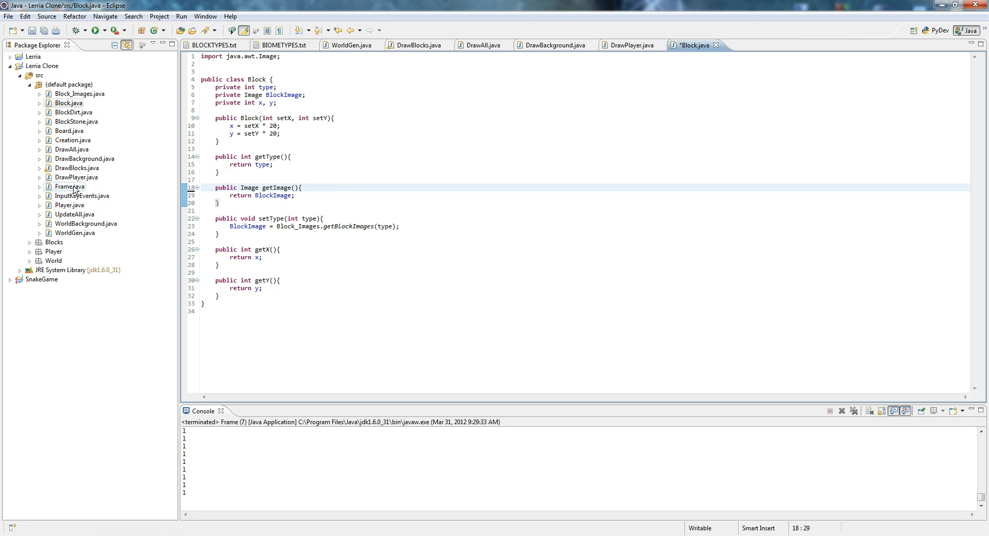
mouse_move(74, 188)
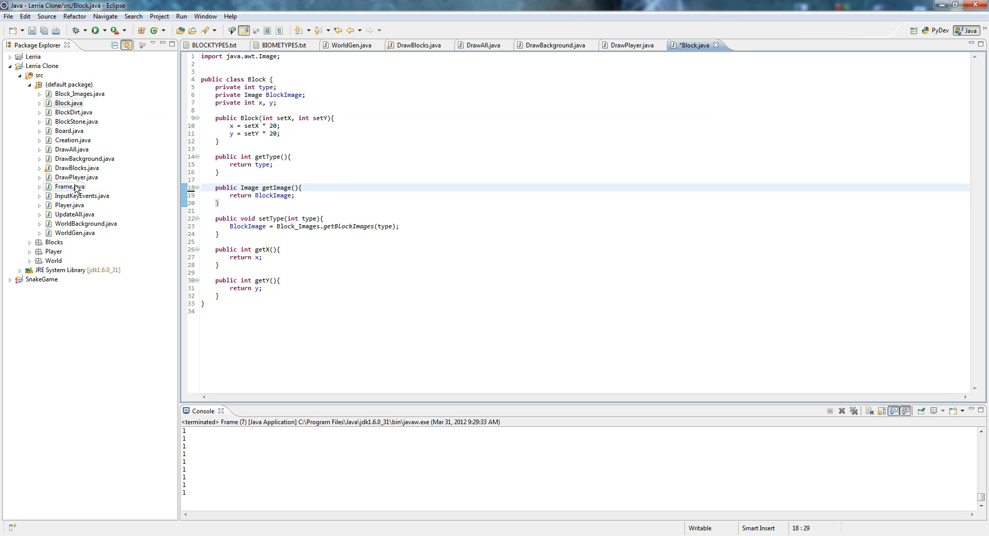
double_click(77, 121)
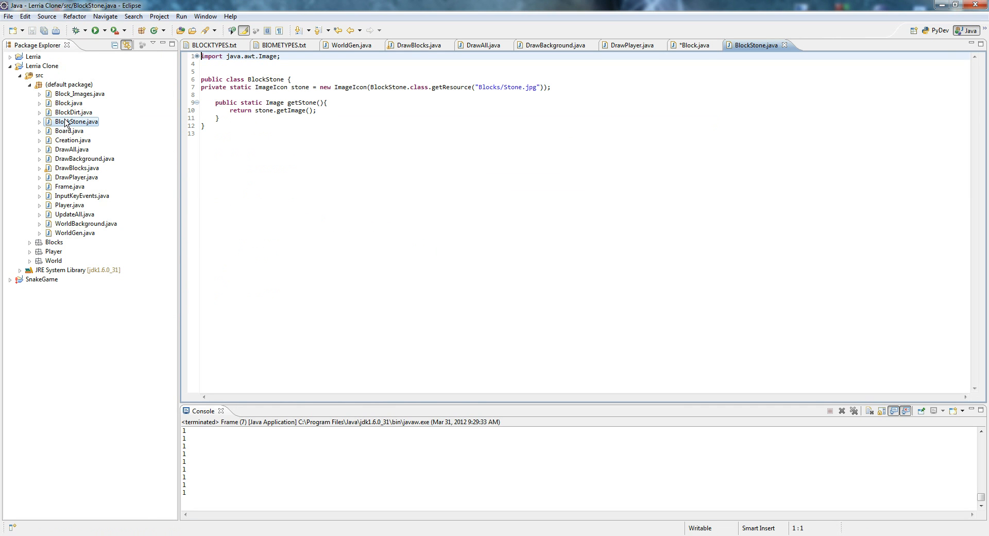
left_click(73, 112)
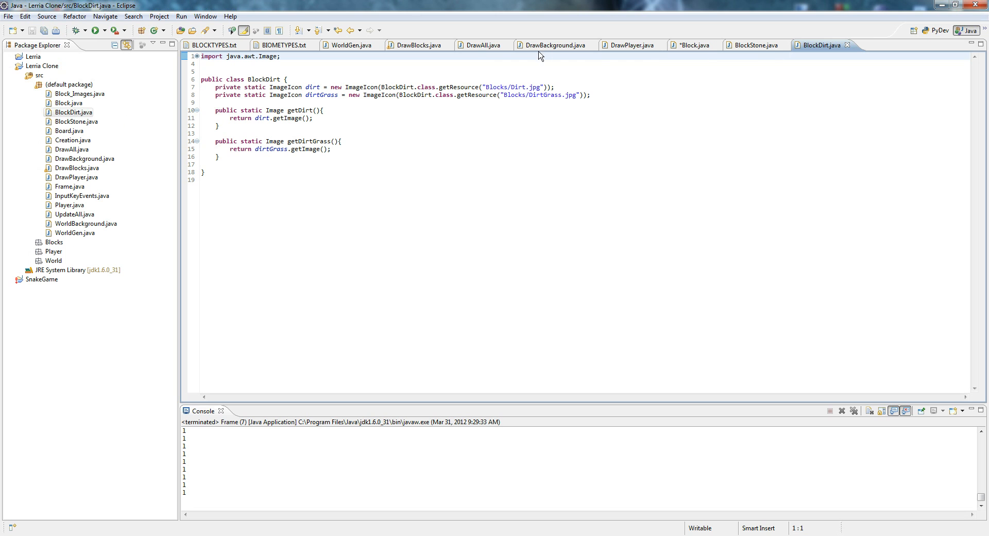
mouse_move(417, 44)
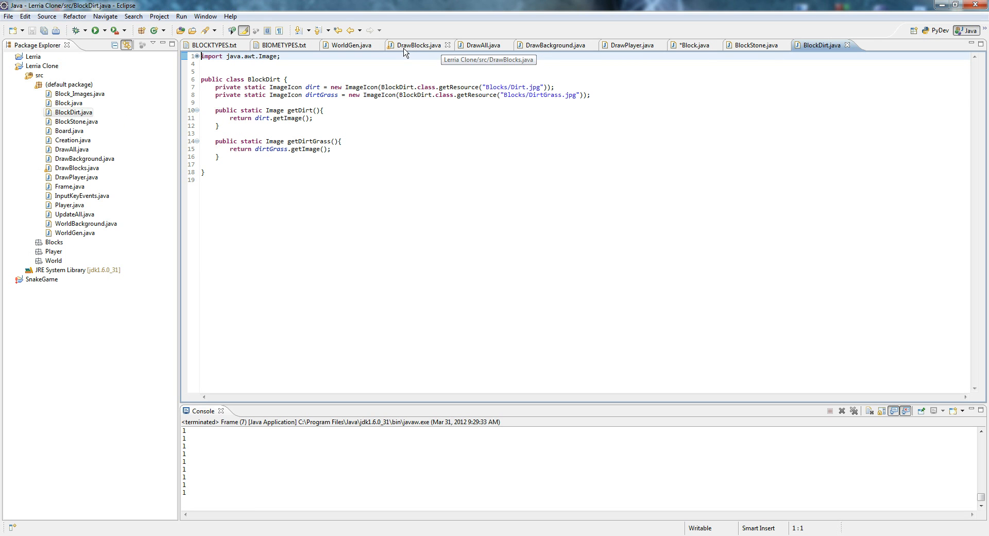
left_click(349, 45)
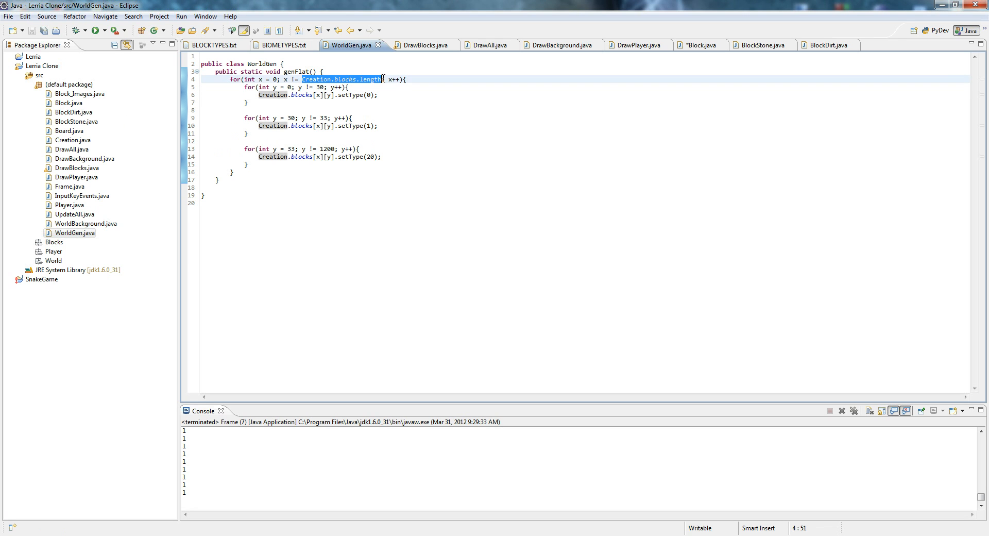
Set genFlat's x loop to 1200 and the ground depth bounds to 15 and 18.
type("1200")
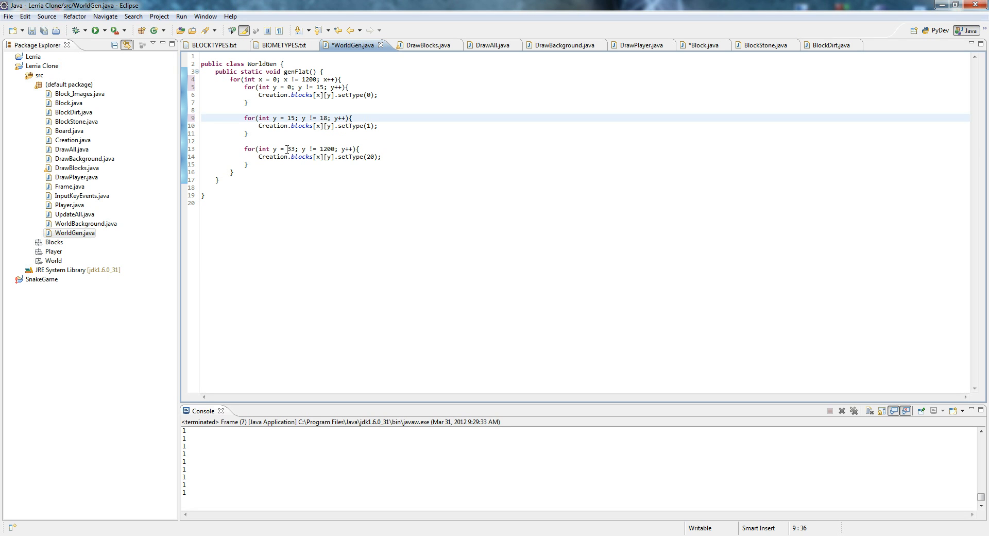
type("18")
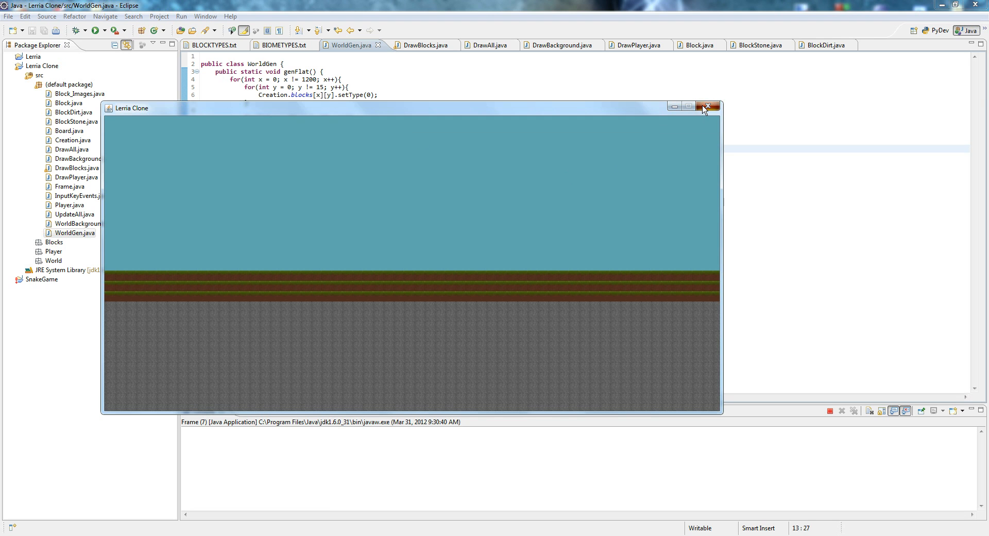
Close the running Lerria Clone game window.
left_click(708, 107)
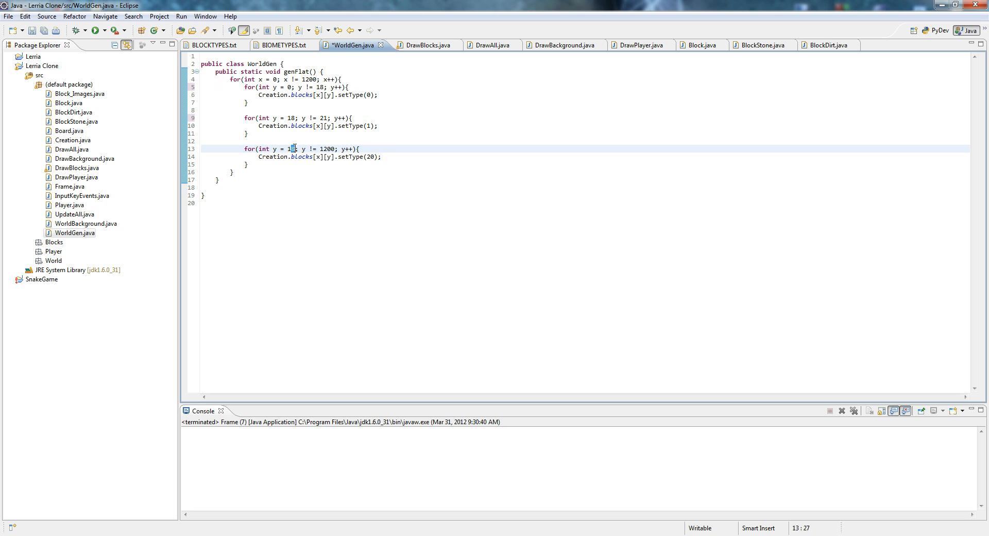
Start the stone loop at y = 21, then save WorldGen and relaunch the game.
type("2")
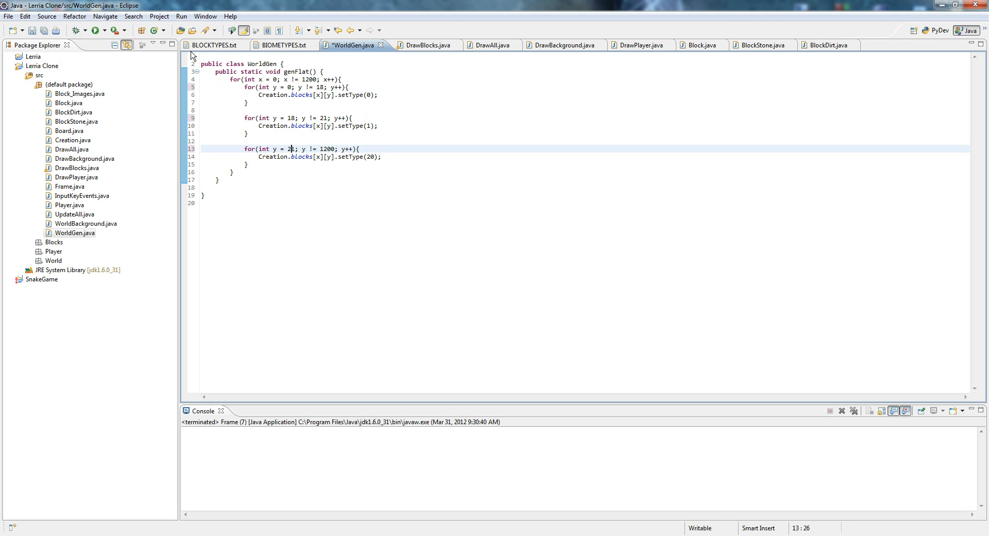
left_click(93, 31)
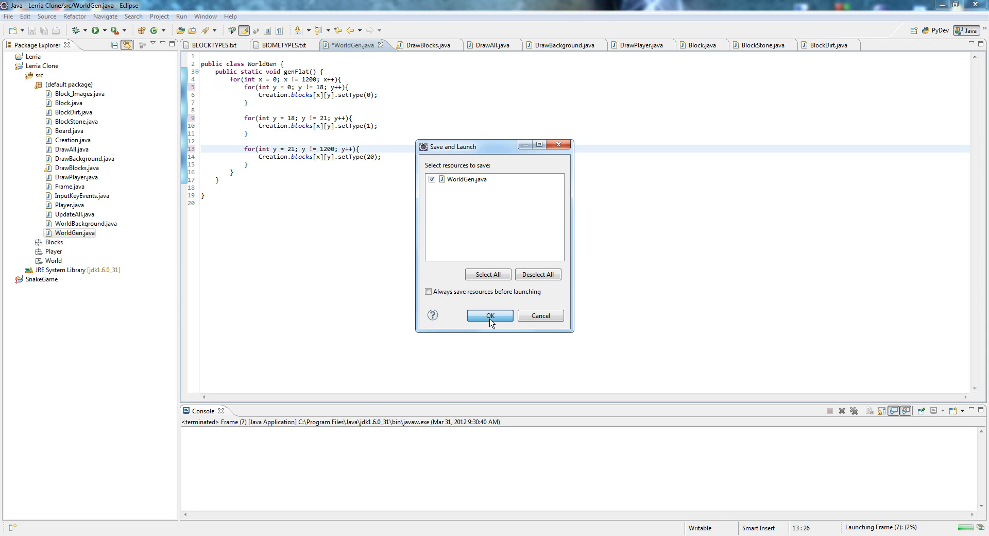
left_click(490, 315)
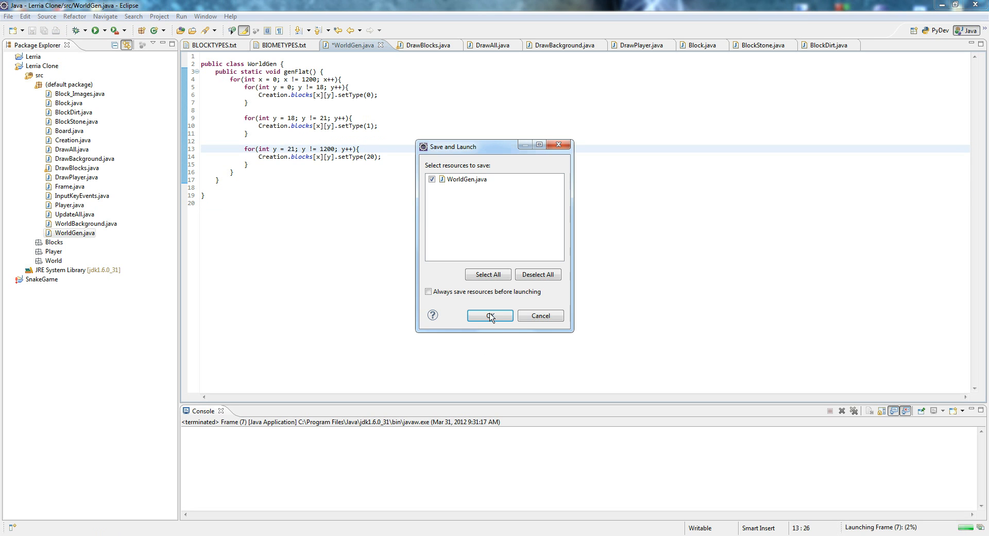
left_click(489, 315)
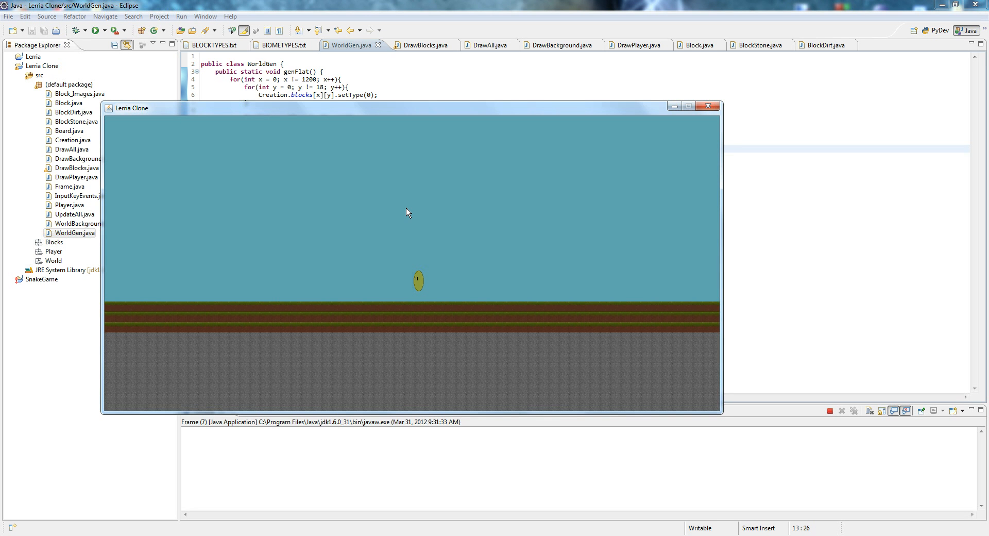
mouse_move(446, 208)
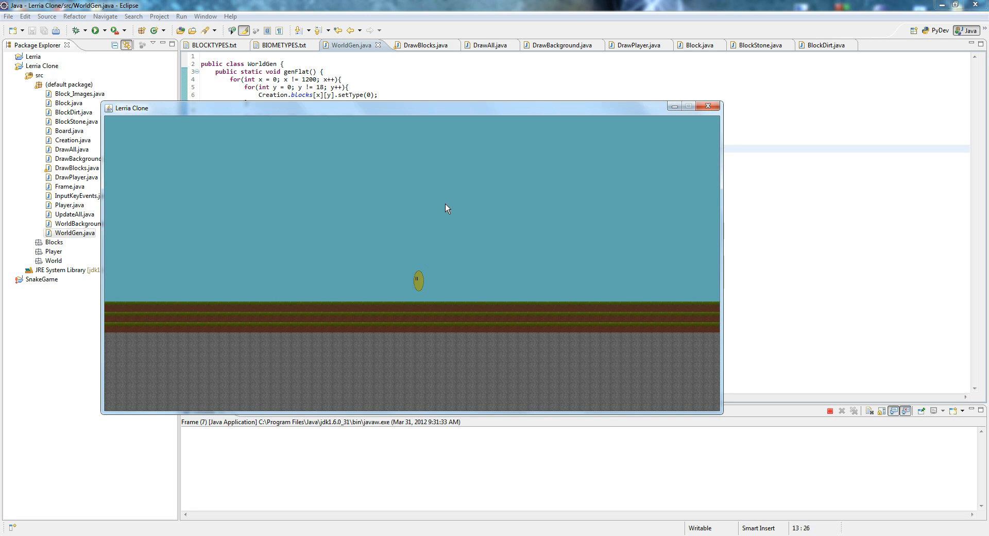
mouse_move(627, 176)
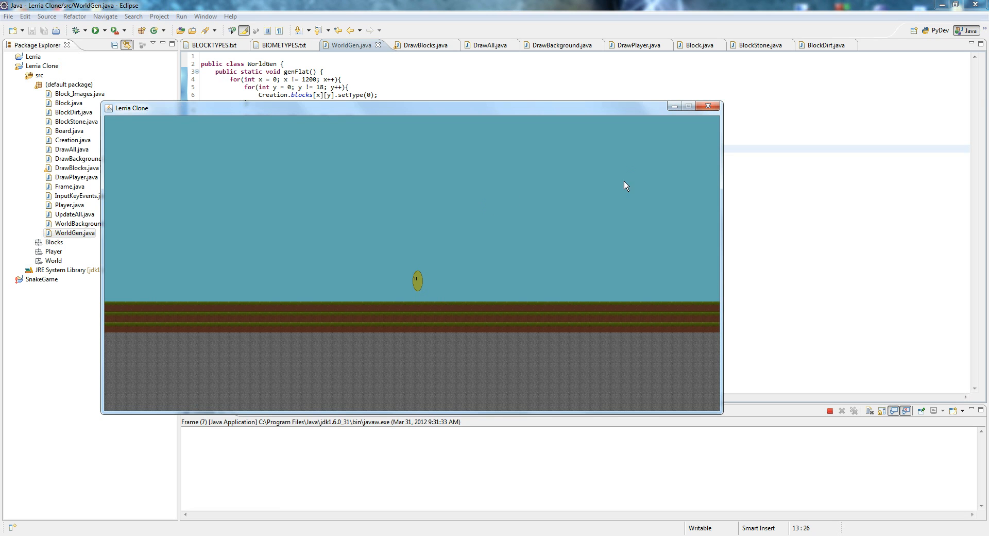
mouse_move(578, 213)
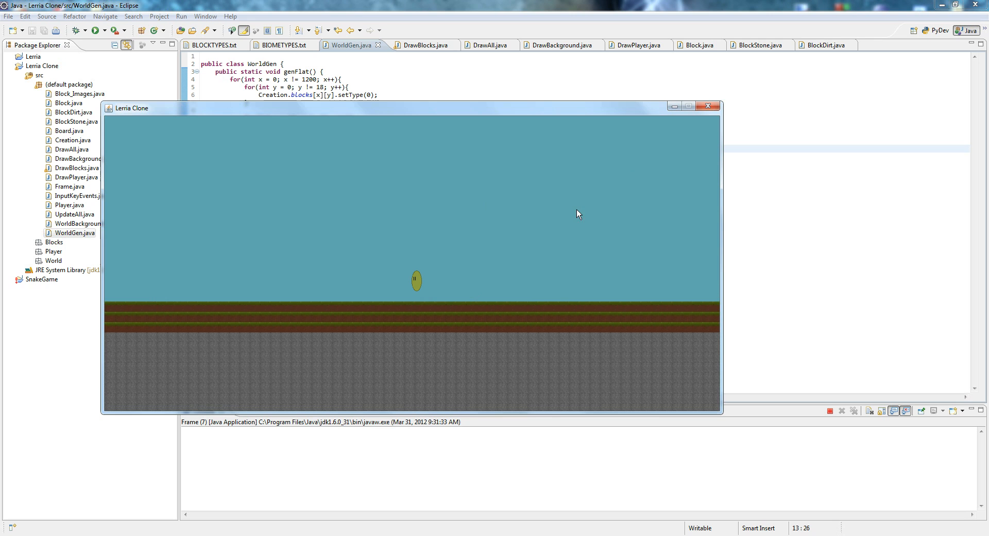
mouse_move(711, 107)
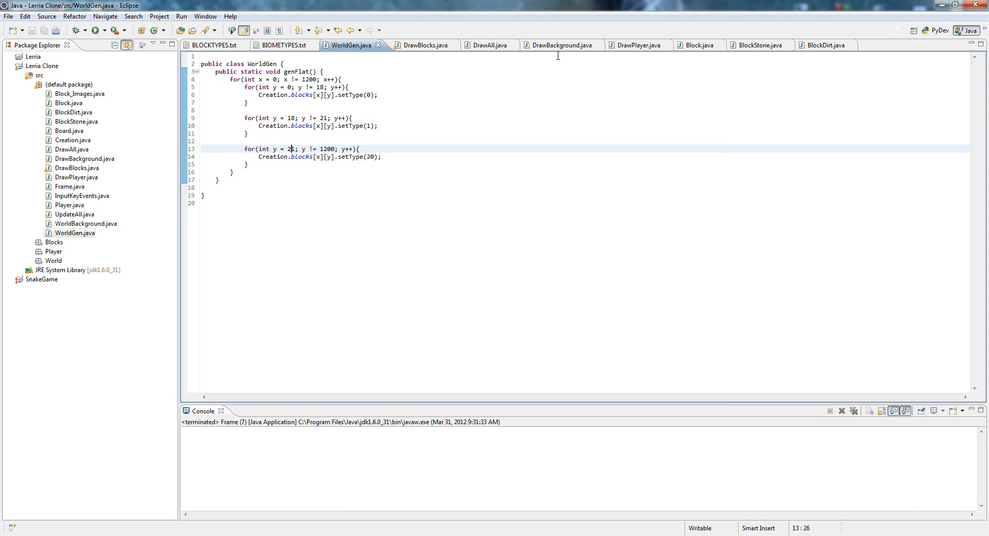
Comment out DrawBlocks' drawImage line, test-run the game without terrain, then close it.
left_click(418, 44)
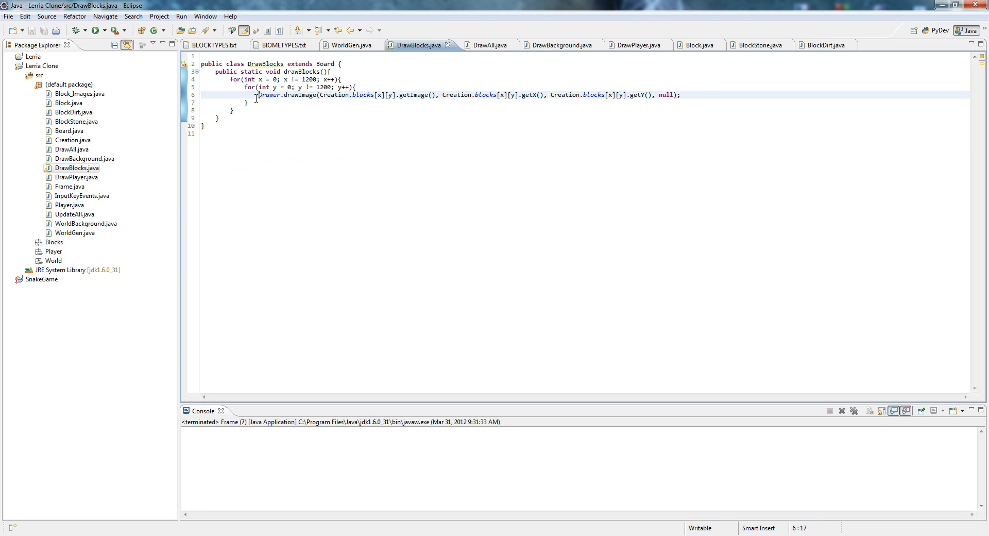
key("ctrl+/")
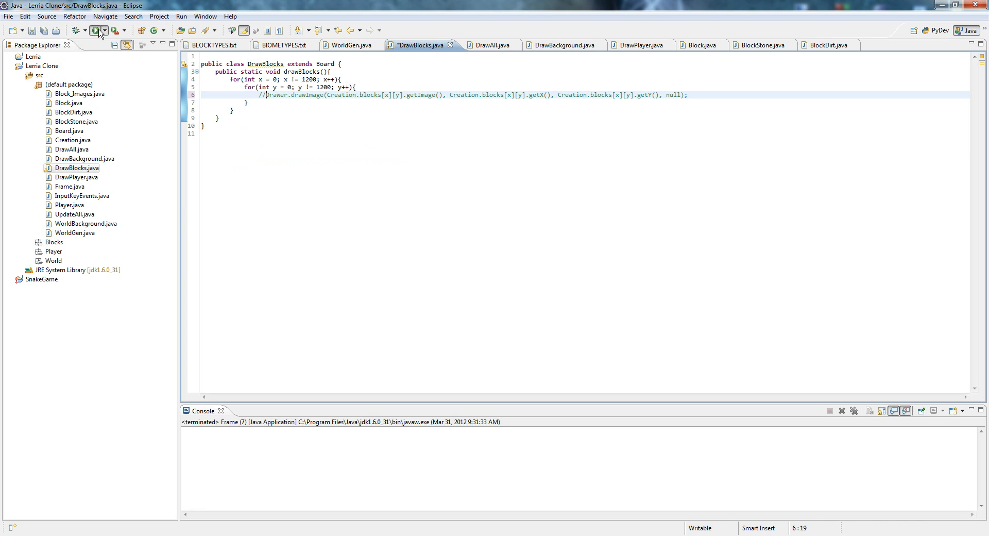
left_click(92, 30)
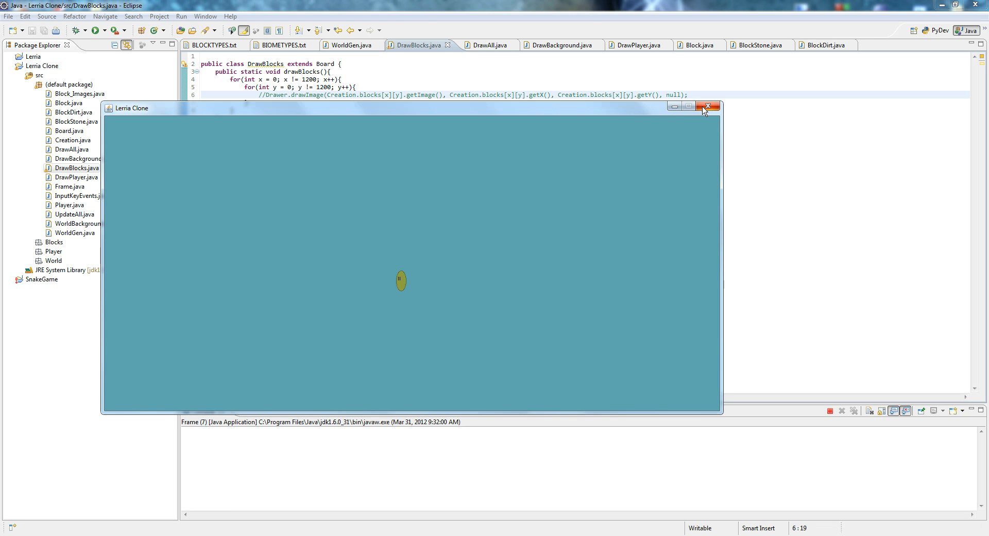
left_click(707, 105)
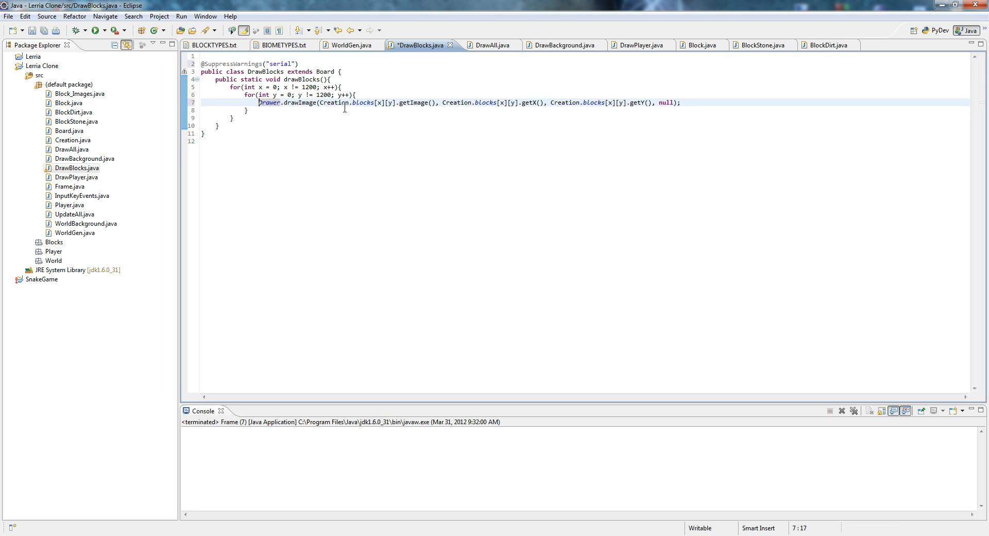
mouse_move(240, 126)
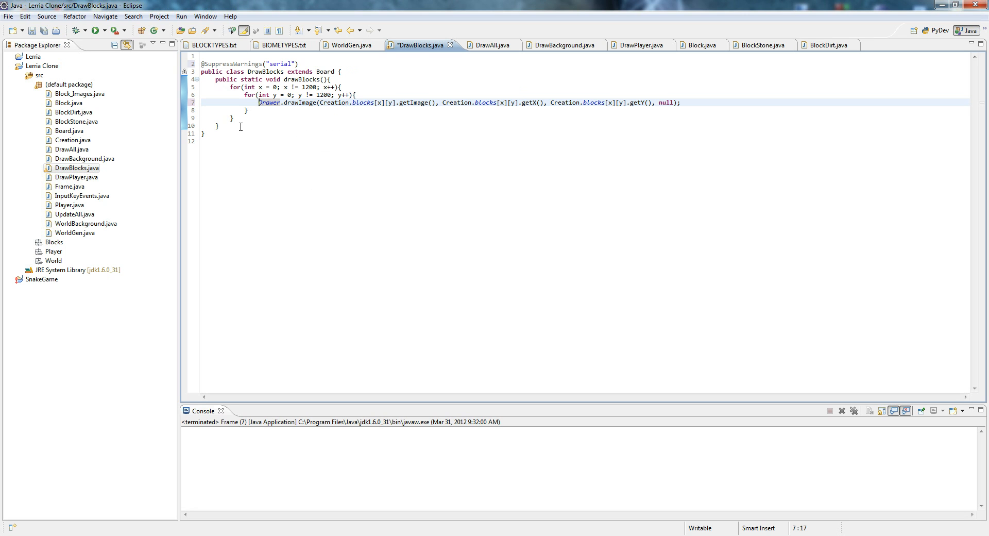